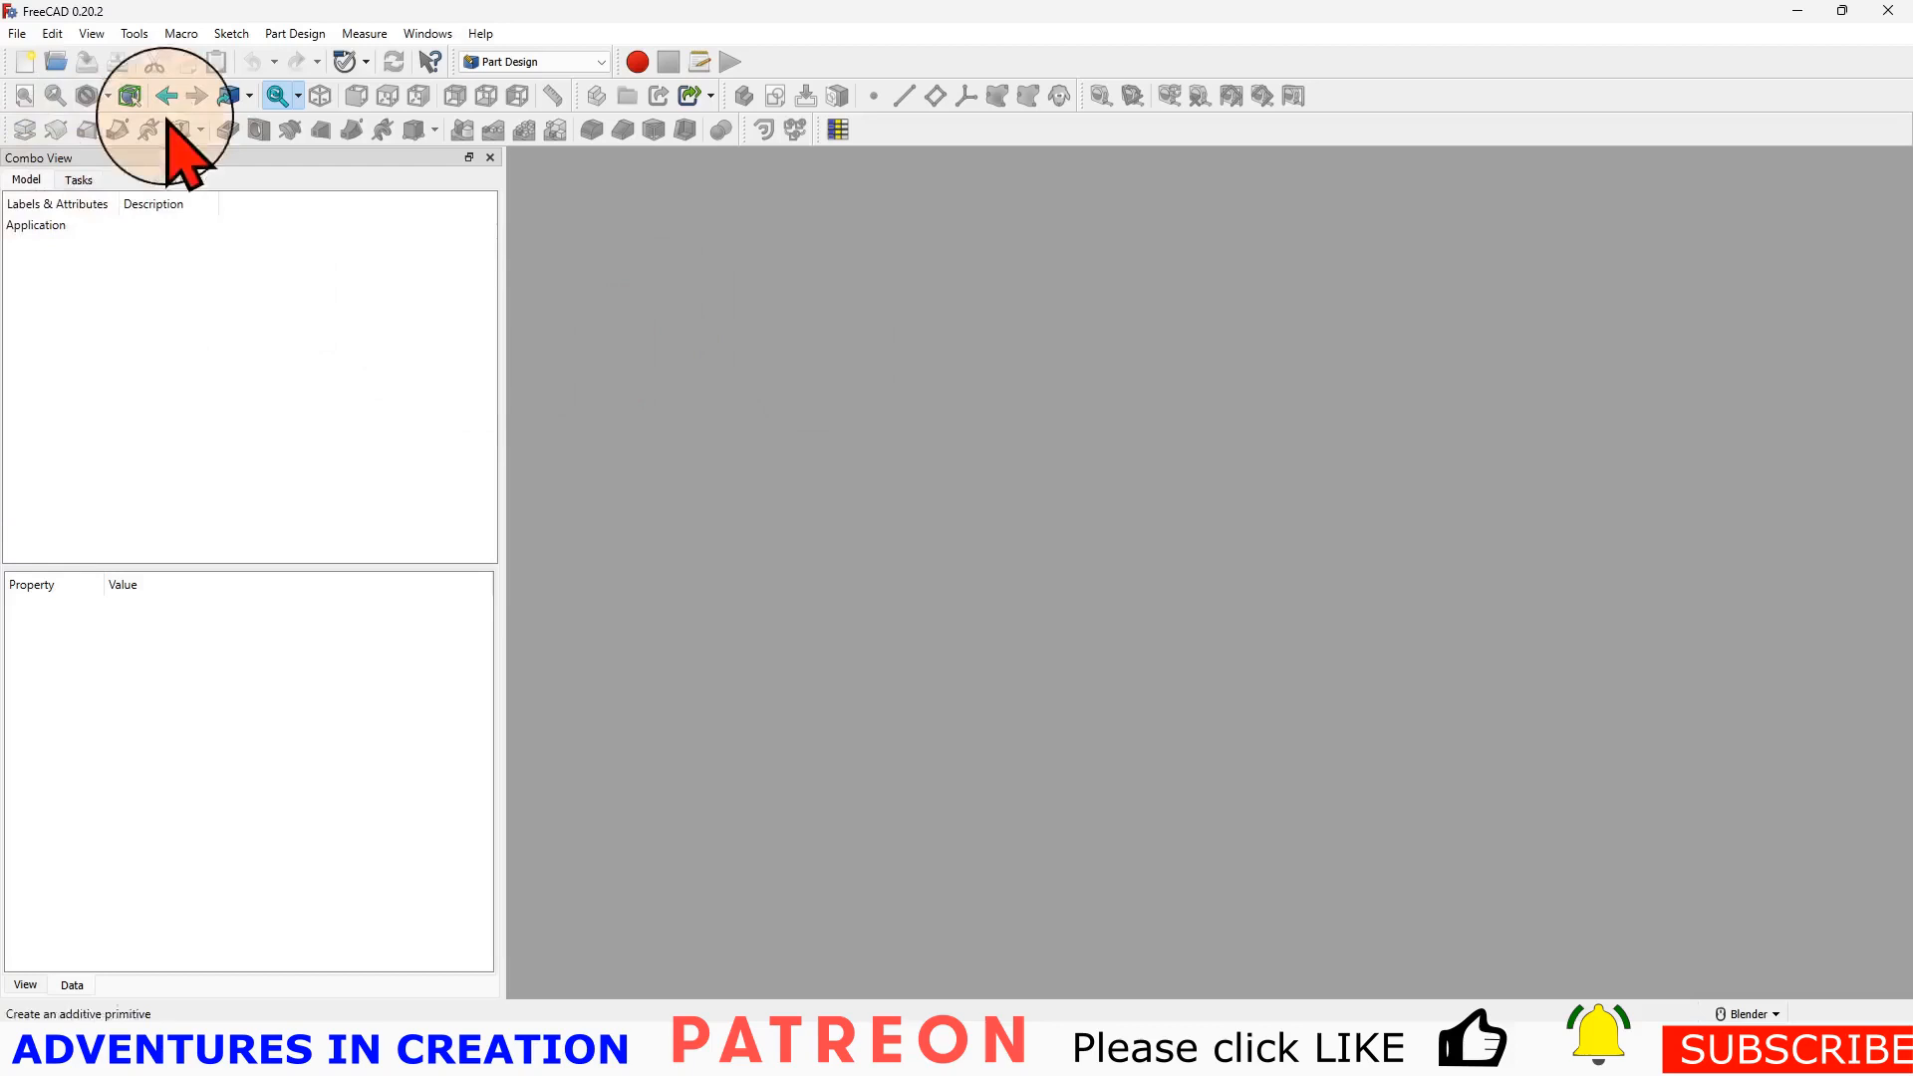
mouse_move(112, 130)
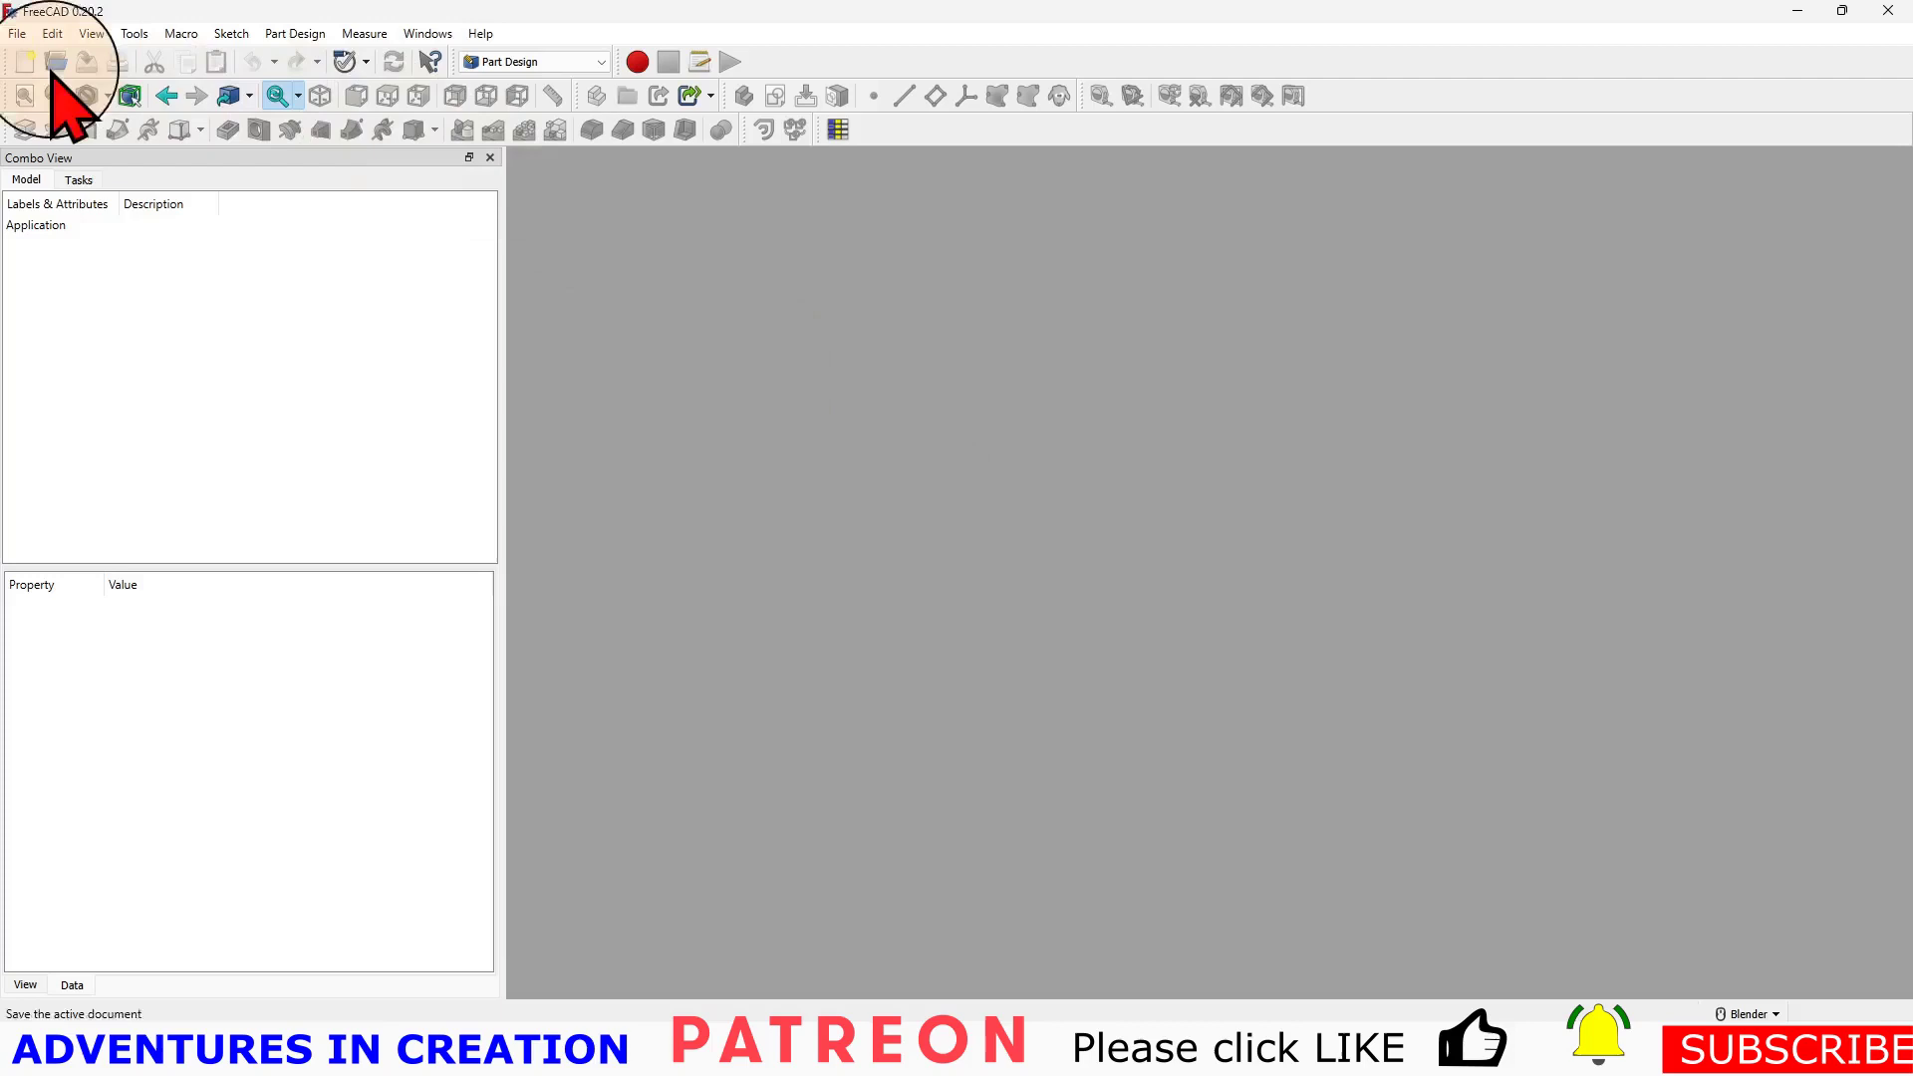
- Create a new document with a Part and Body, starting a sketch on XY_Plane
left_click(29, 67)
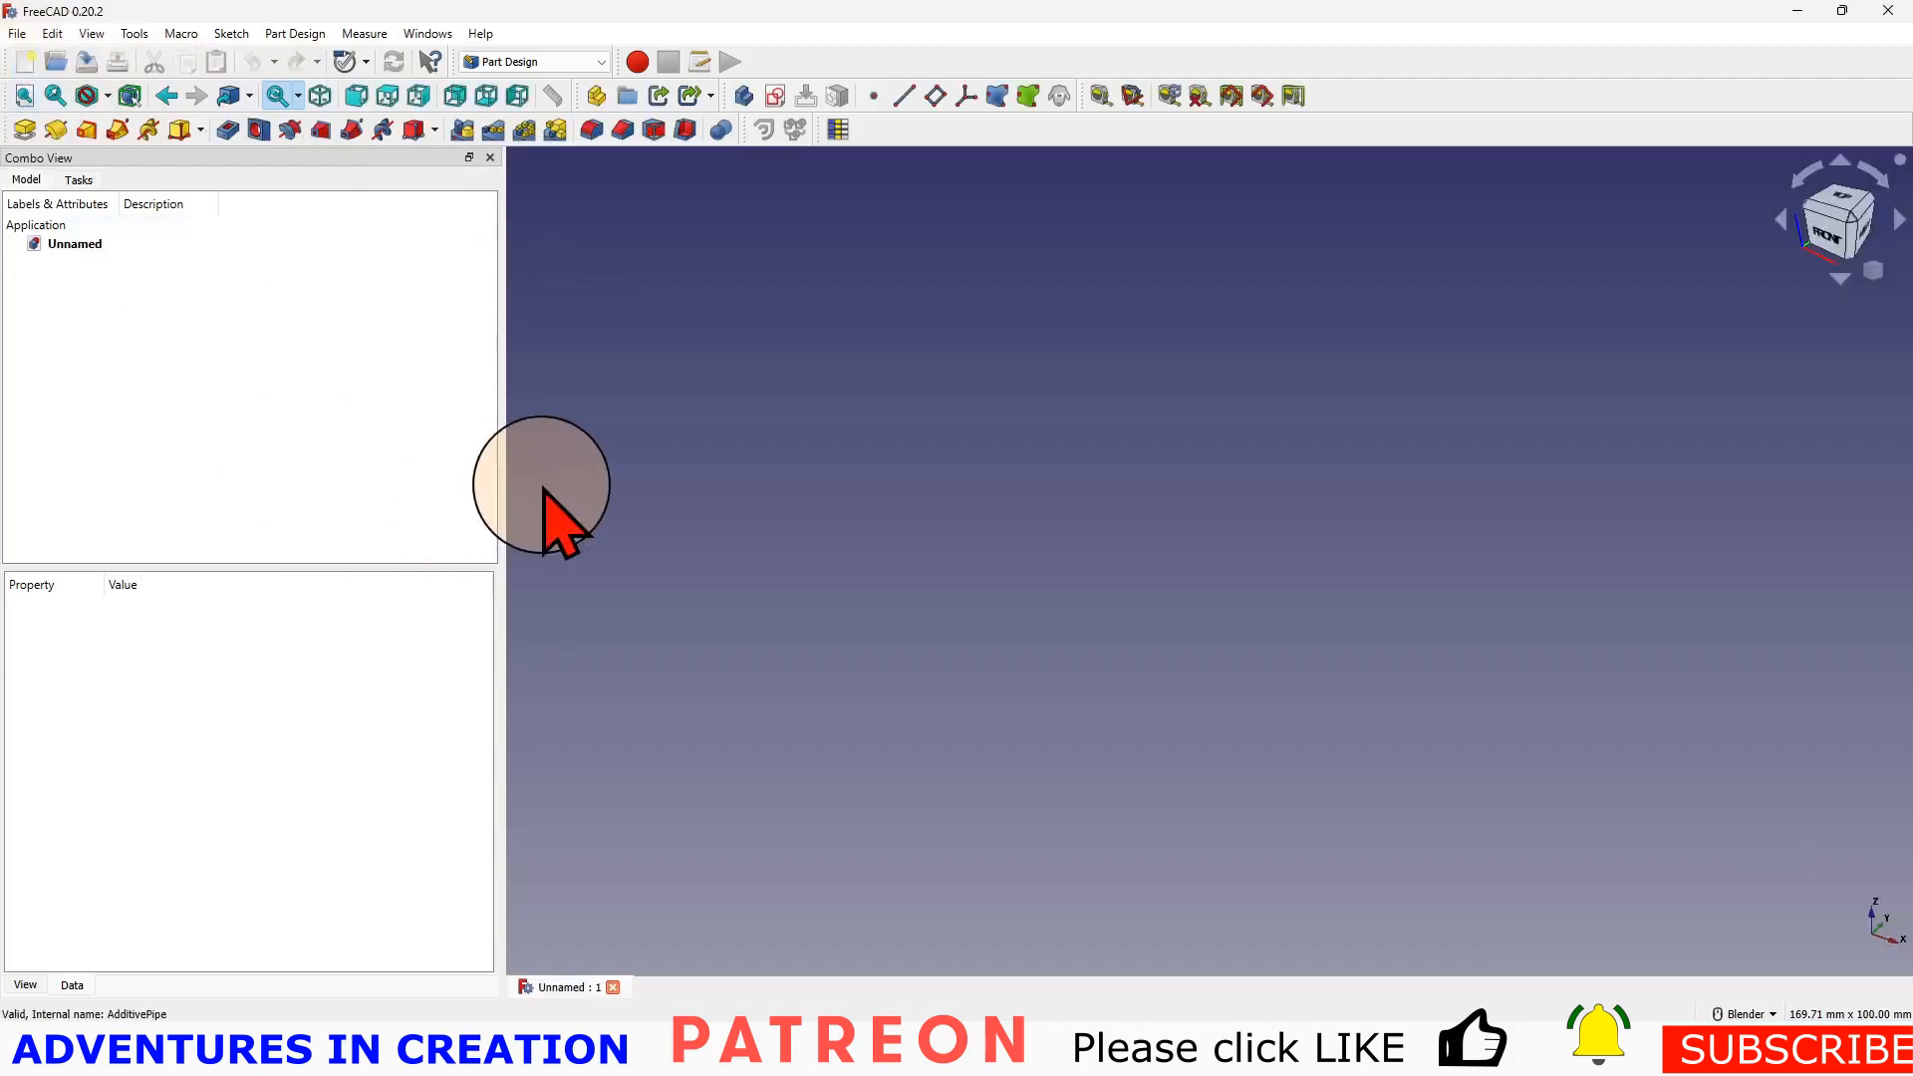
left_click(595, 96)
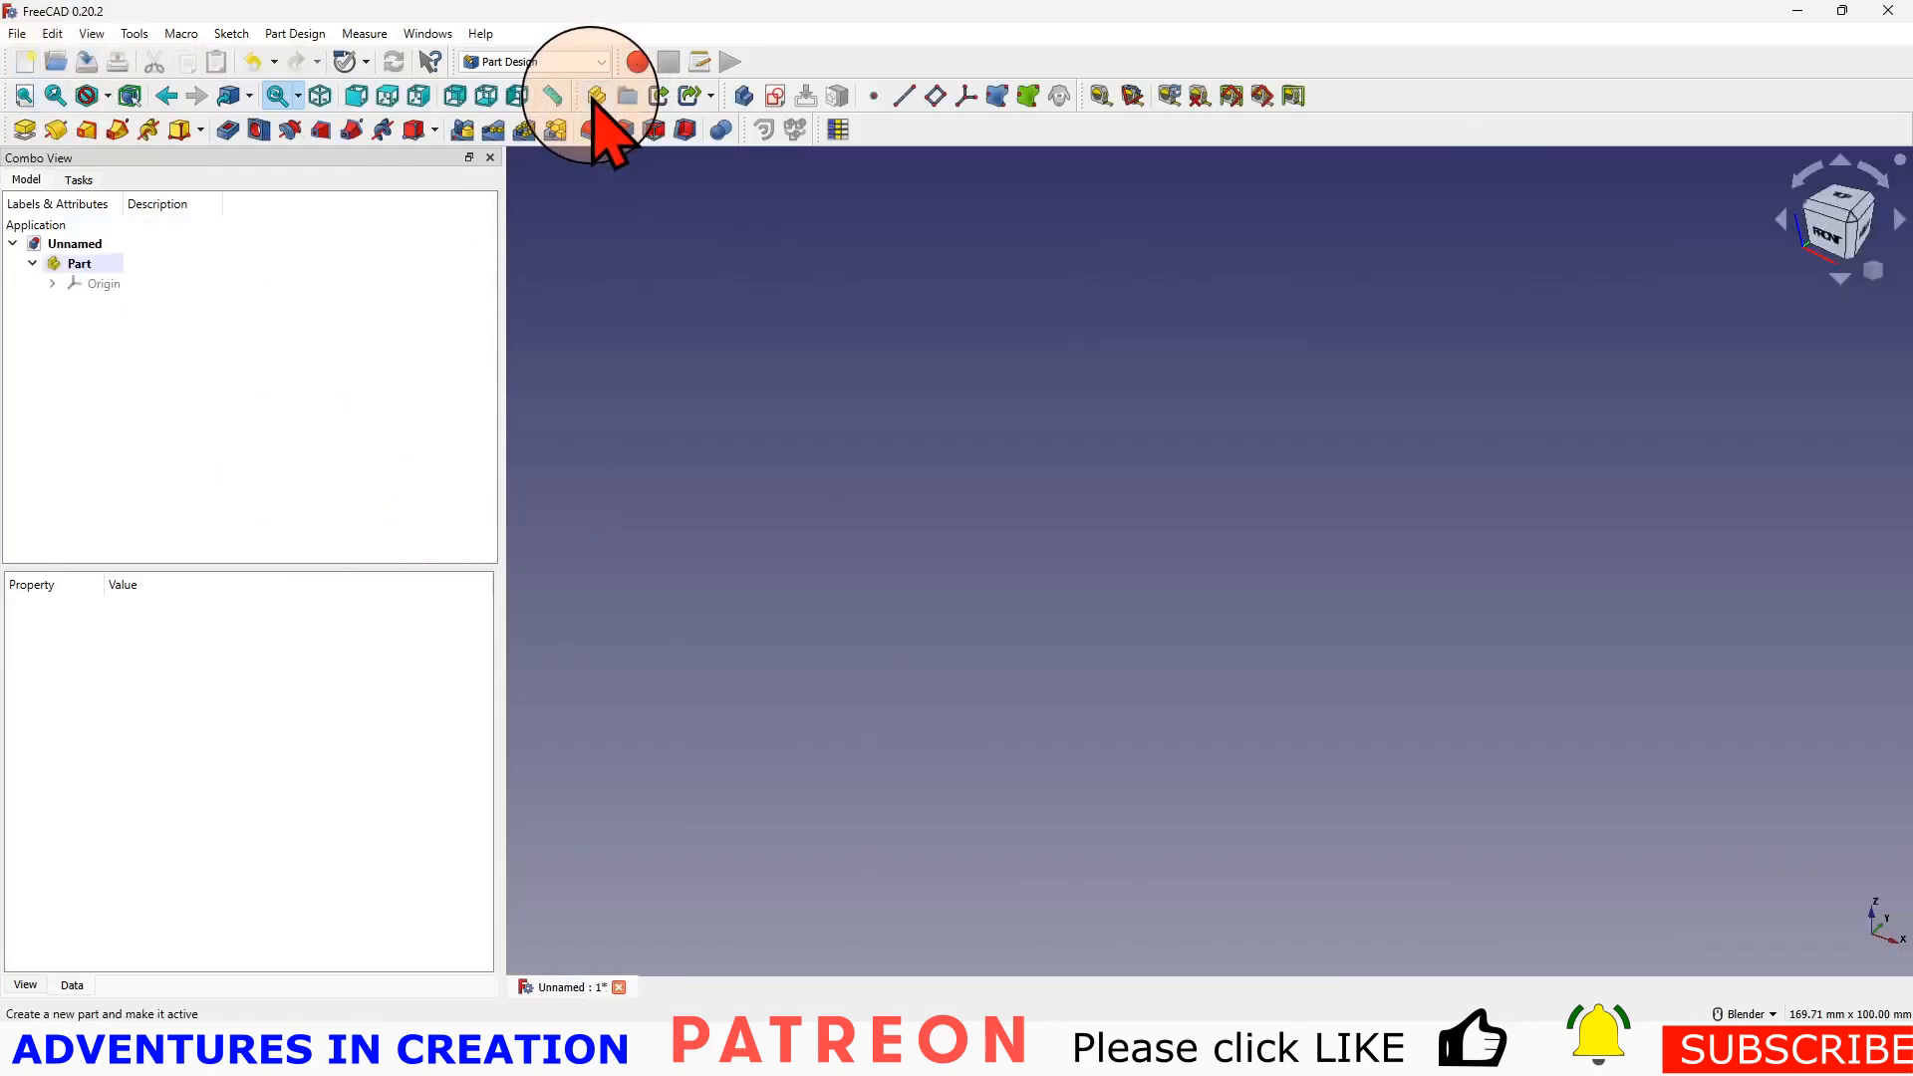
left_click(595, 95)
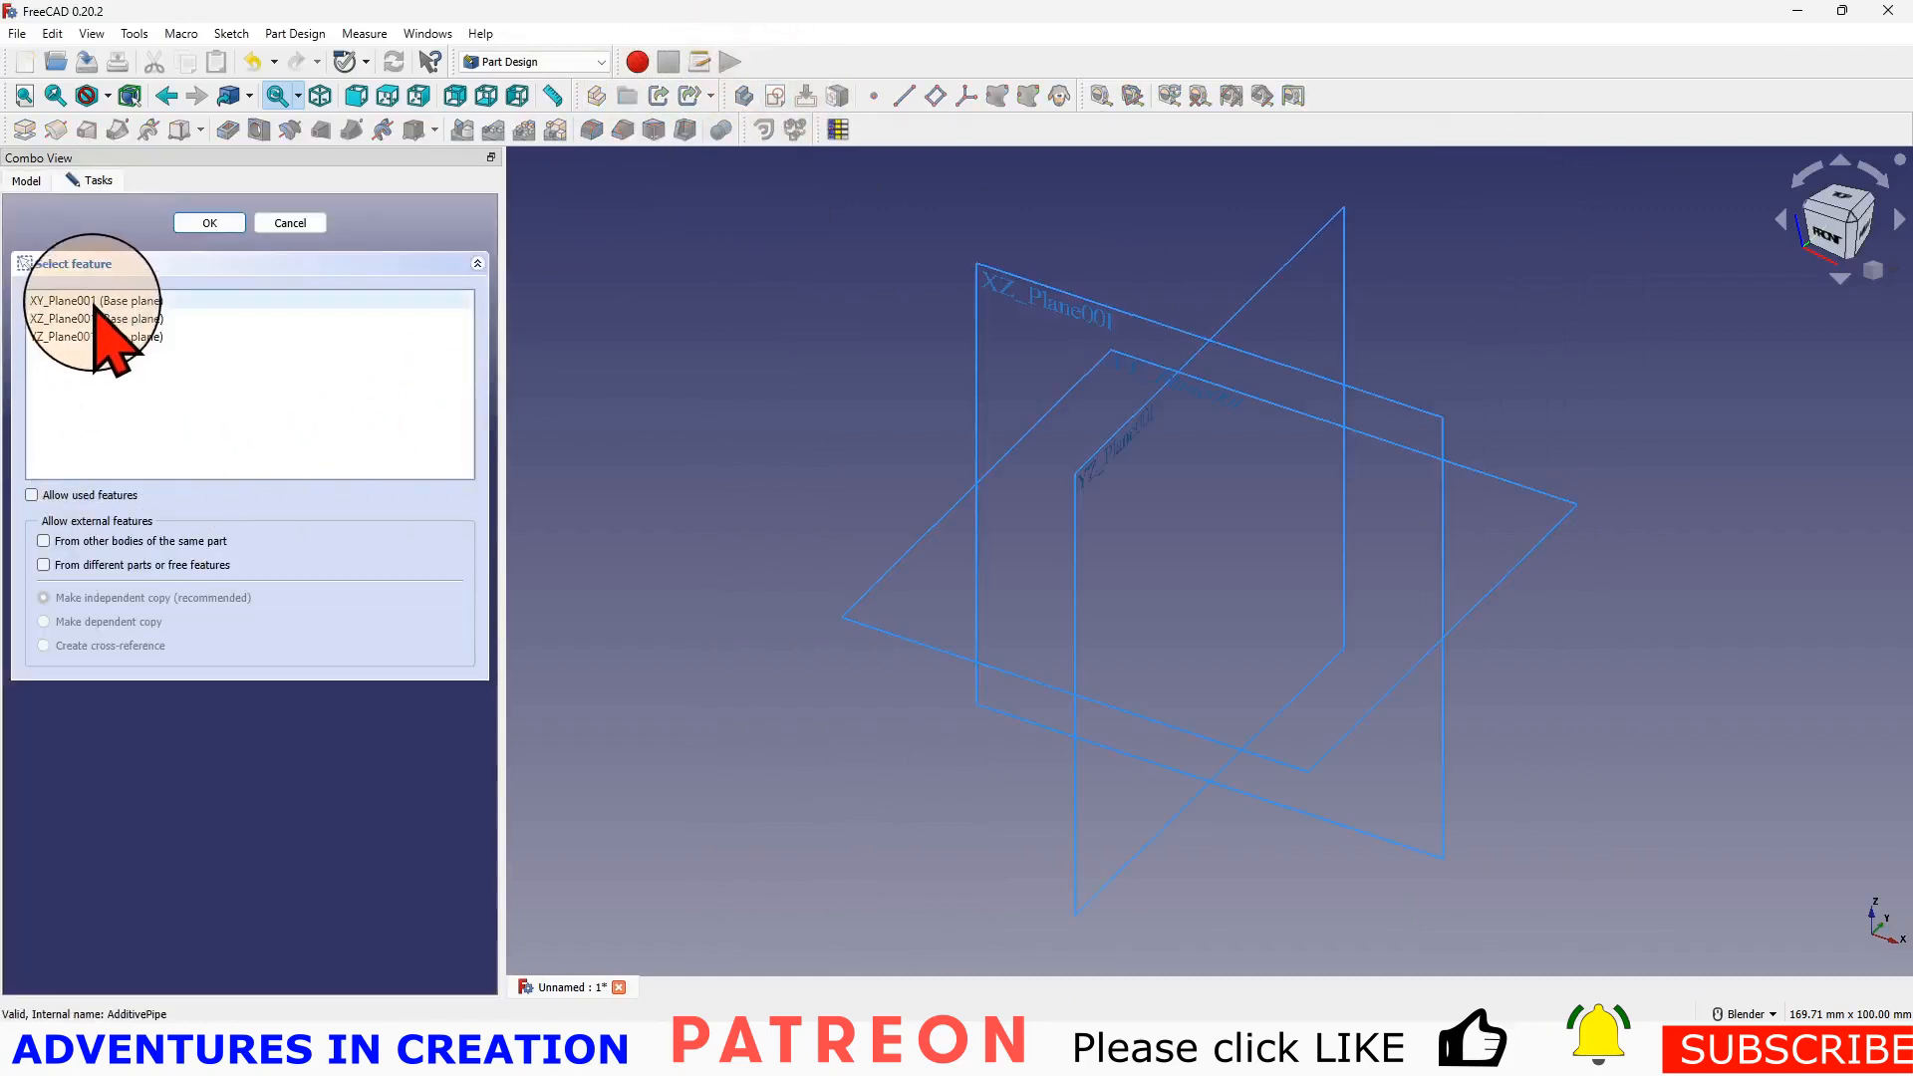
left_click(208, 222)
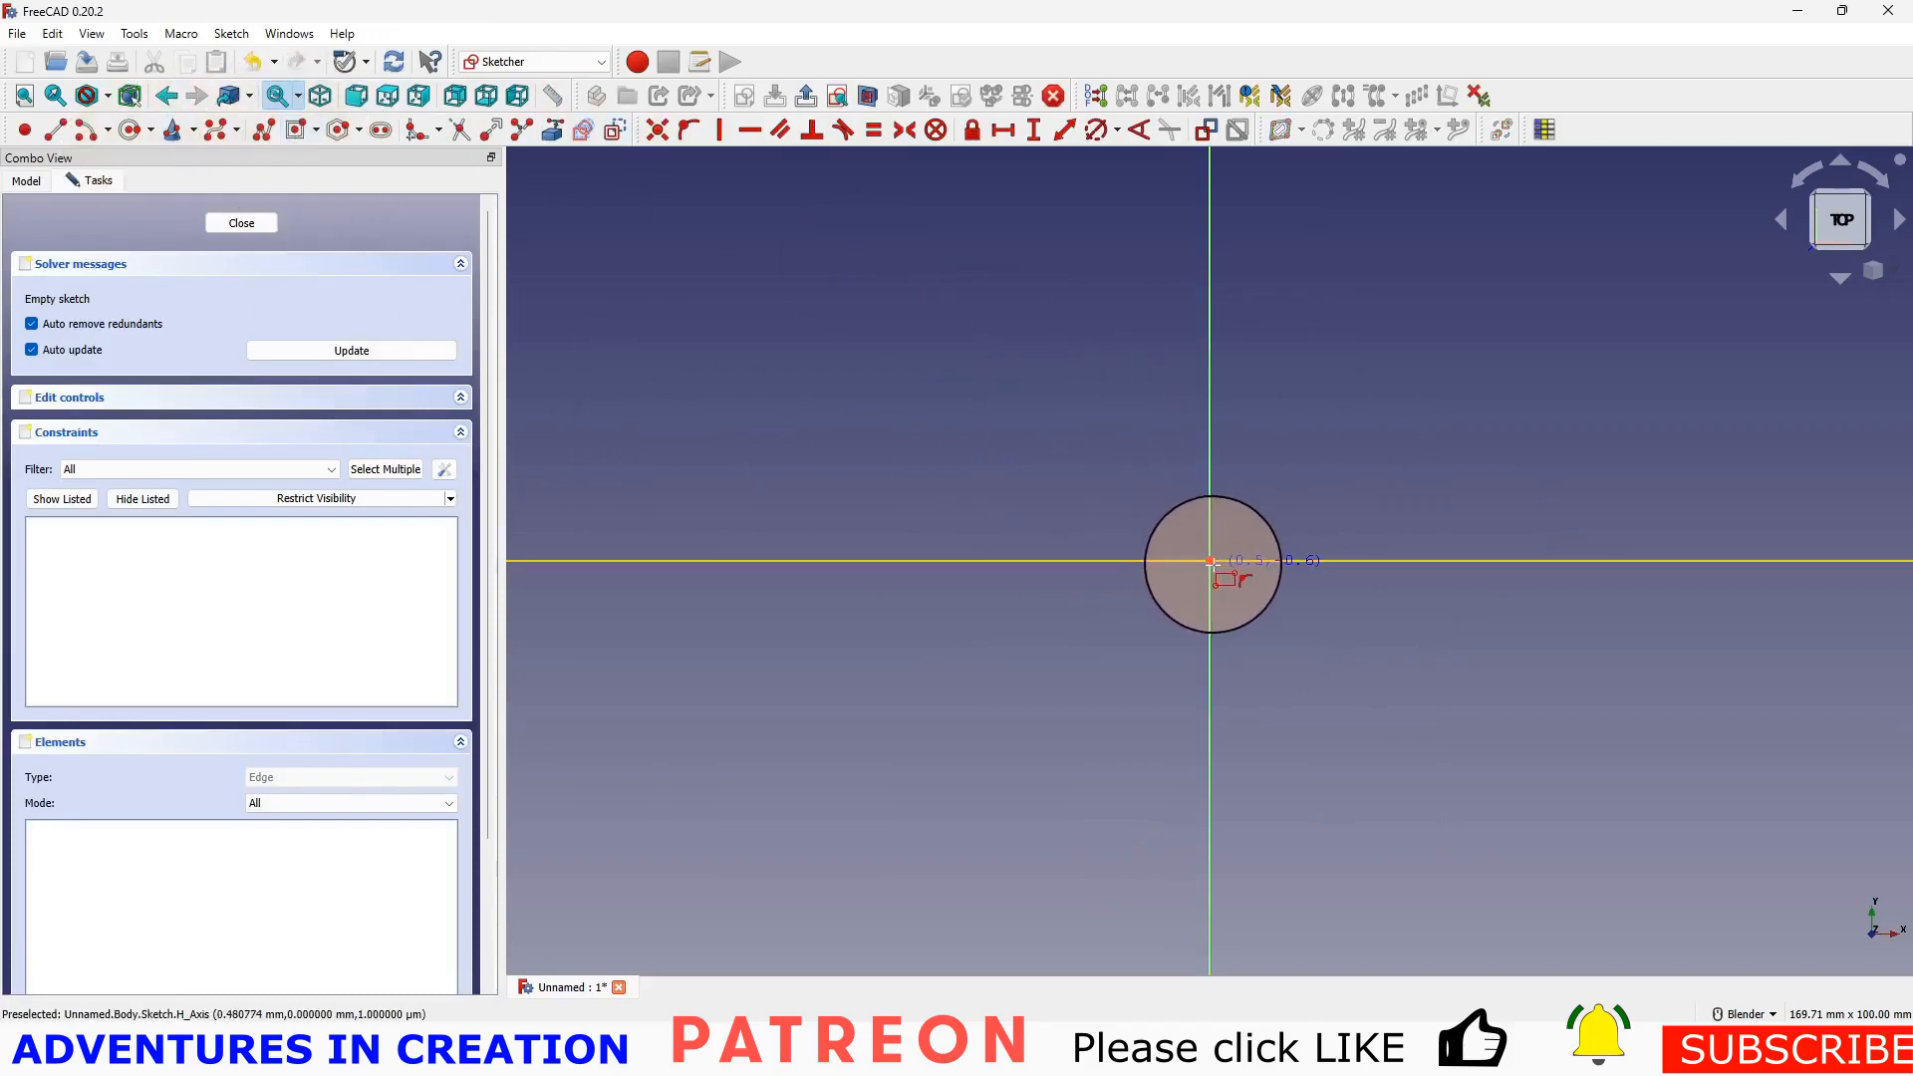
- Draw a rectangle centred on the sketch origin and close the sketch
left_click_drag(1208, 560, 1446, 661)
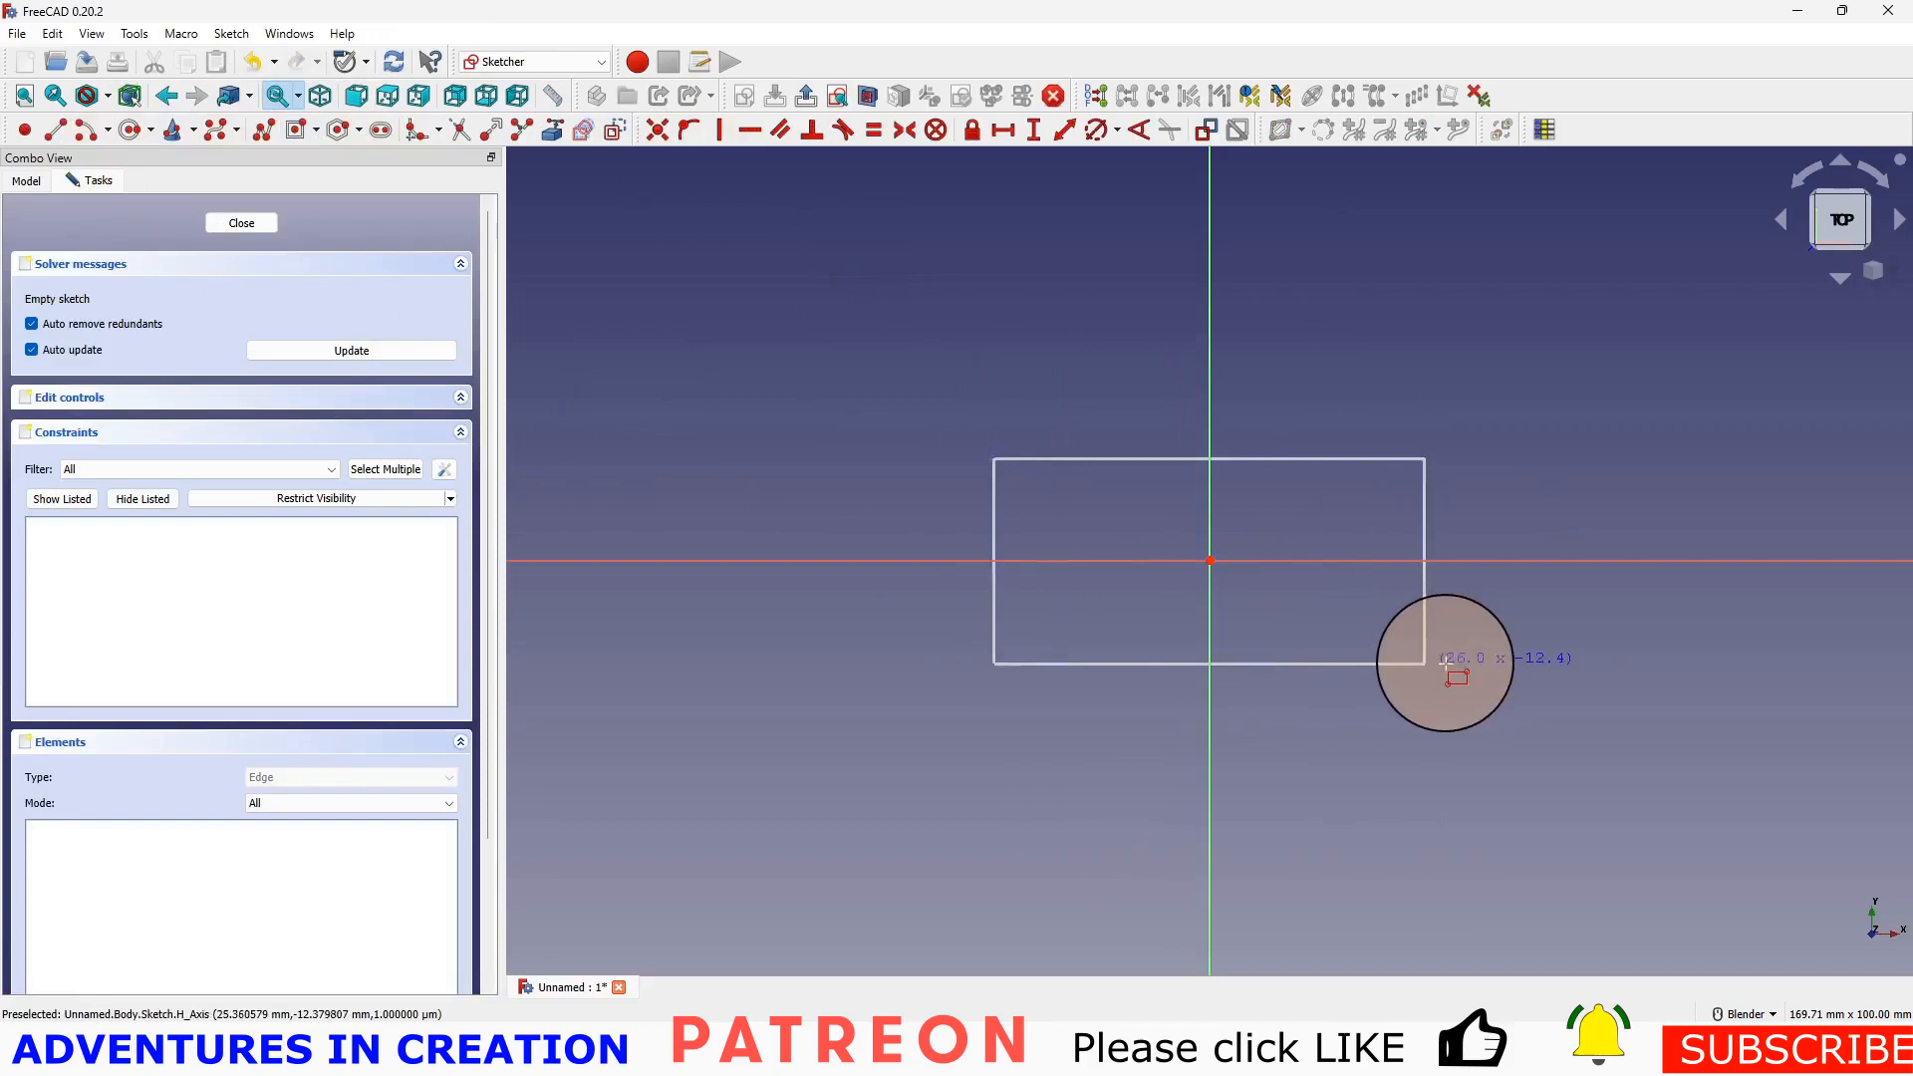
left_click(1445, 664)
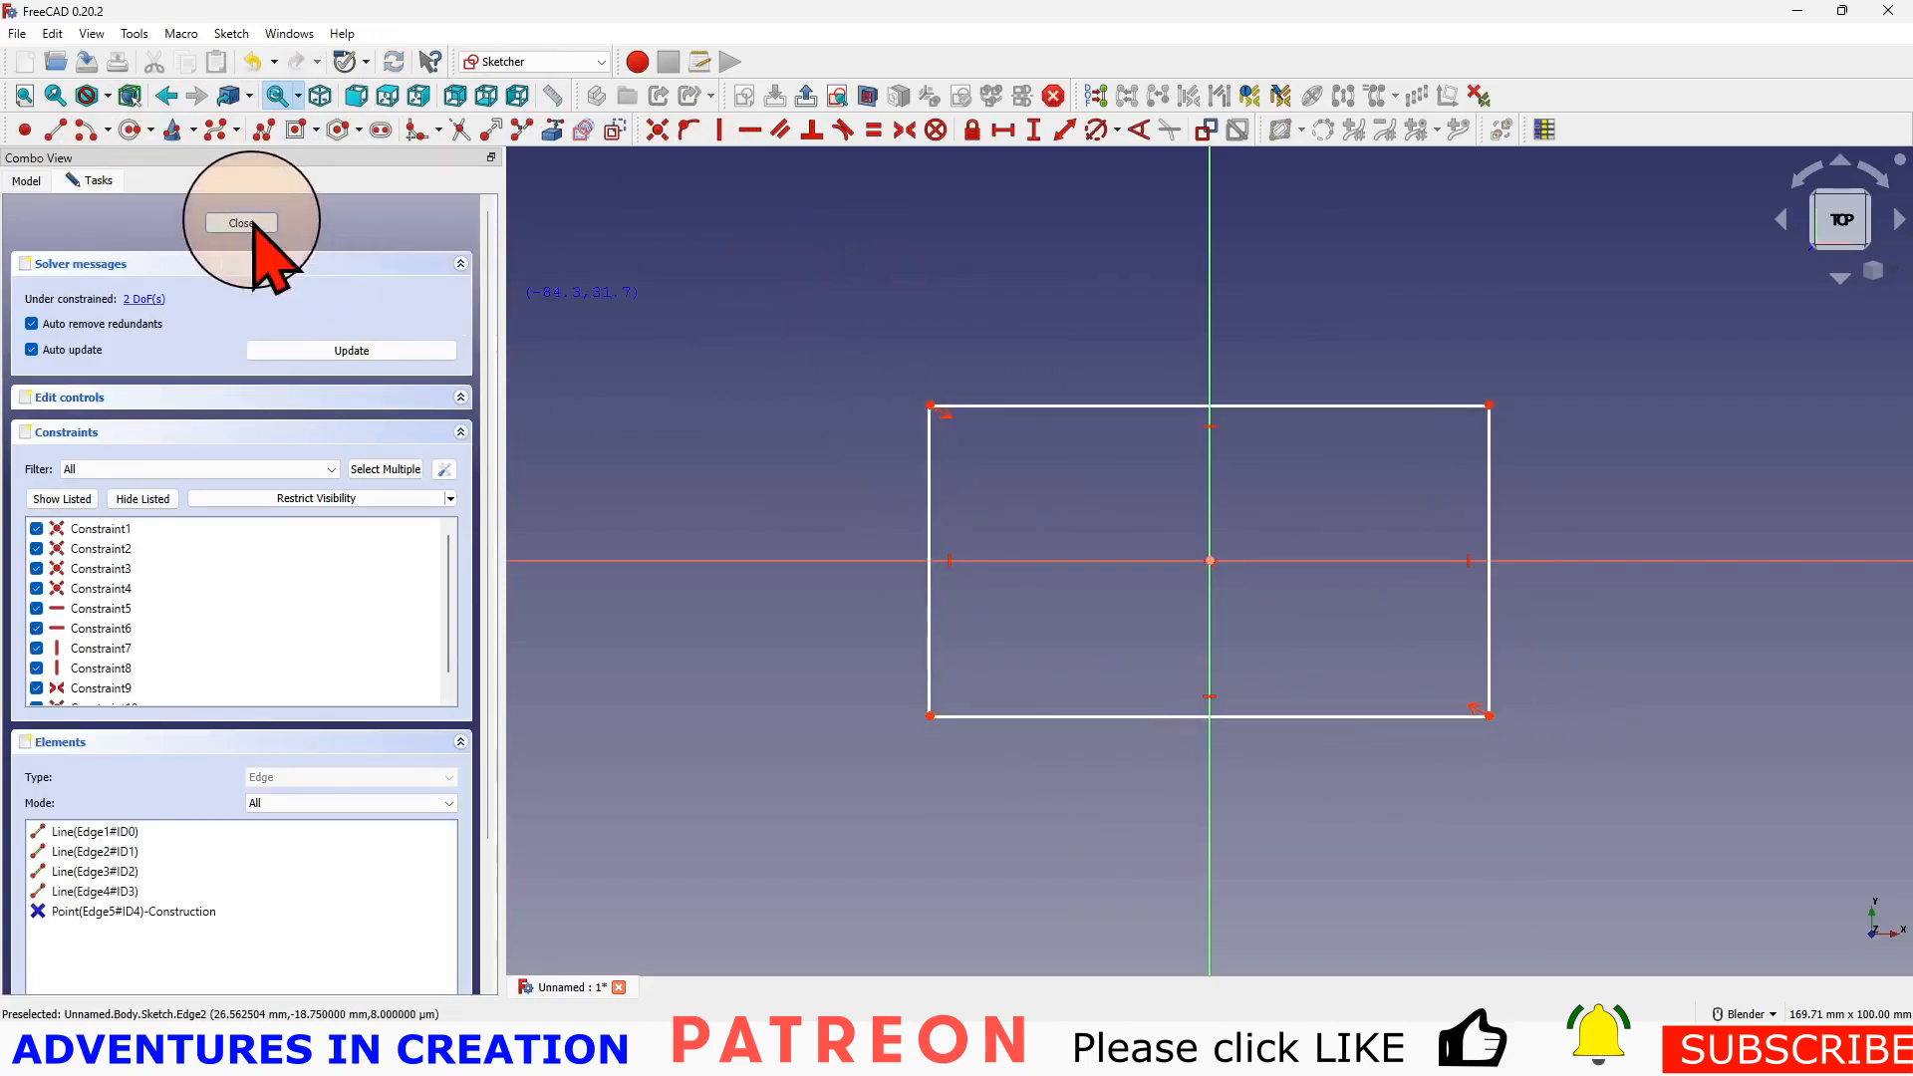
left_click(240, 223)
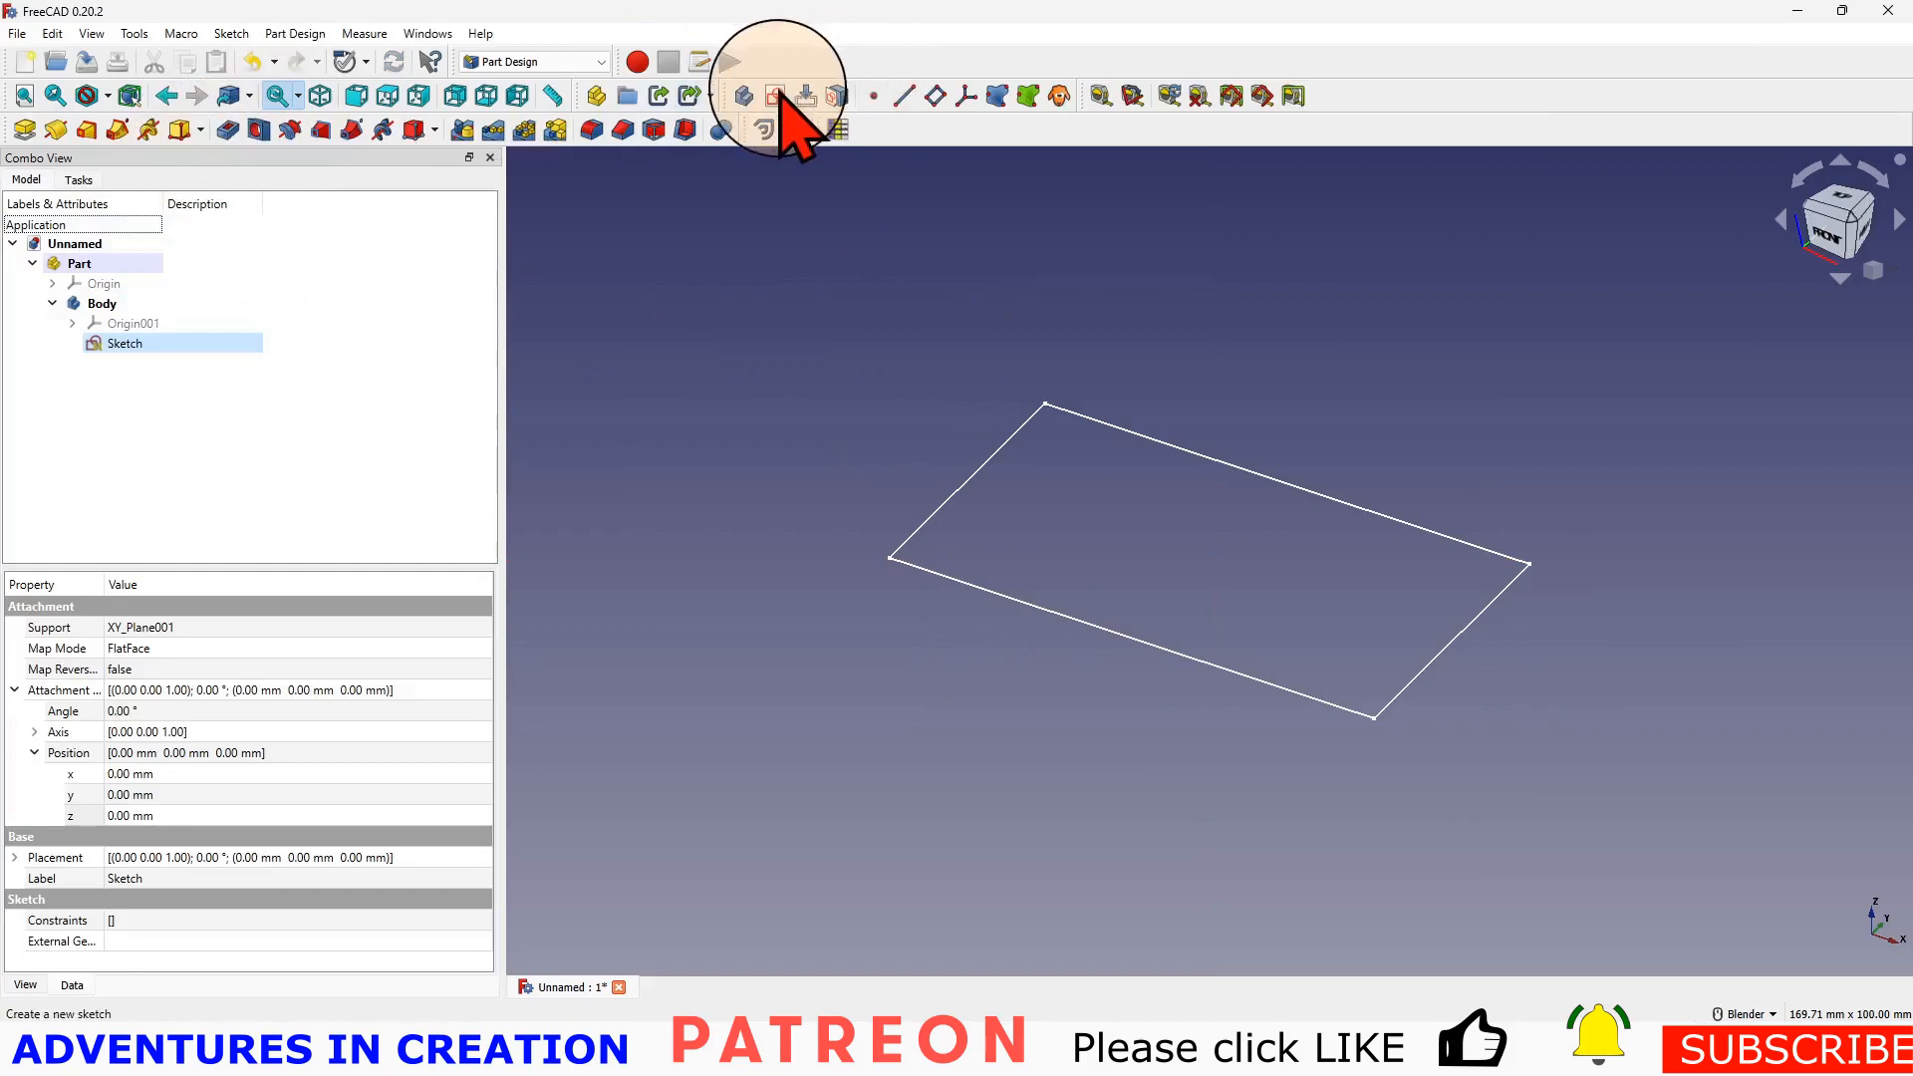
- Add Sketch001 on XY_Plane001 with a circle at the origin, then select it
left_click(781, 94)
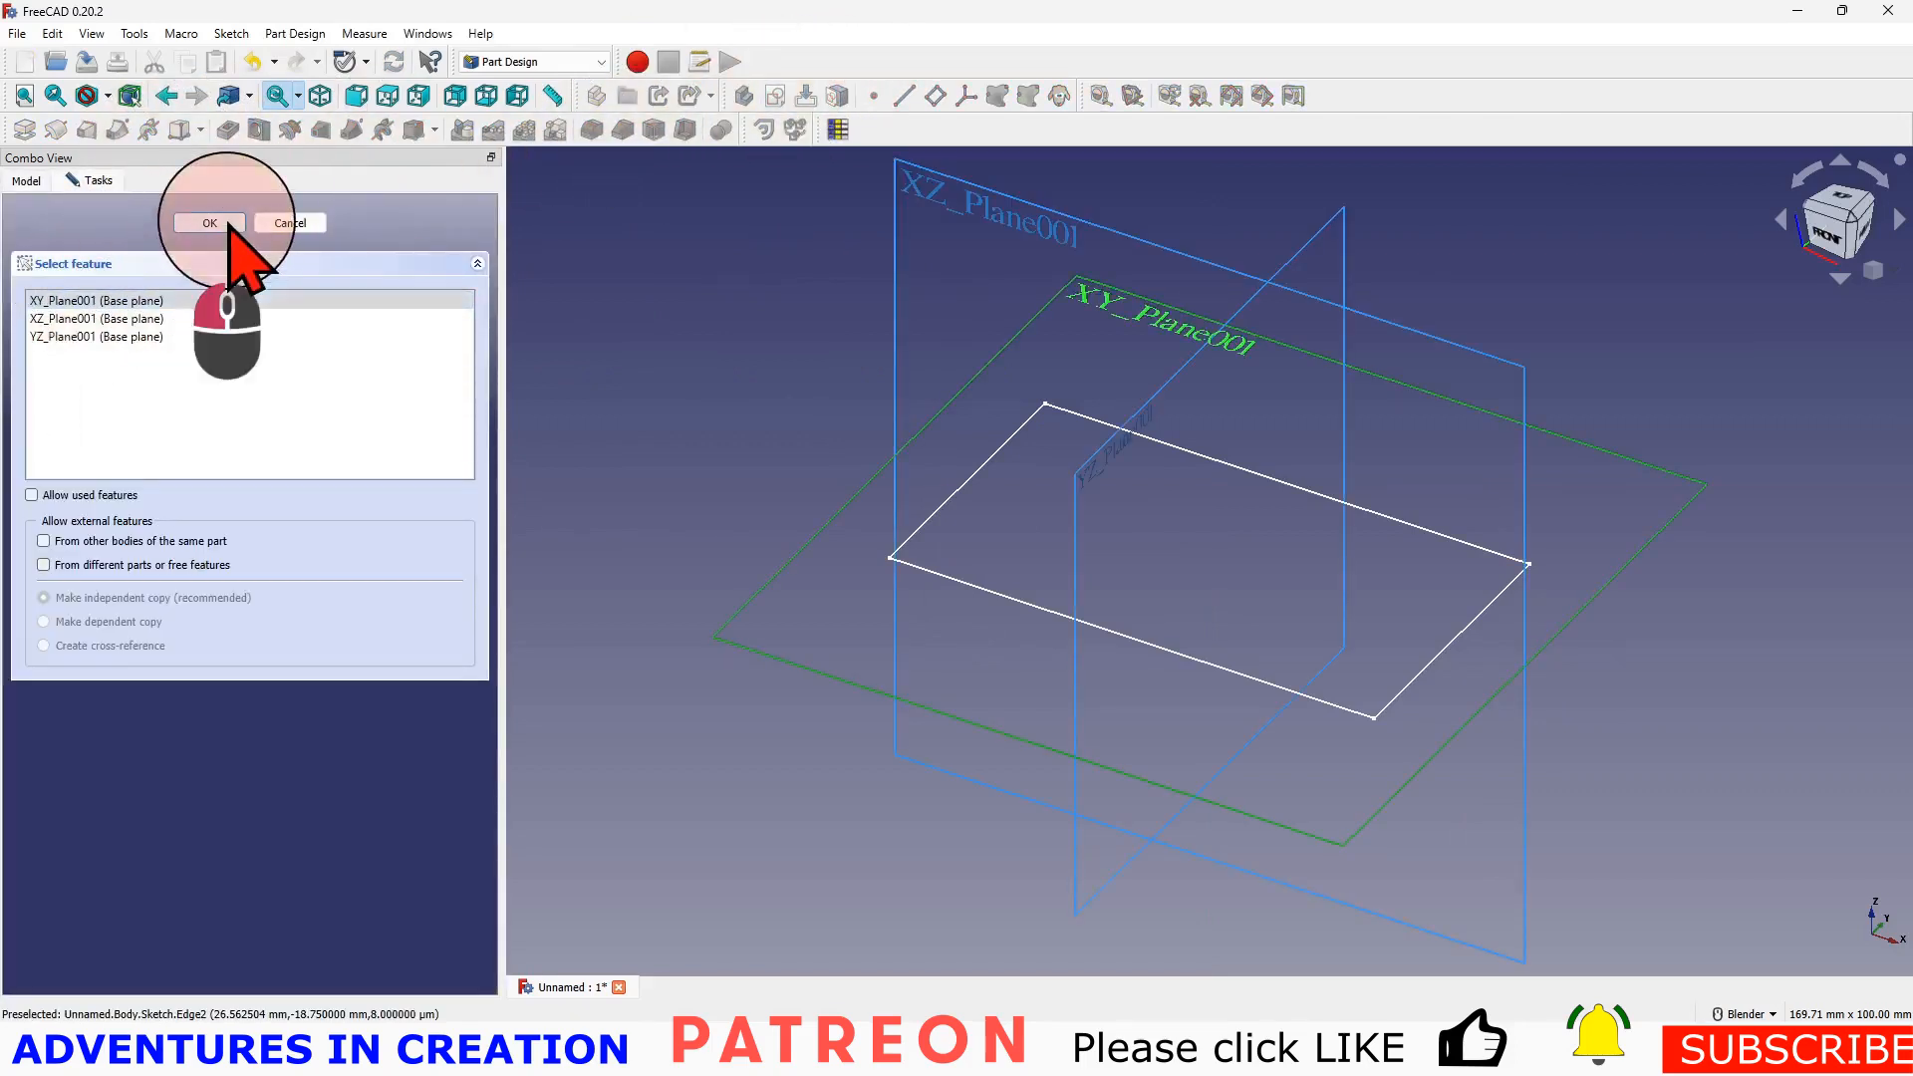
left_click(209, 222)
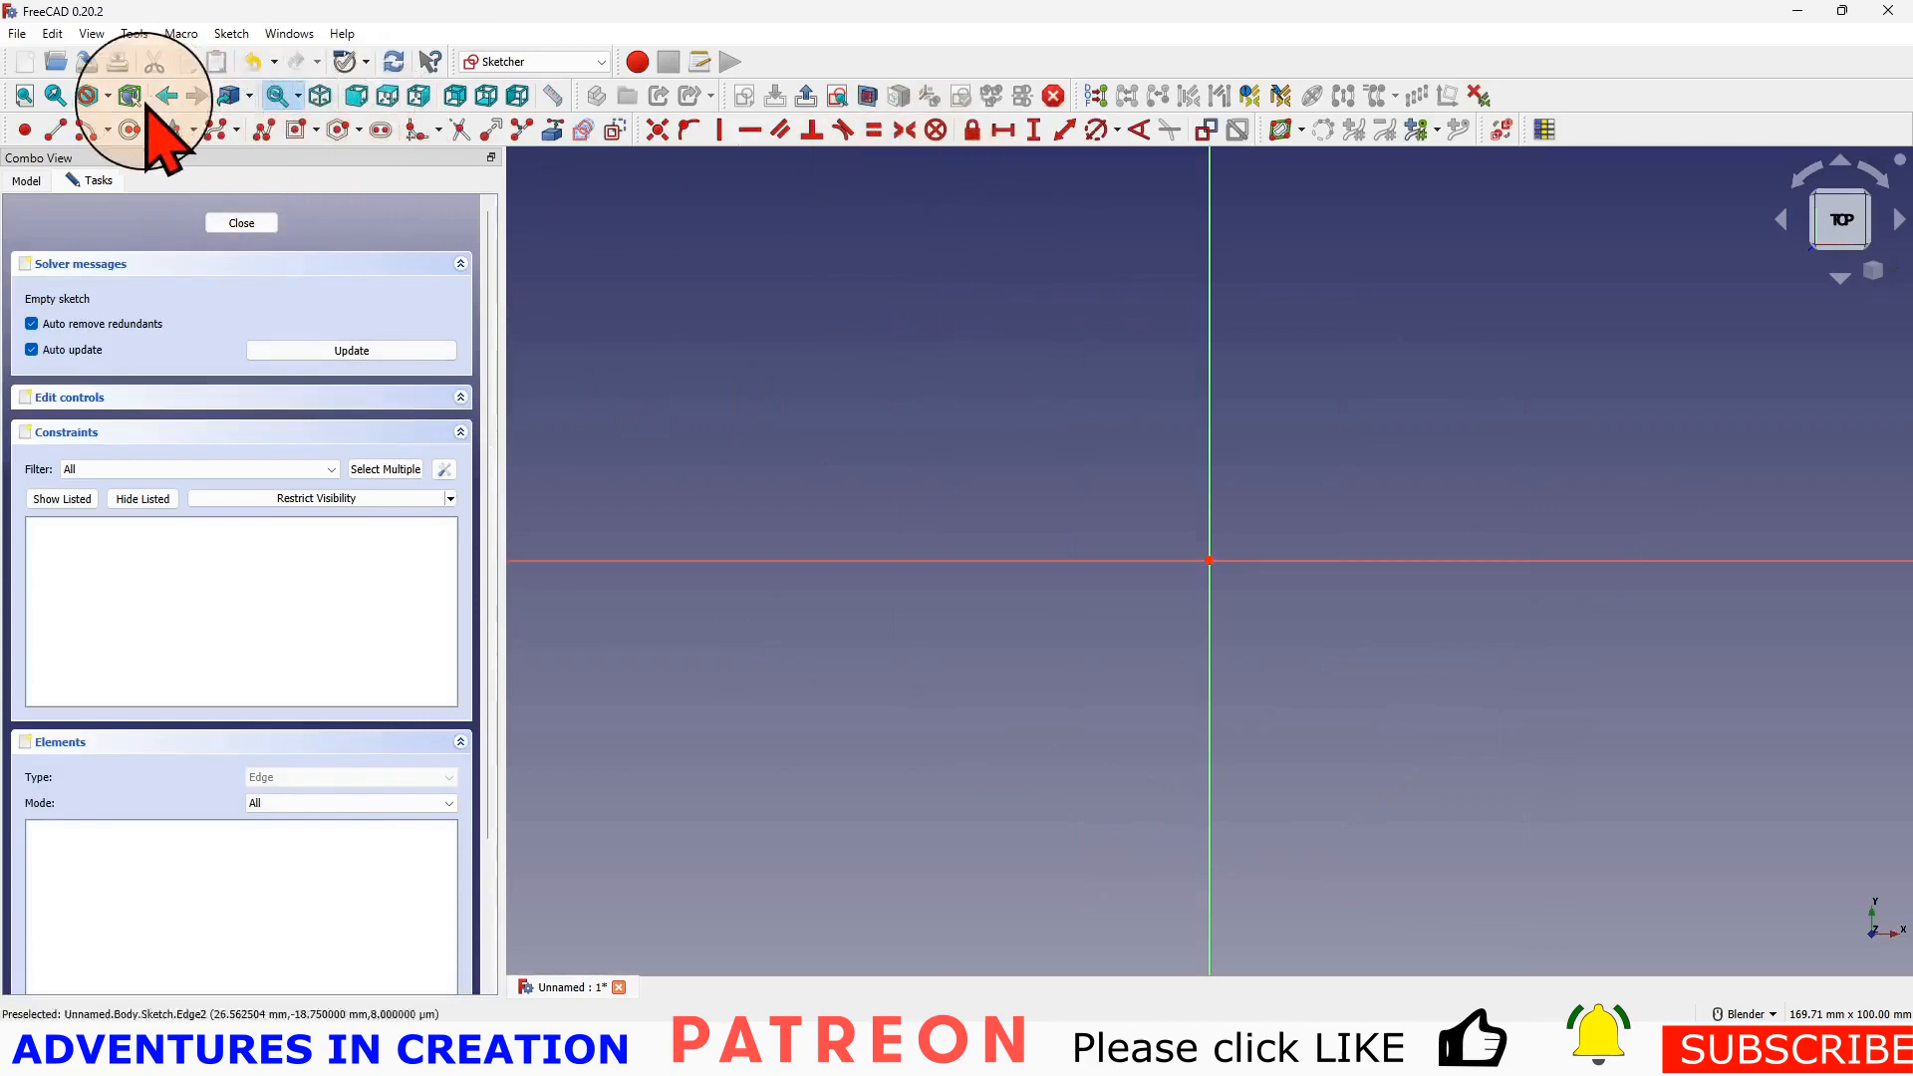
left_click(1207, 560)
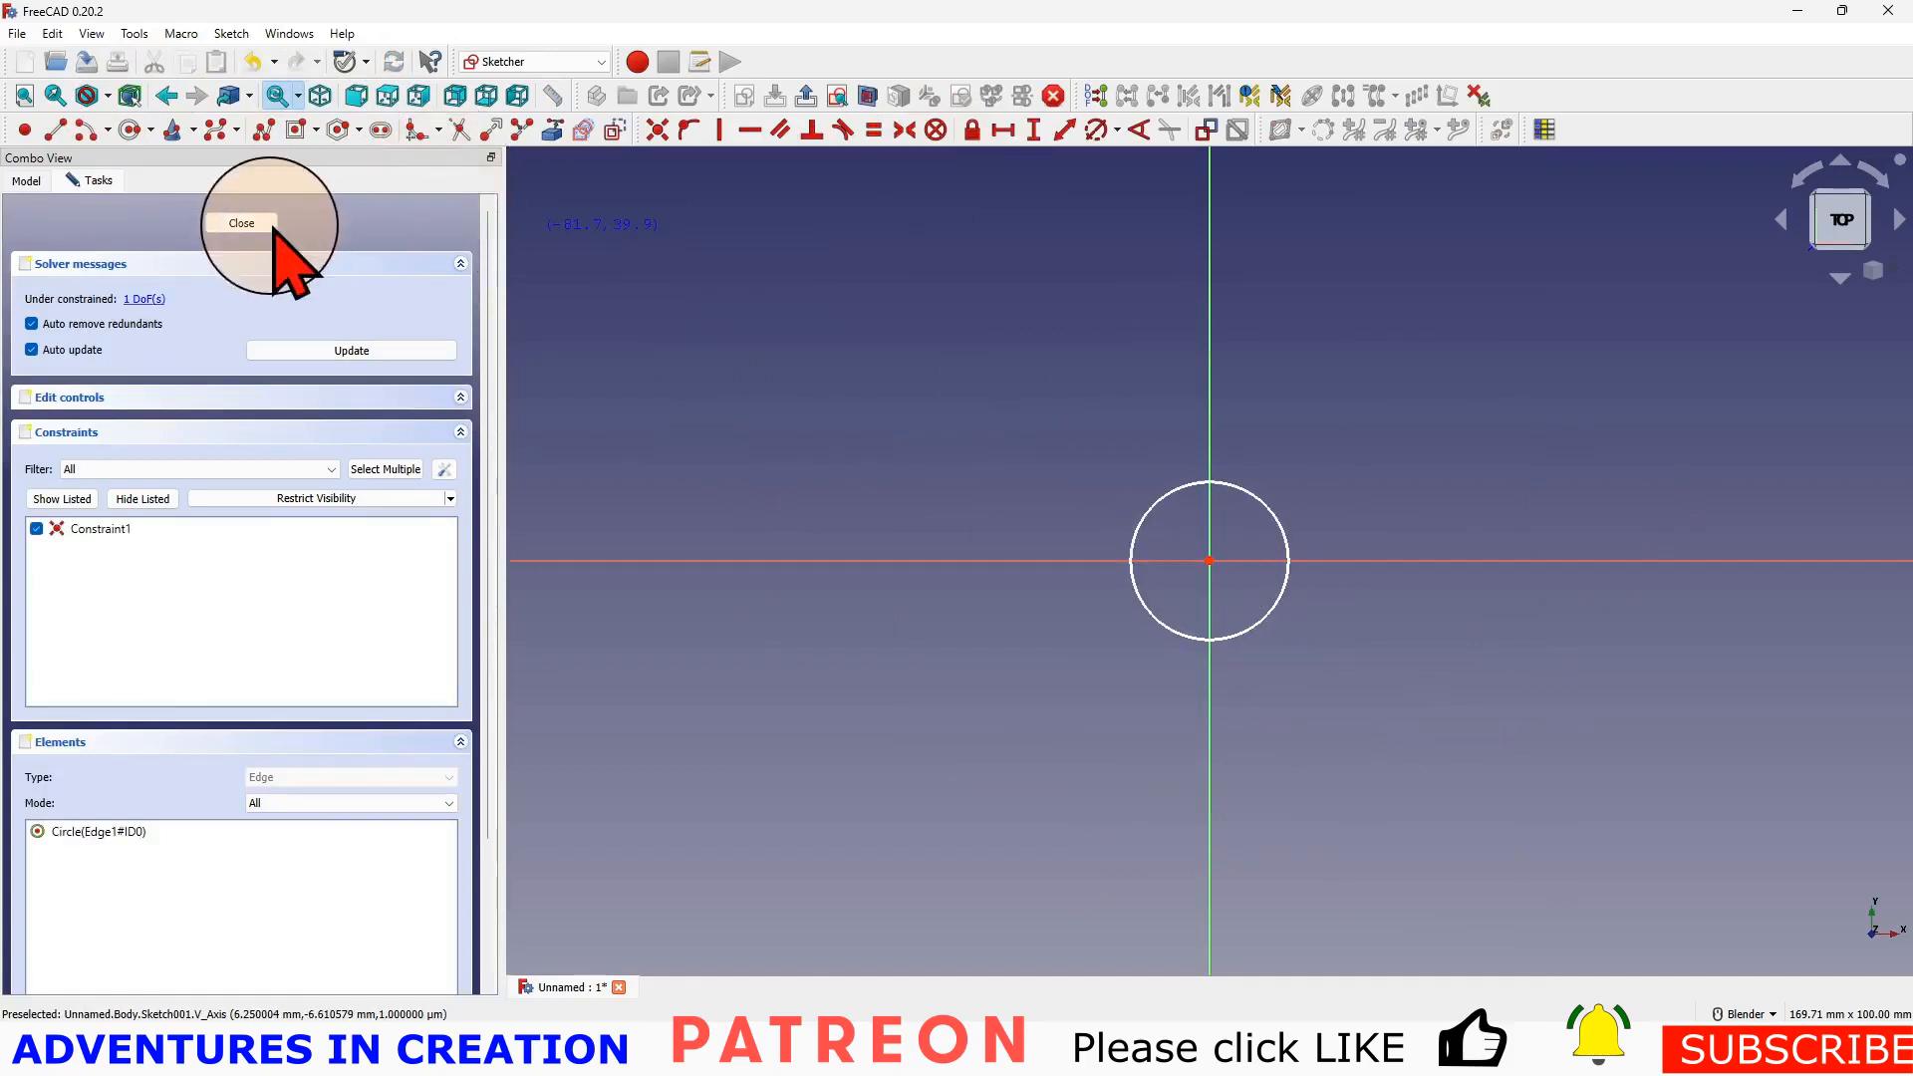
left_click(240, 222)
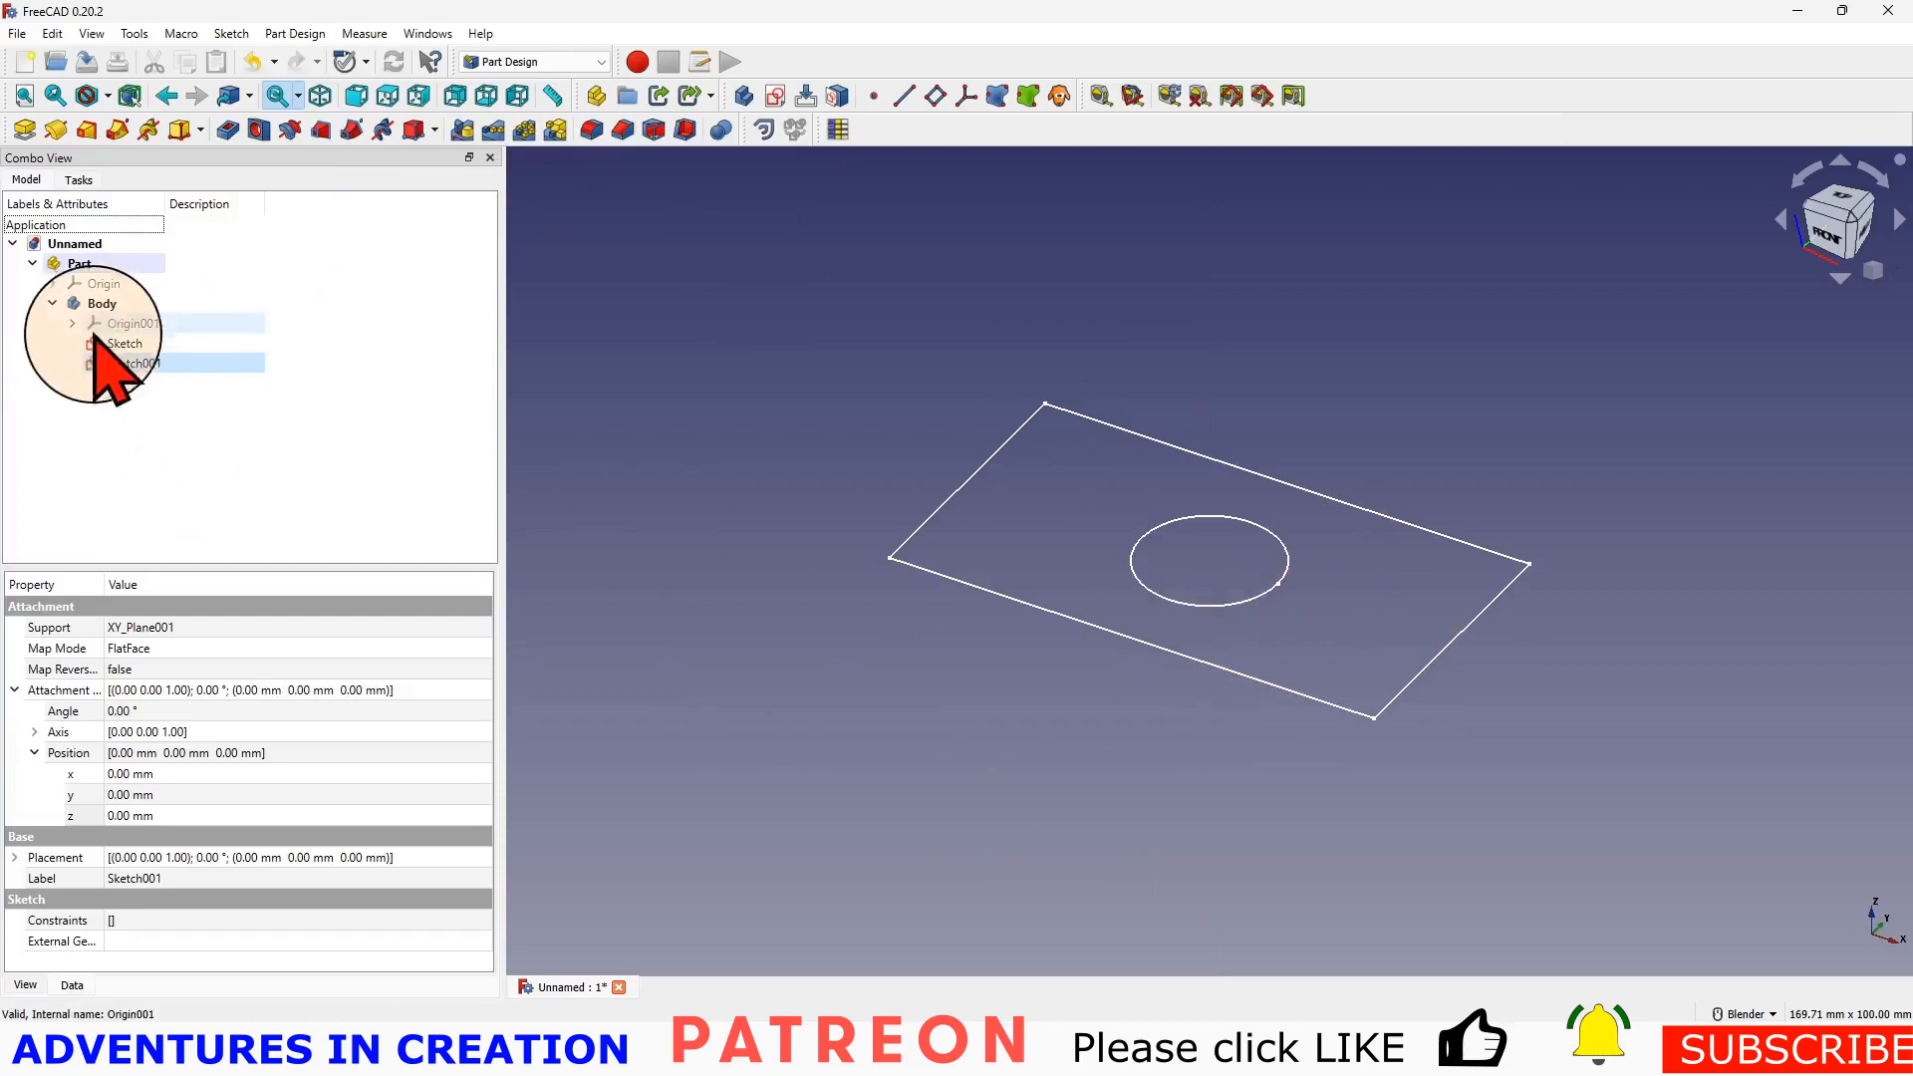
left_click(133, 363)
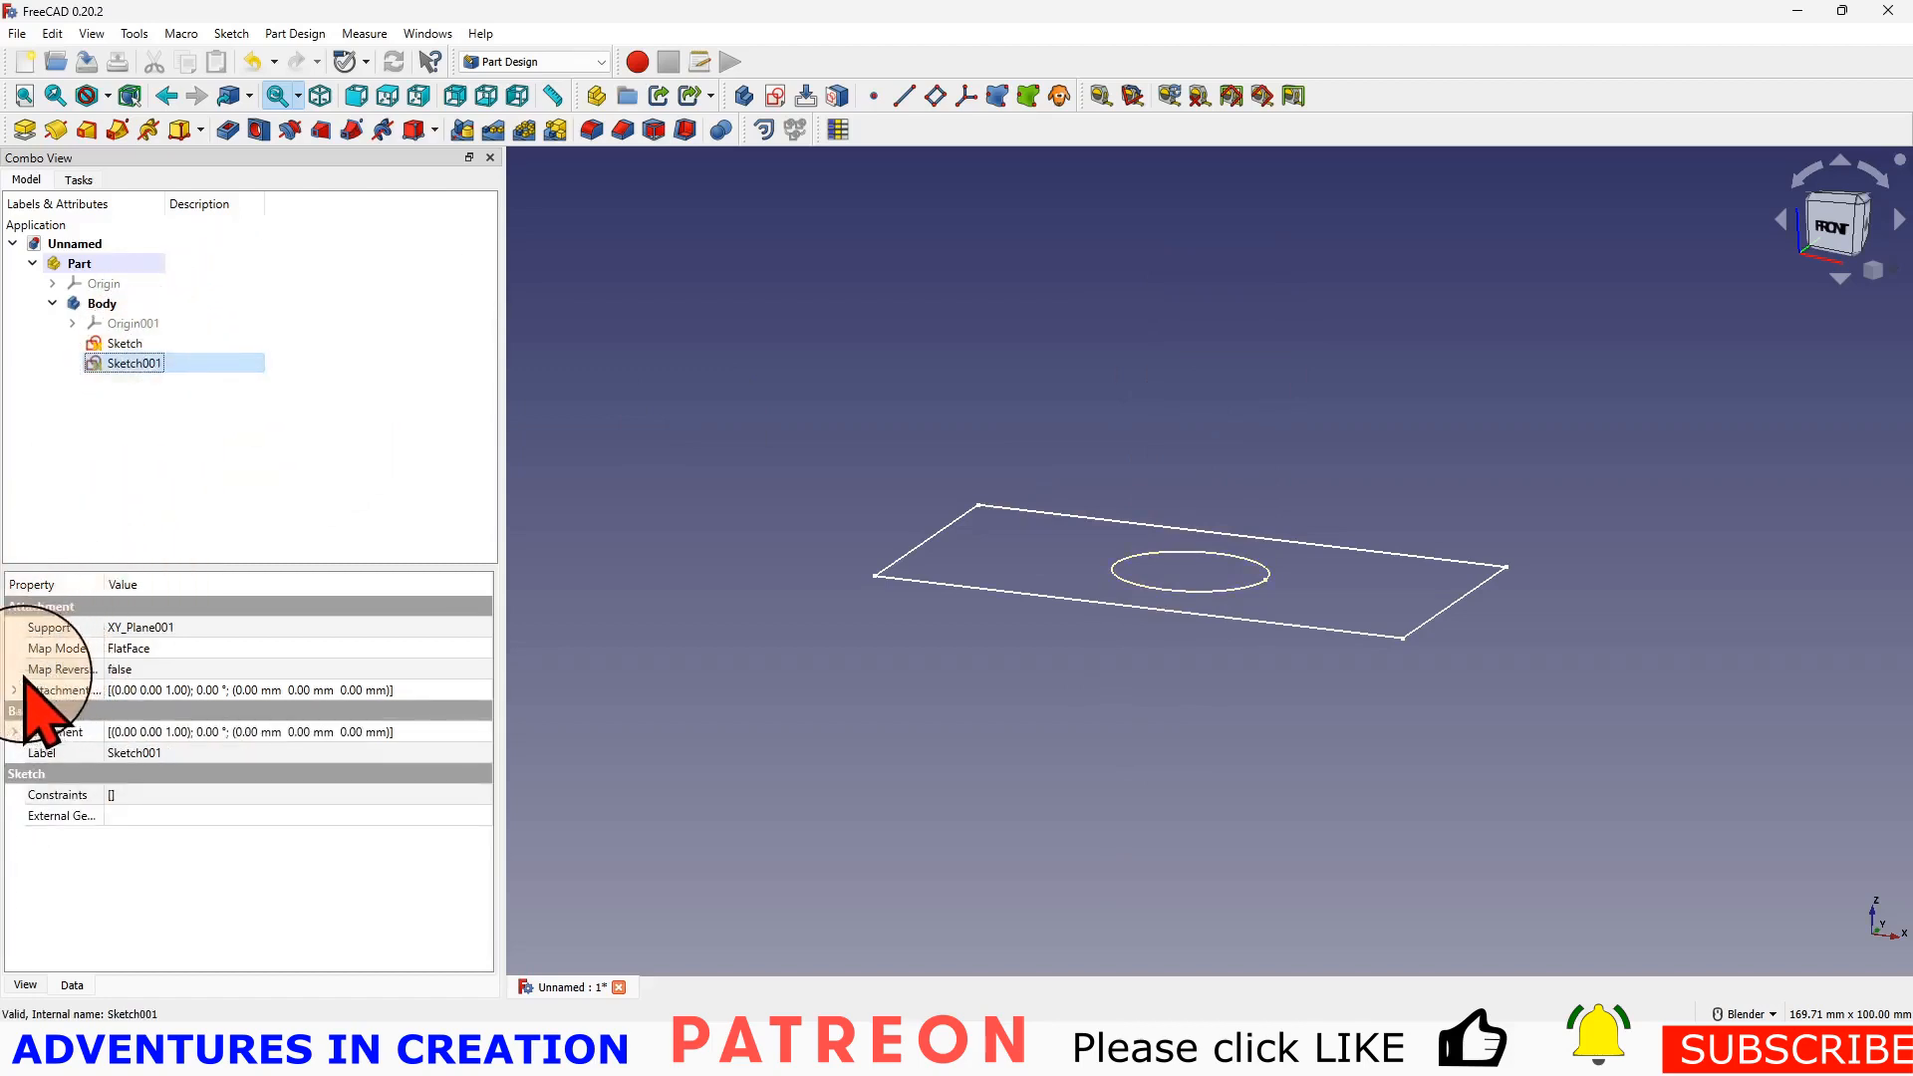
- Set Sketch001's Attachment Offset z position to 33 mm
left_click(14, 690)
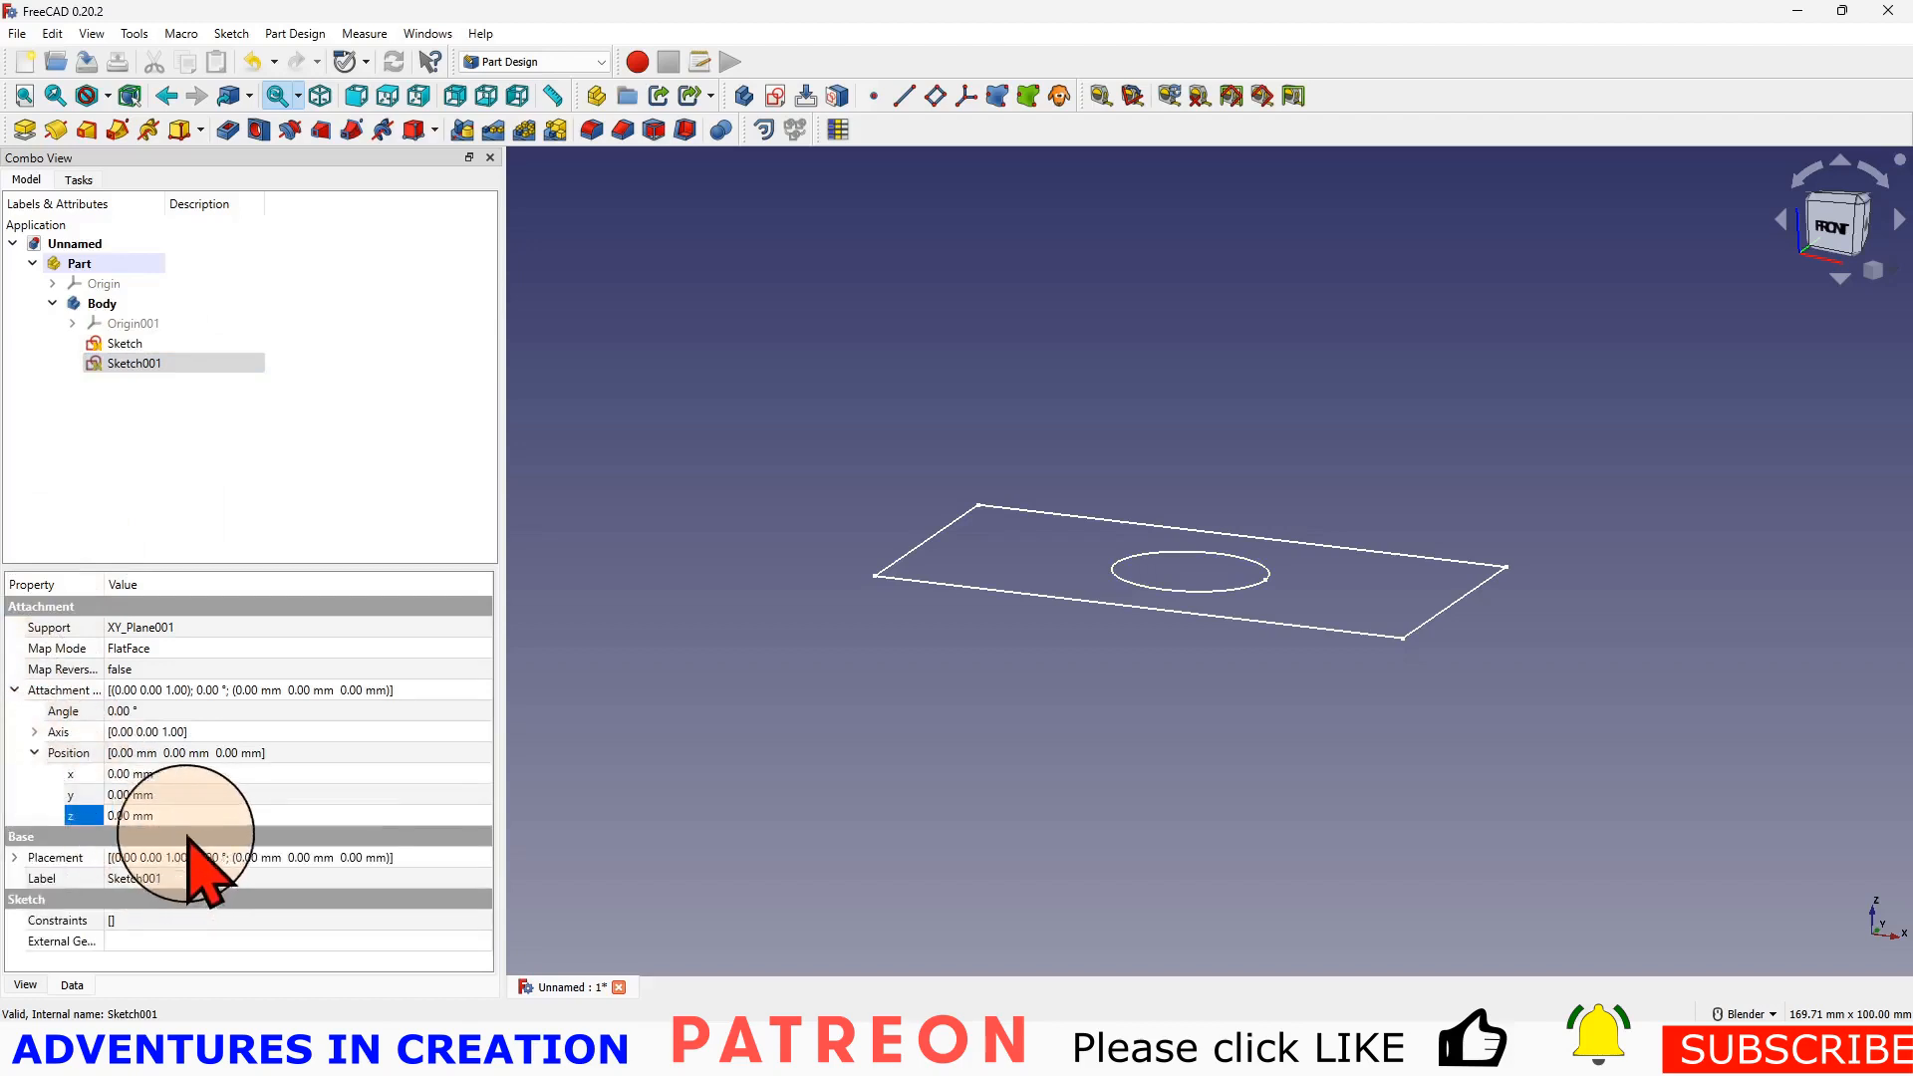
left_click(149, 816)
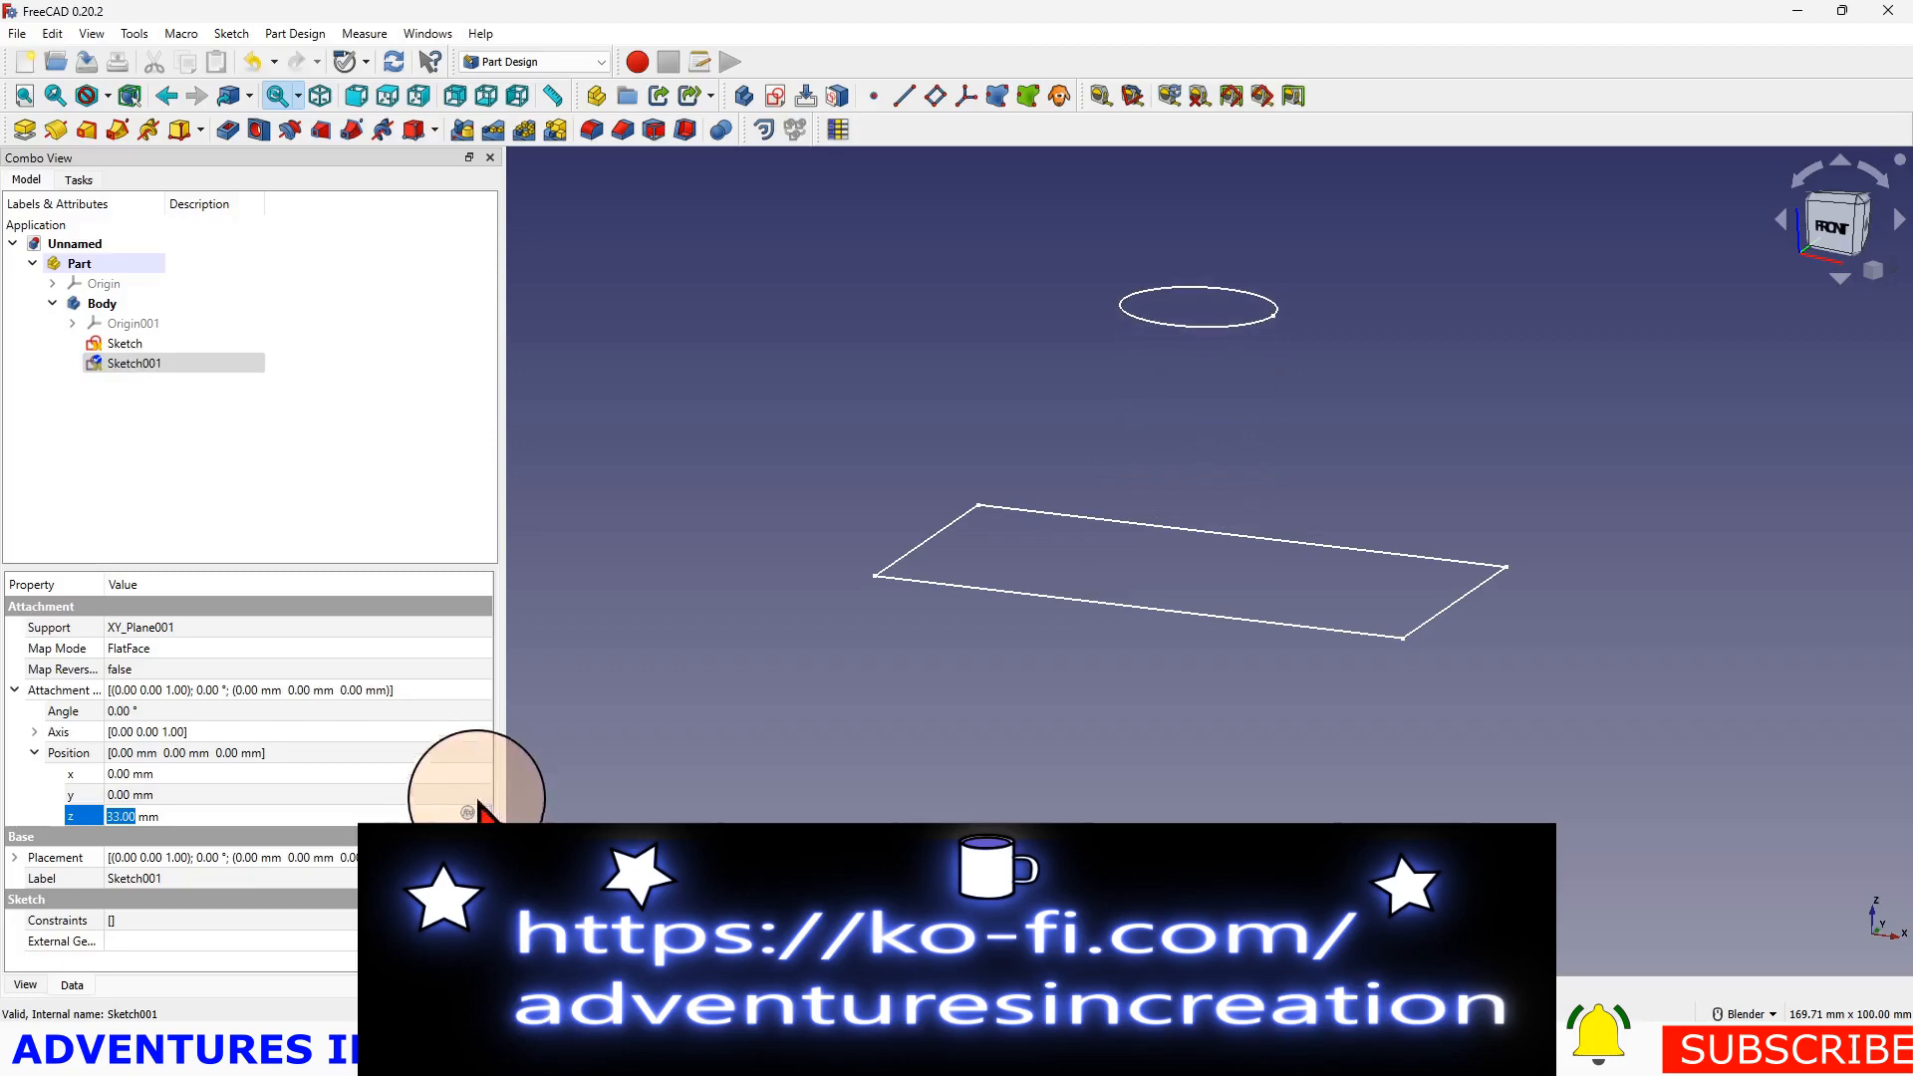
left_click(125, 342)
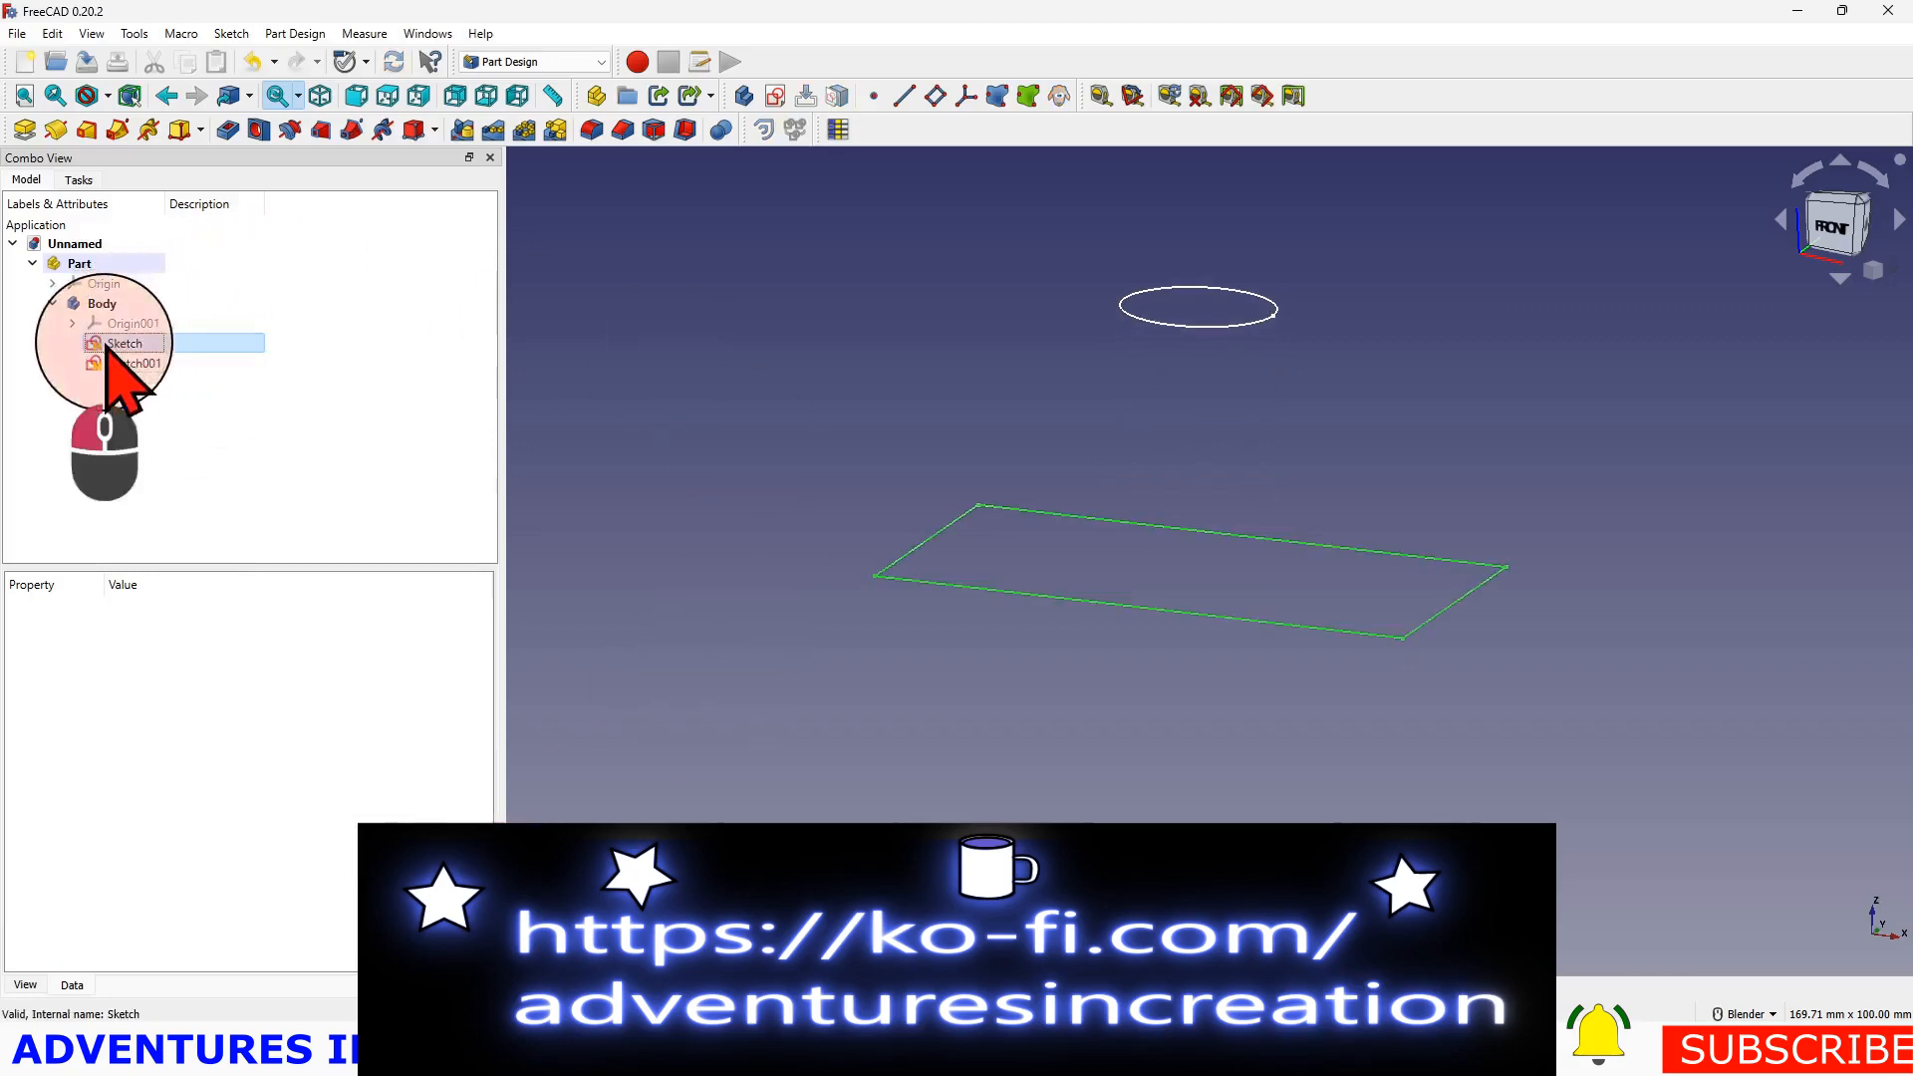
- Confirm the additive loft from rectangle to circle and select AdditiveLoft in the tree
left_click(121, 363)
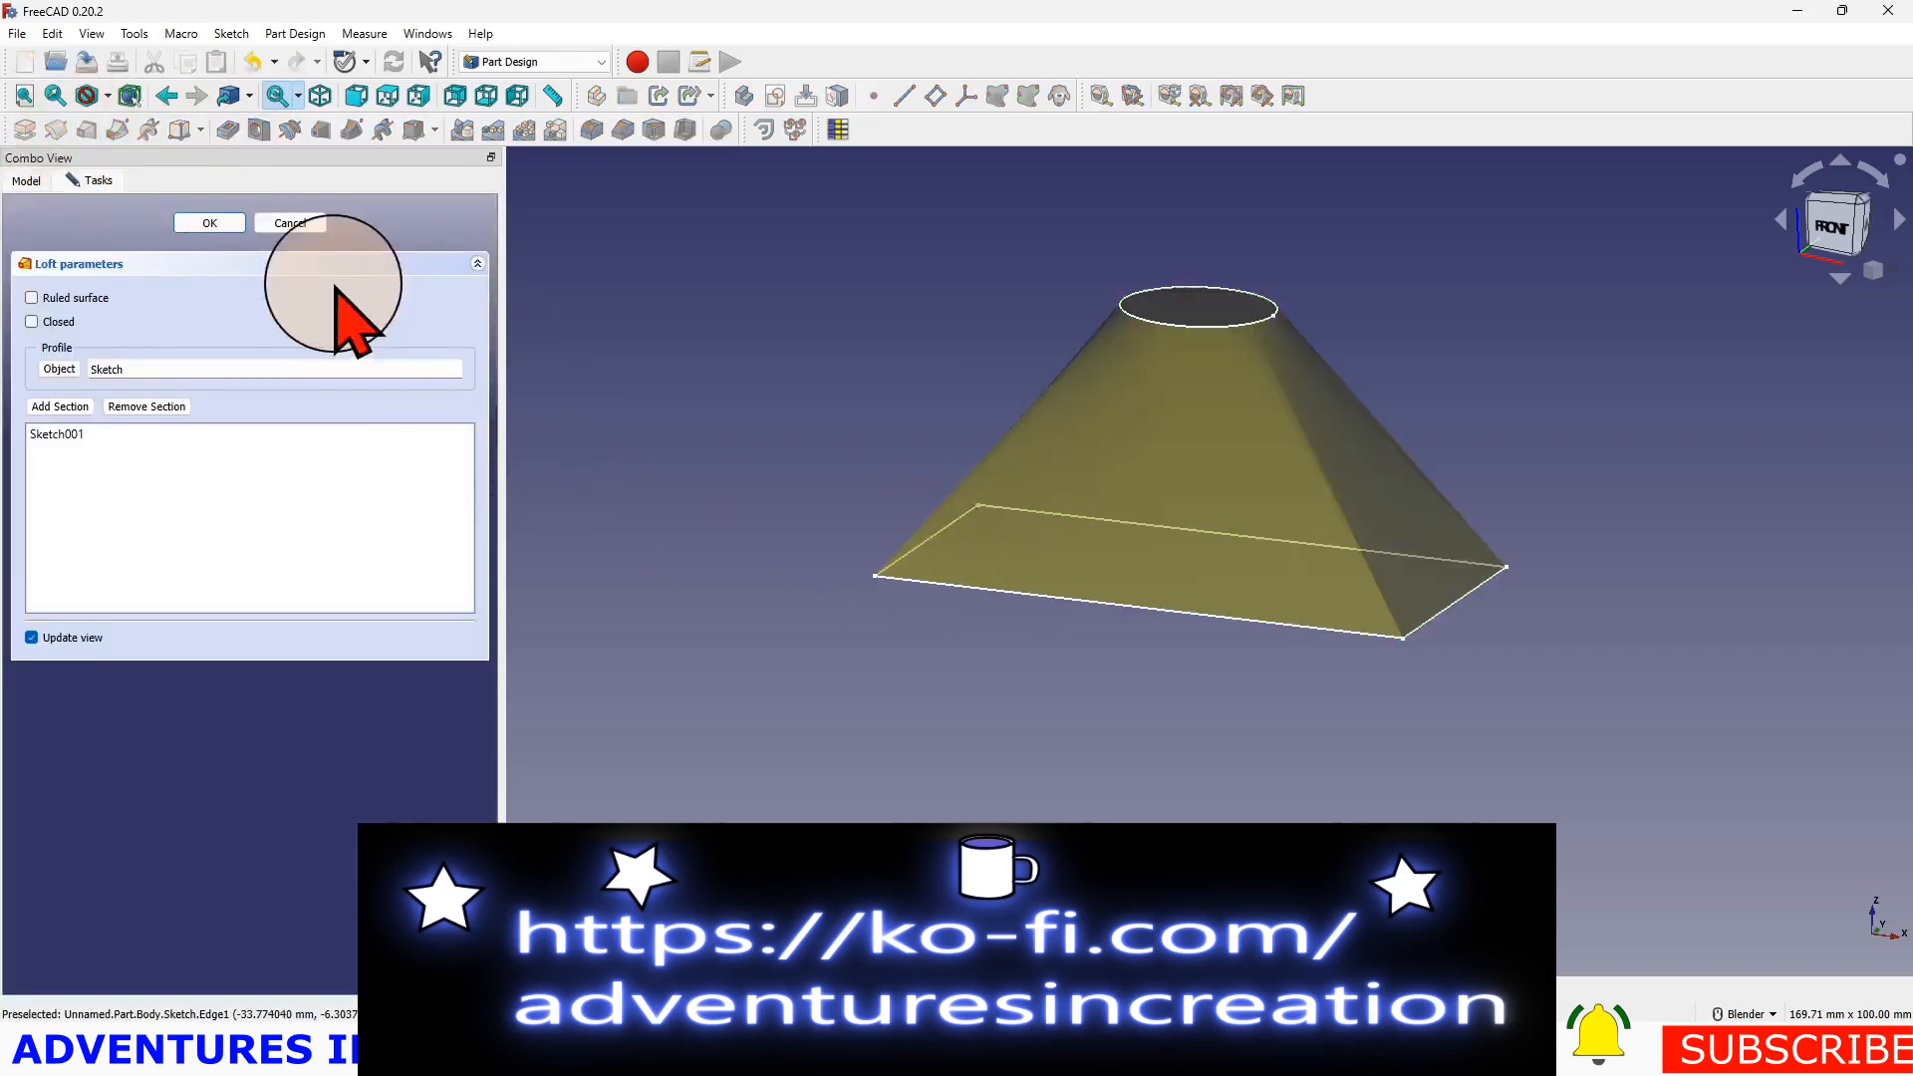
left_click(209, 222)
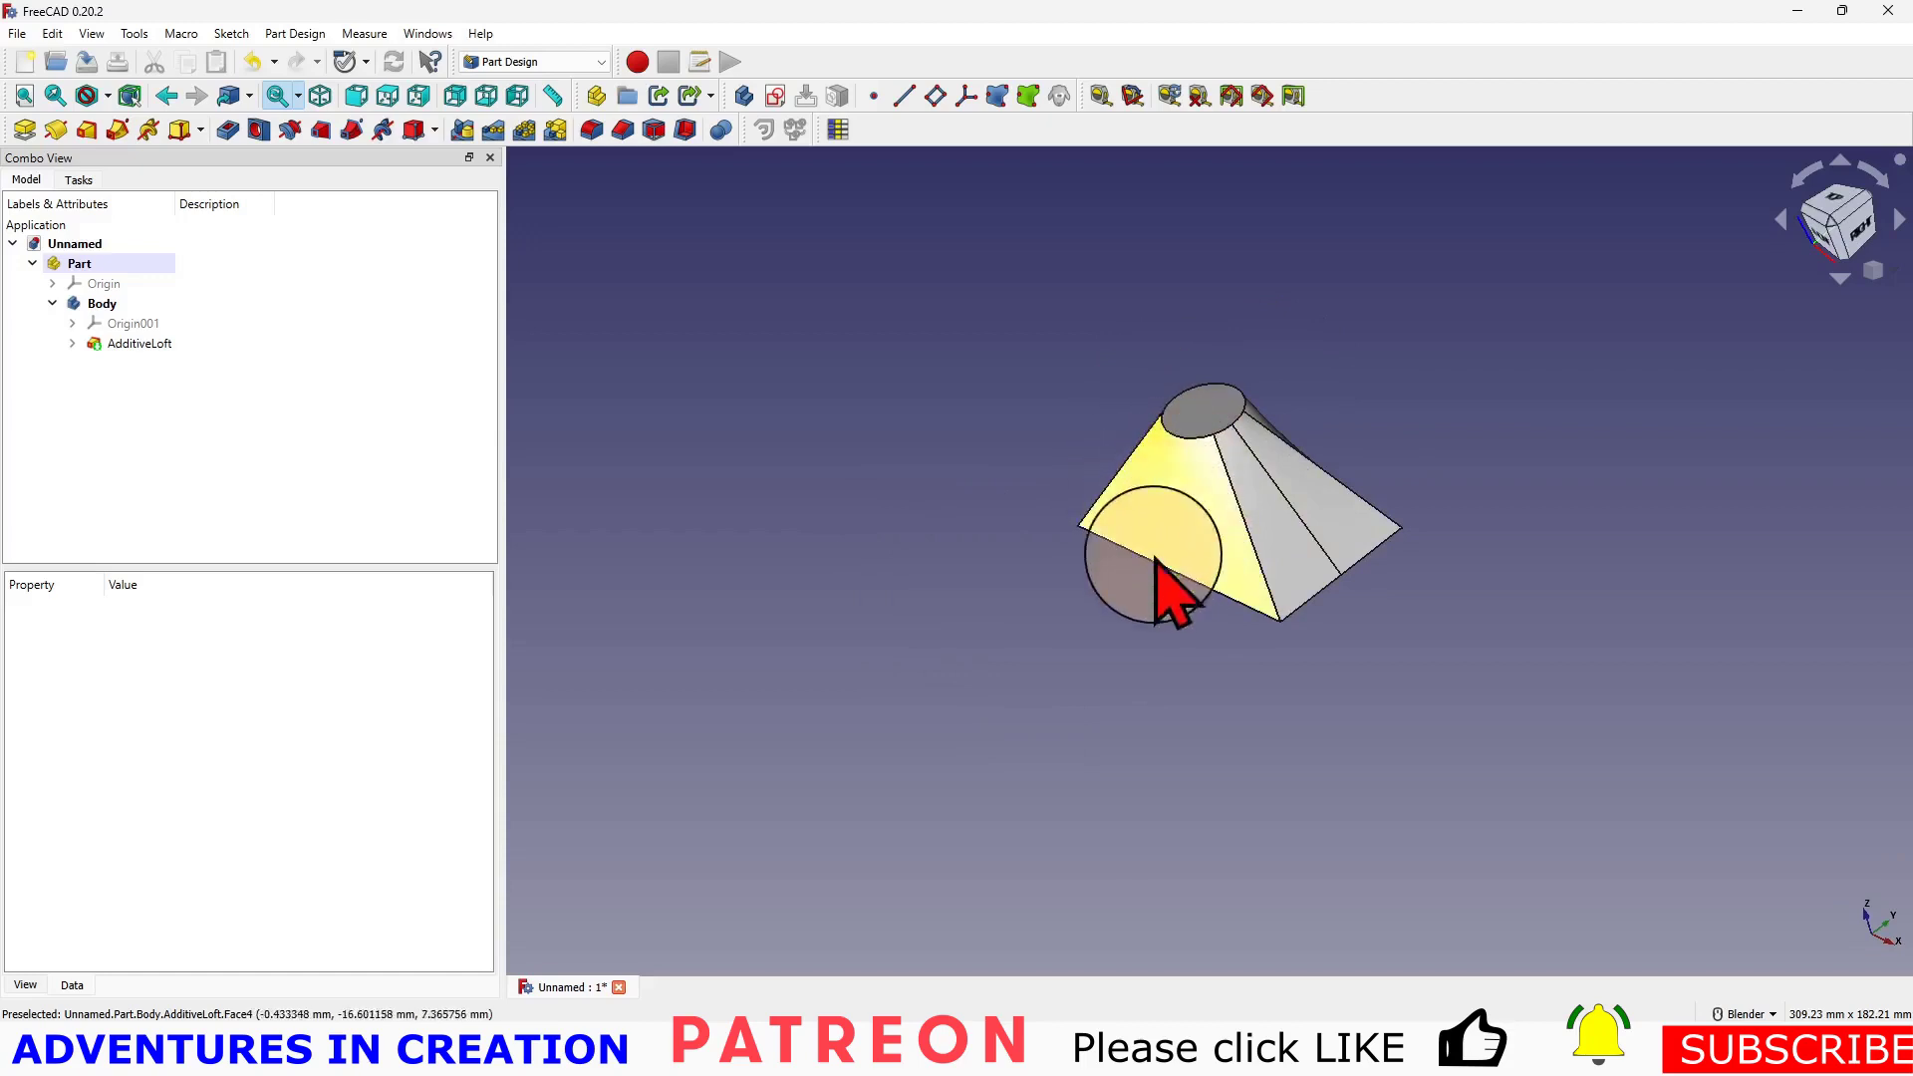
left_click(137, 343)
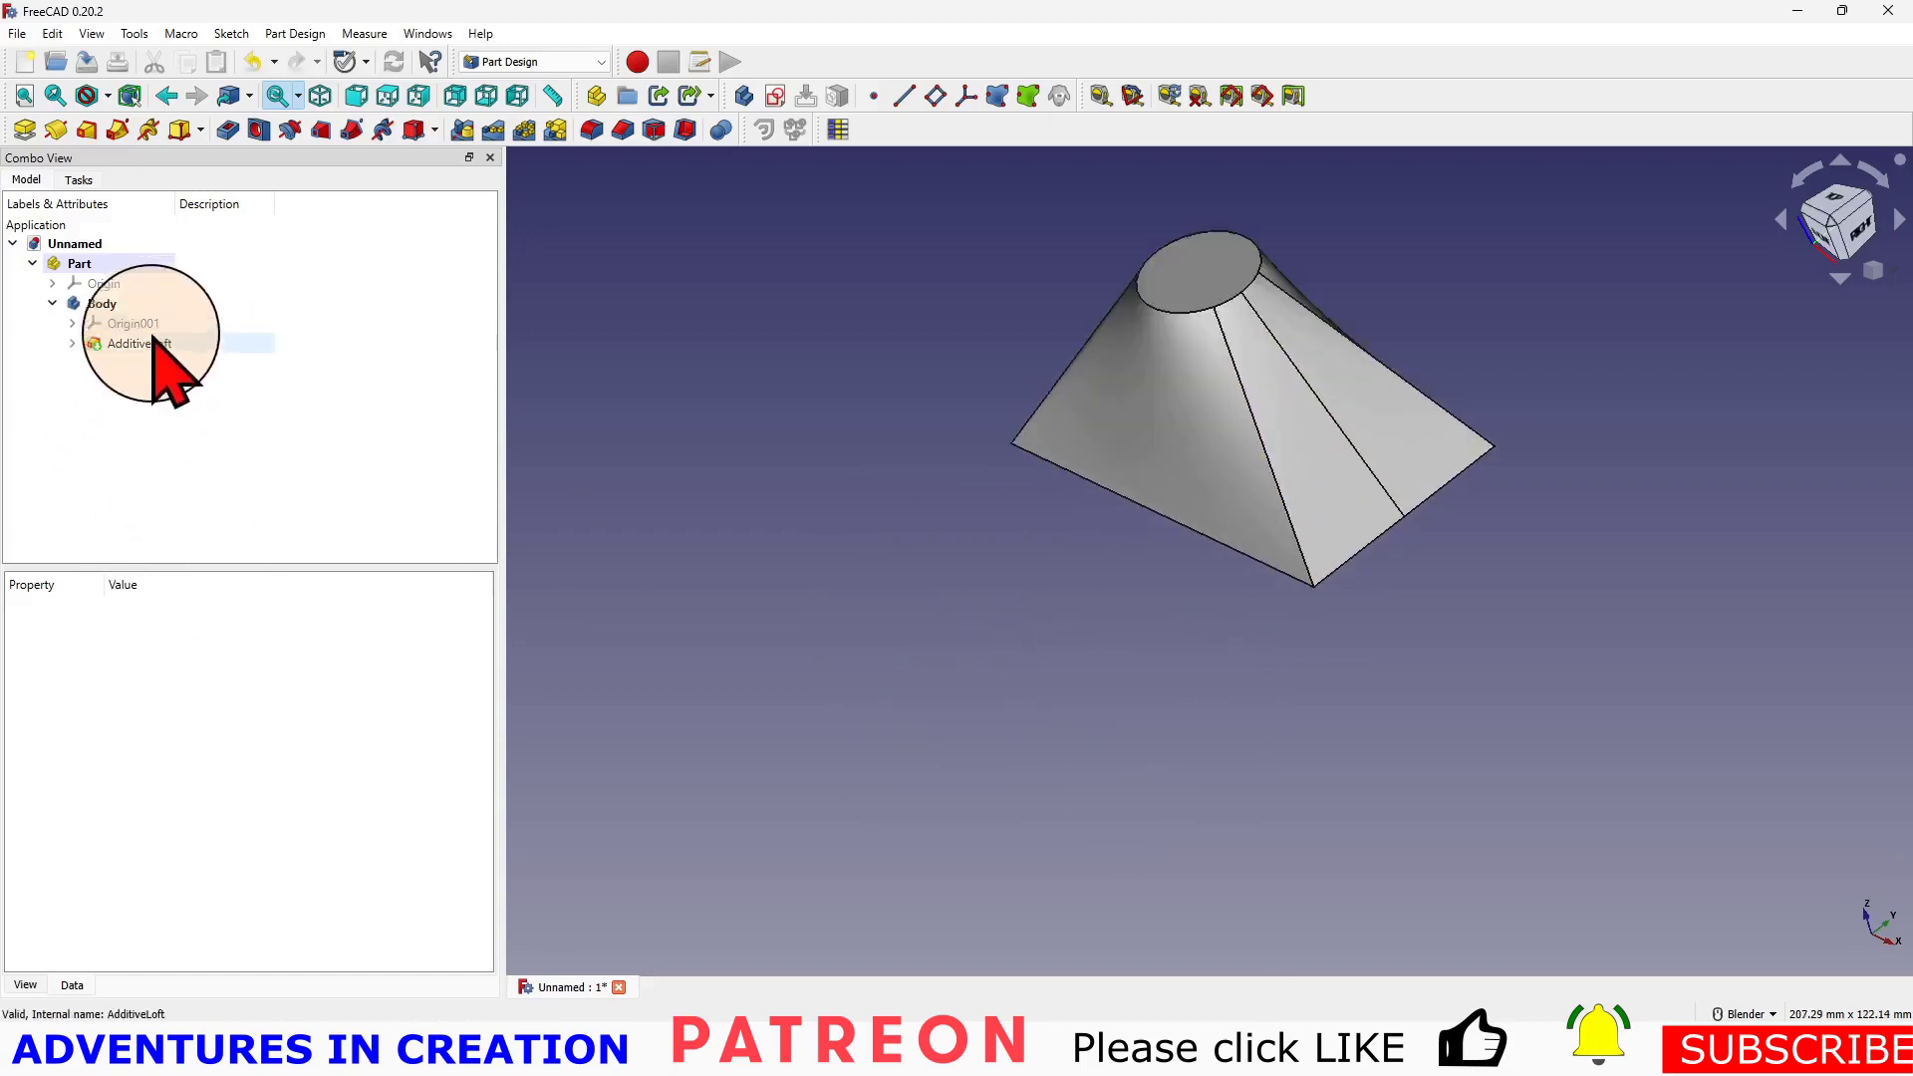
mouse_move(1176, 490)
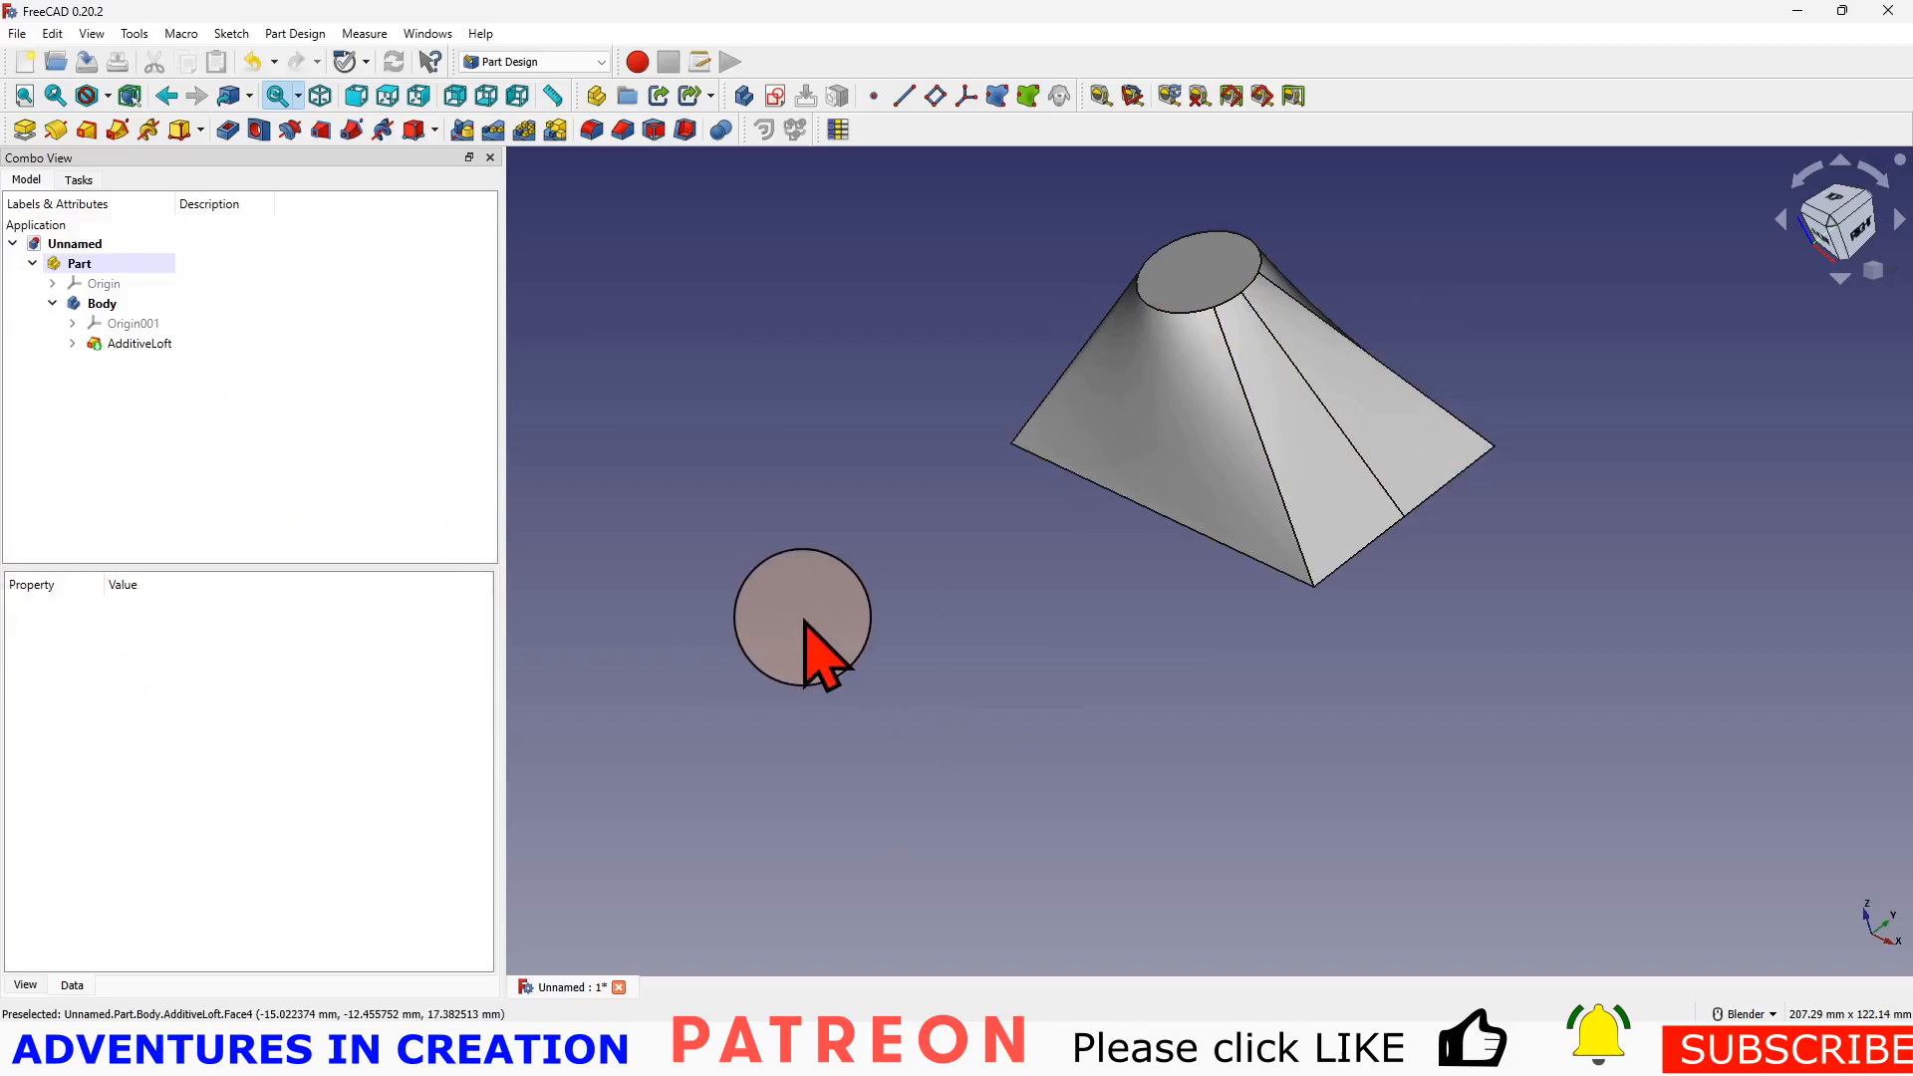
- Delete AdditiveLoft, Sketch and Sketch001 from the Body
left_click(139, 343)
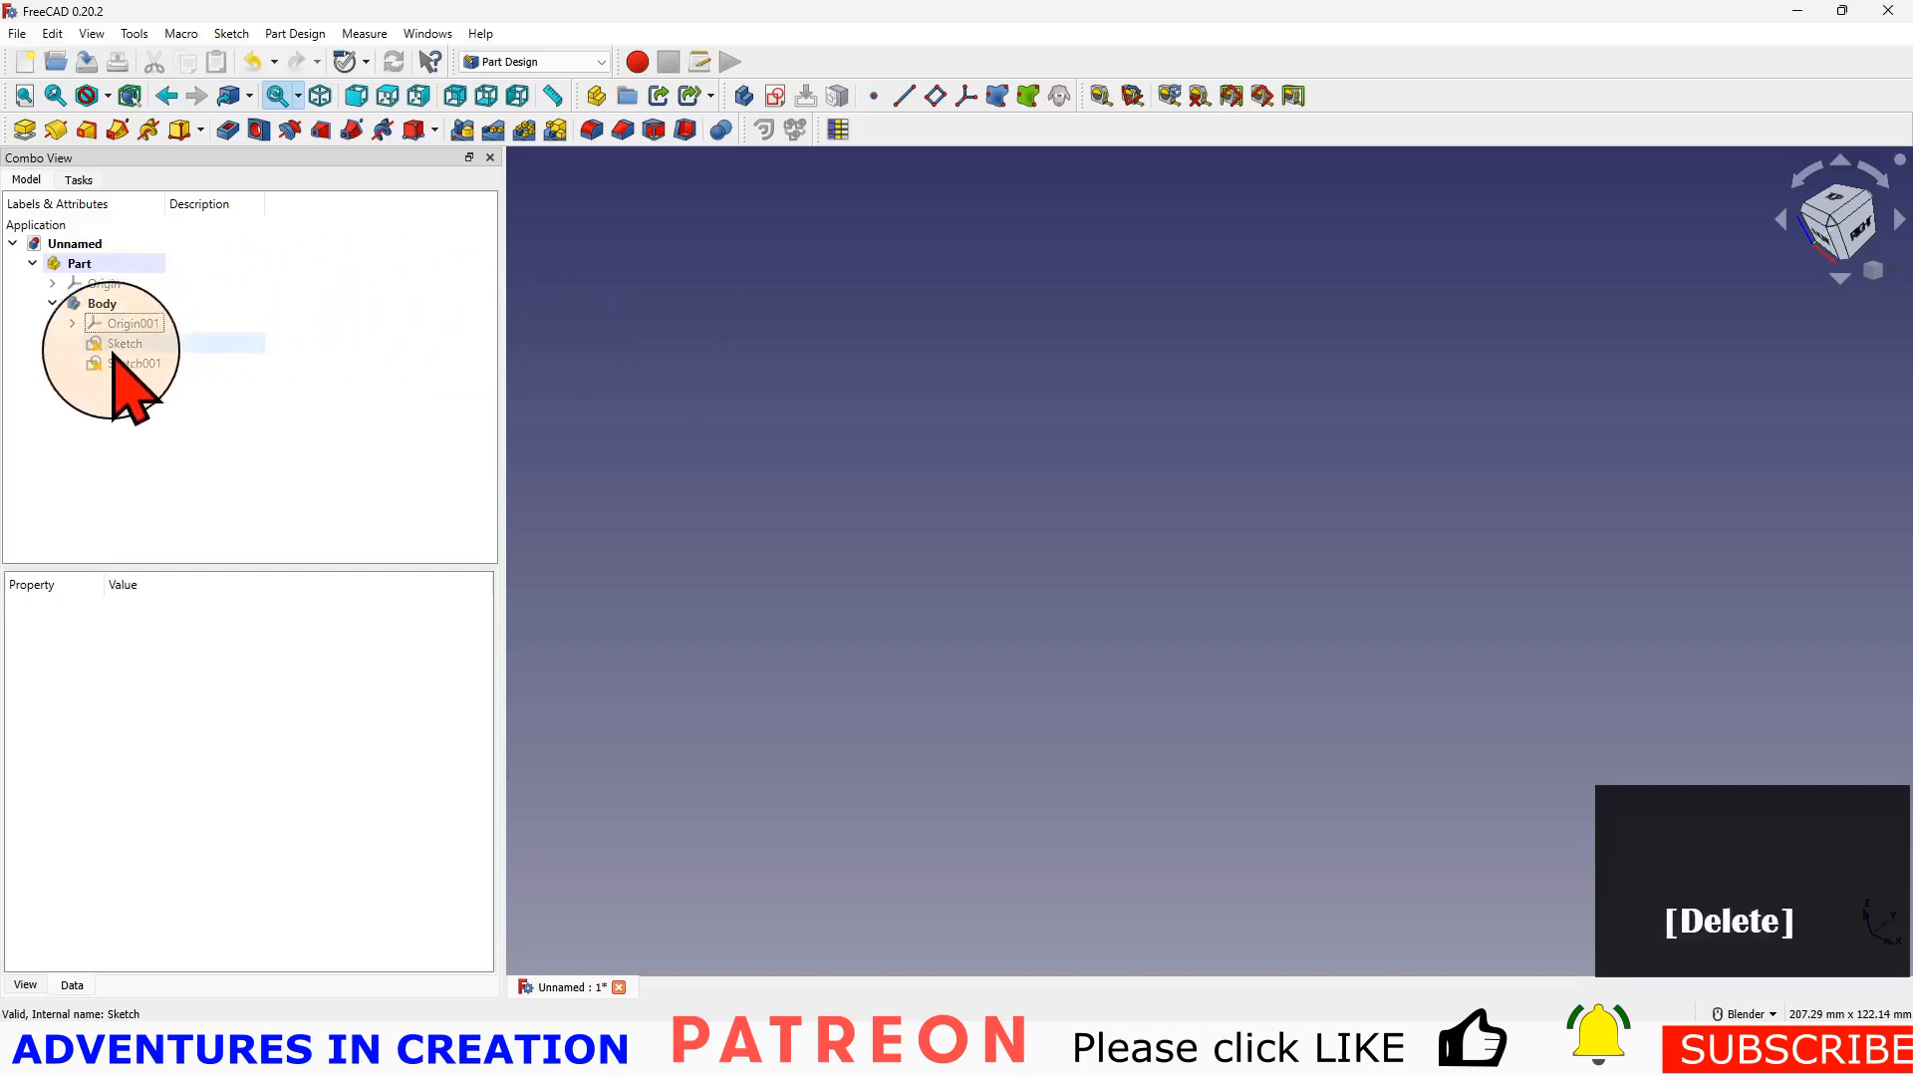
key("Delete")
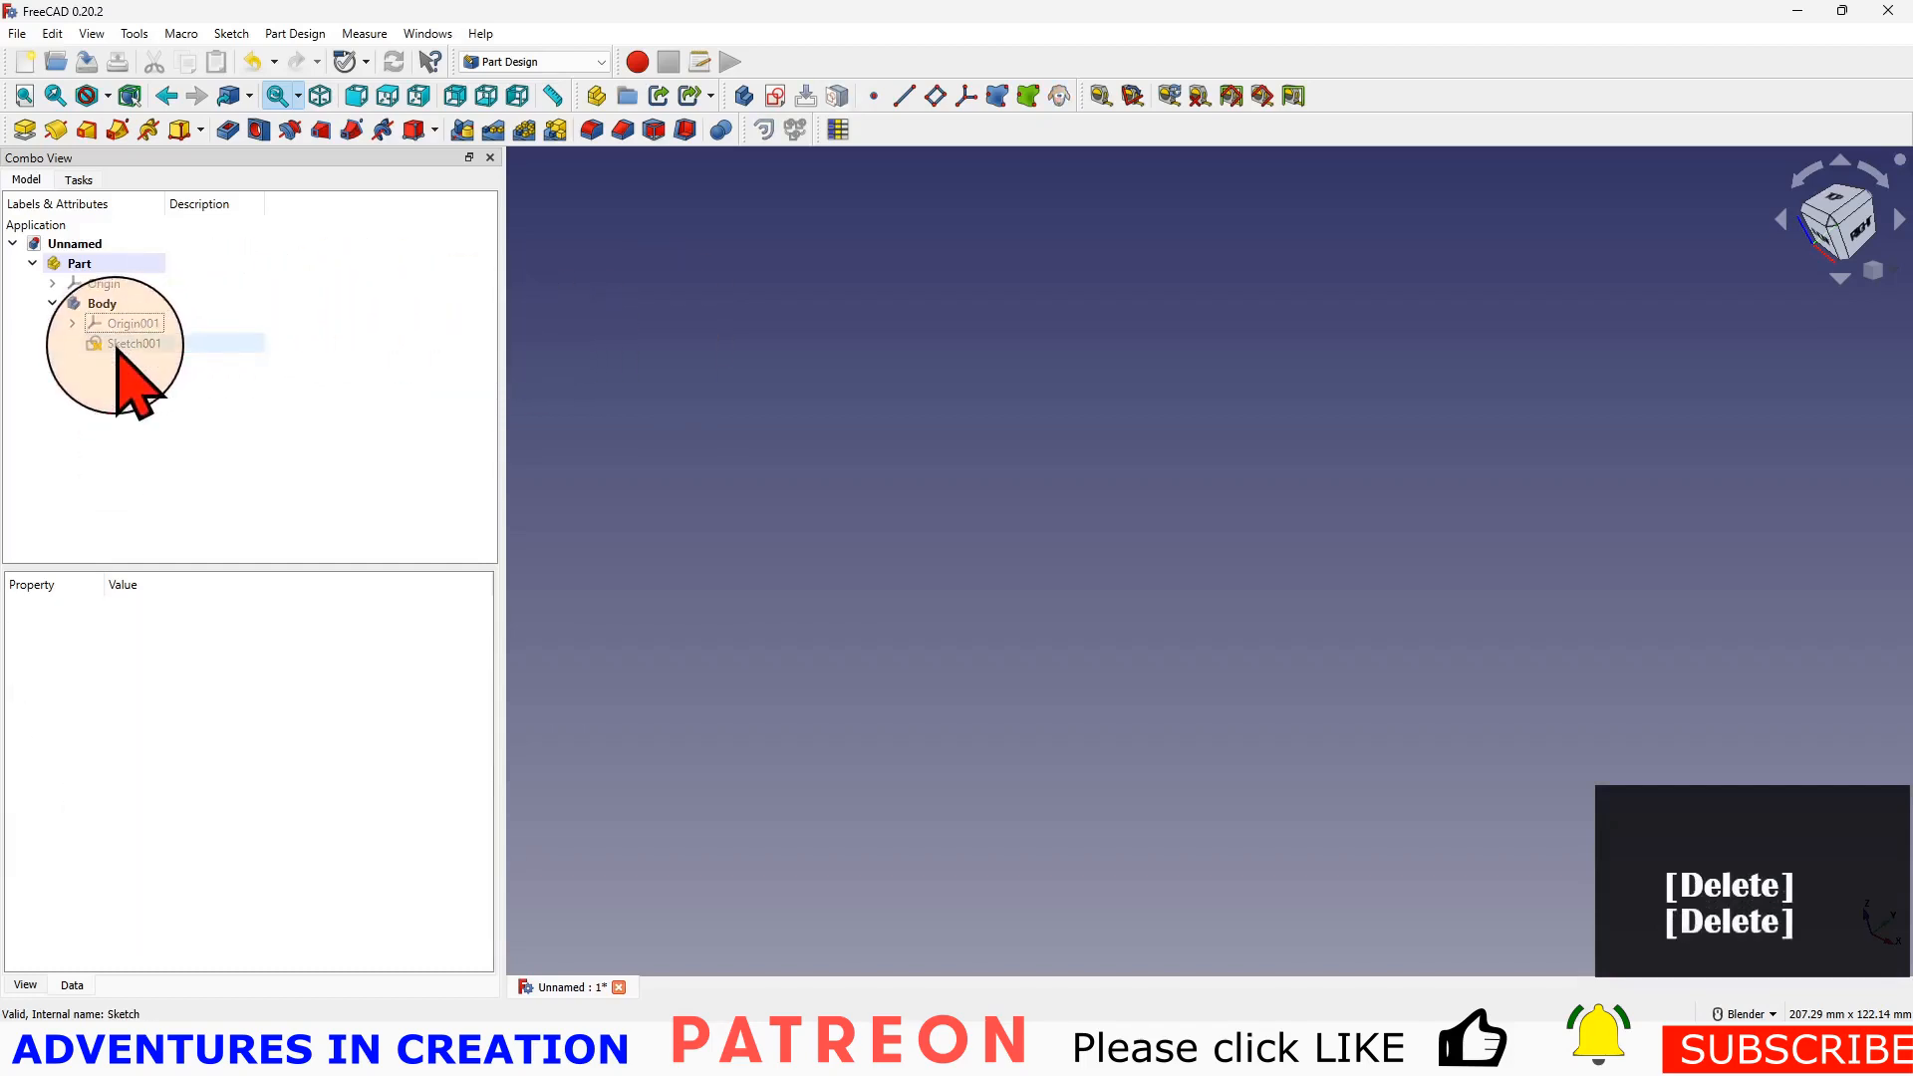
key("Delete")
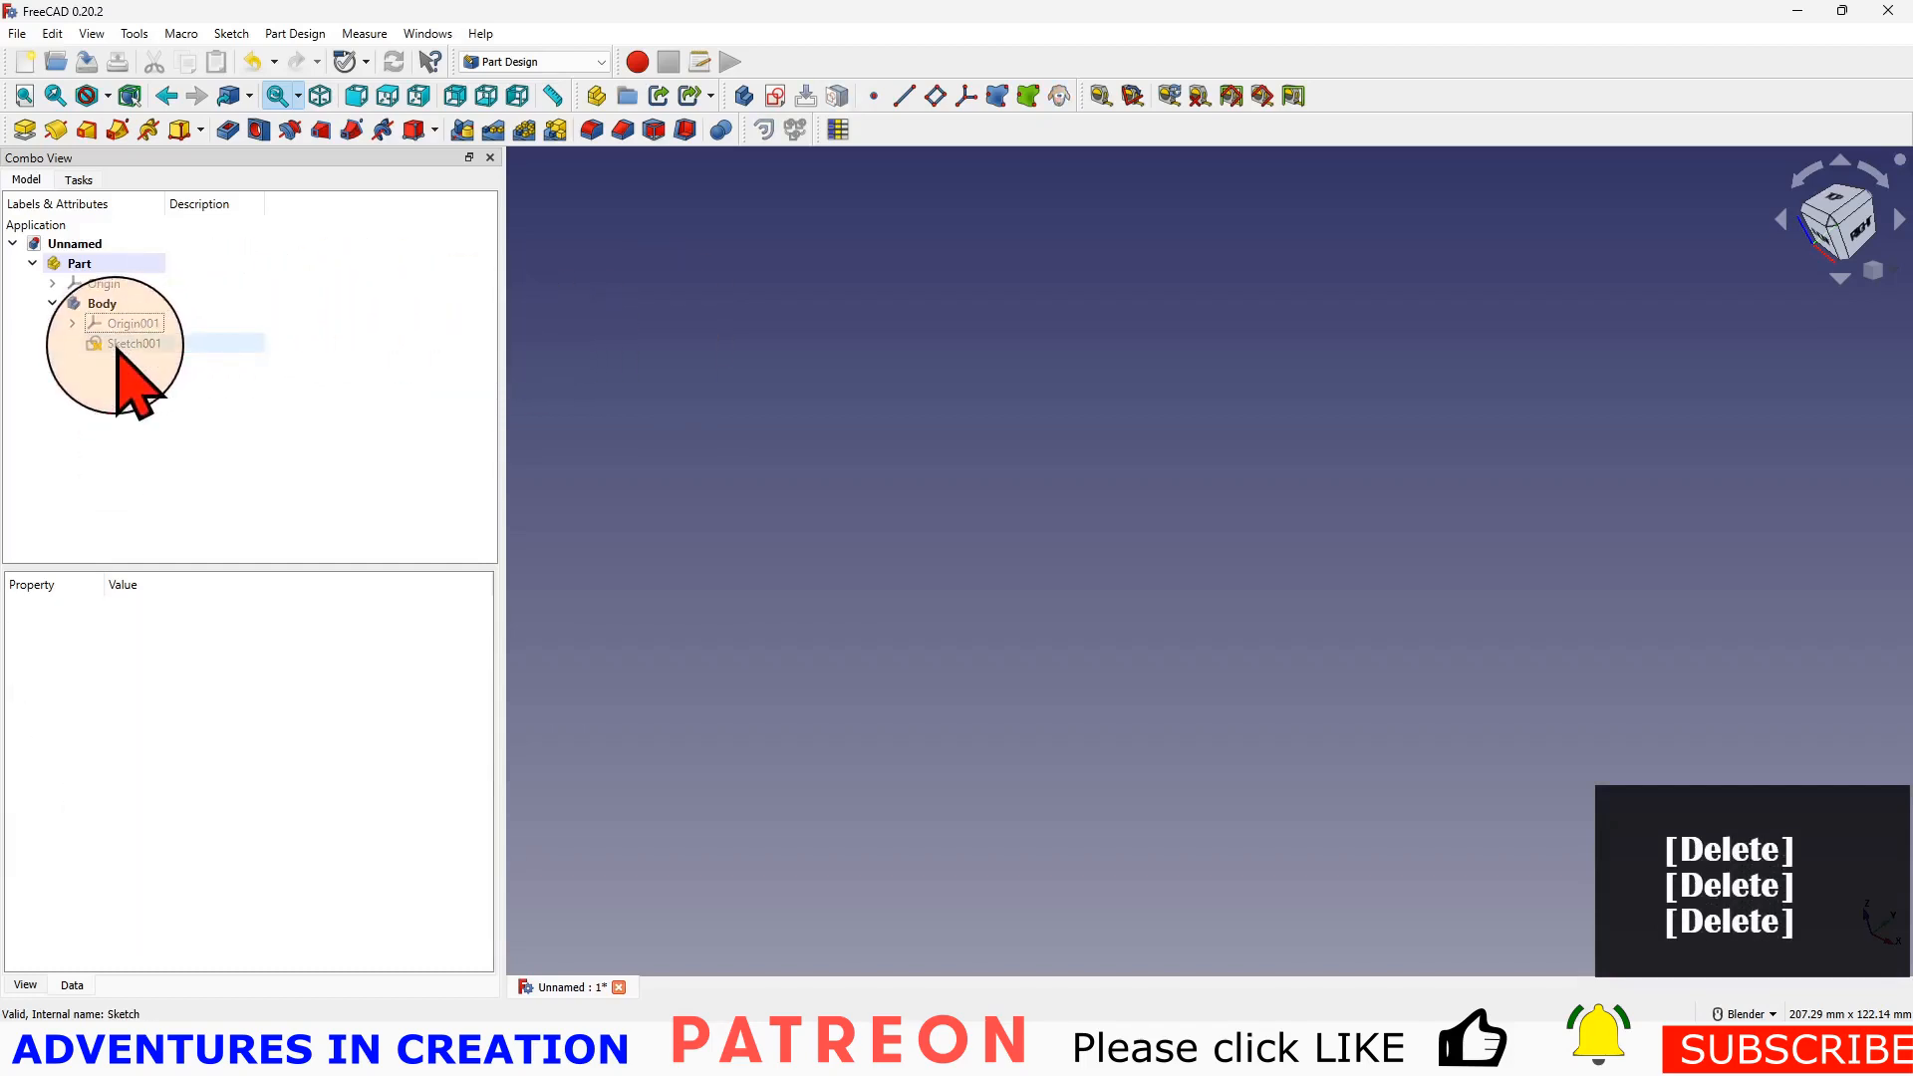
left_click(131, 343)
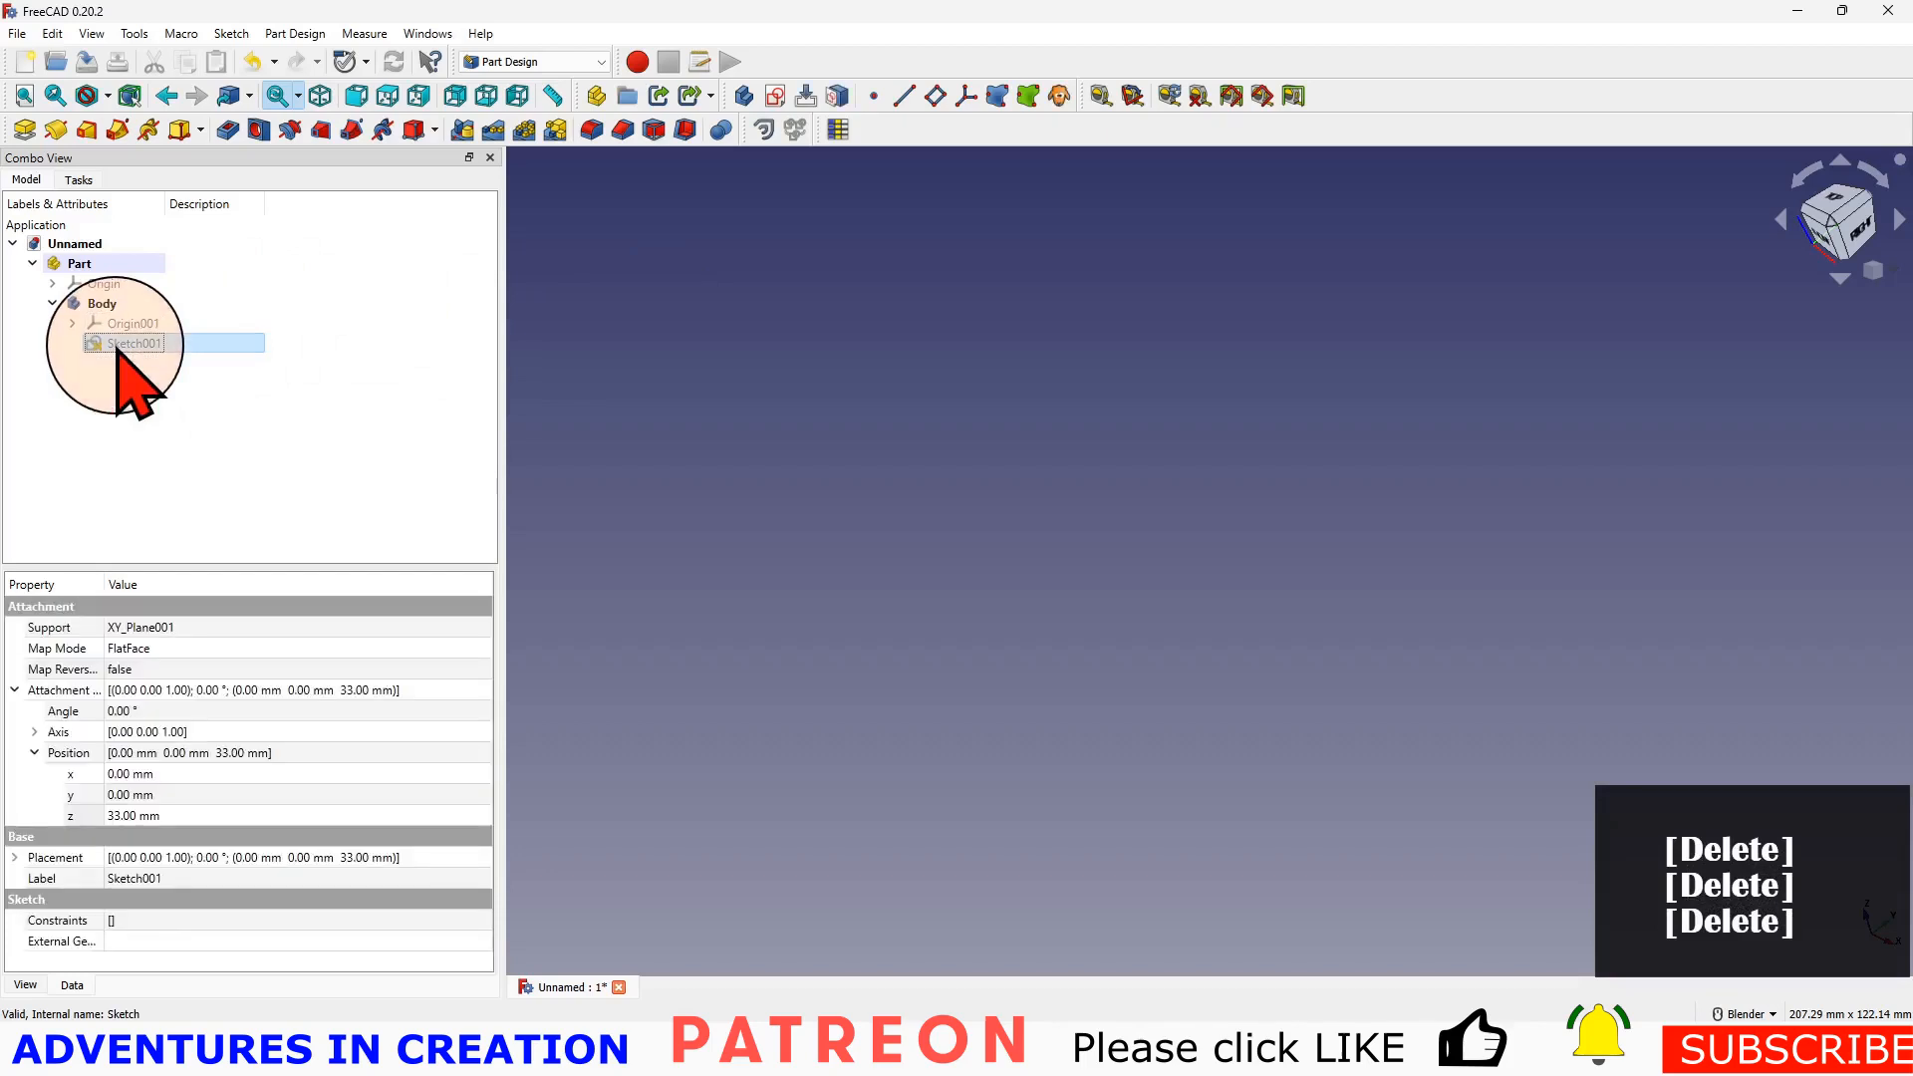
key("Delete")
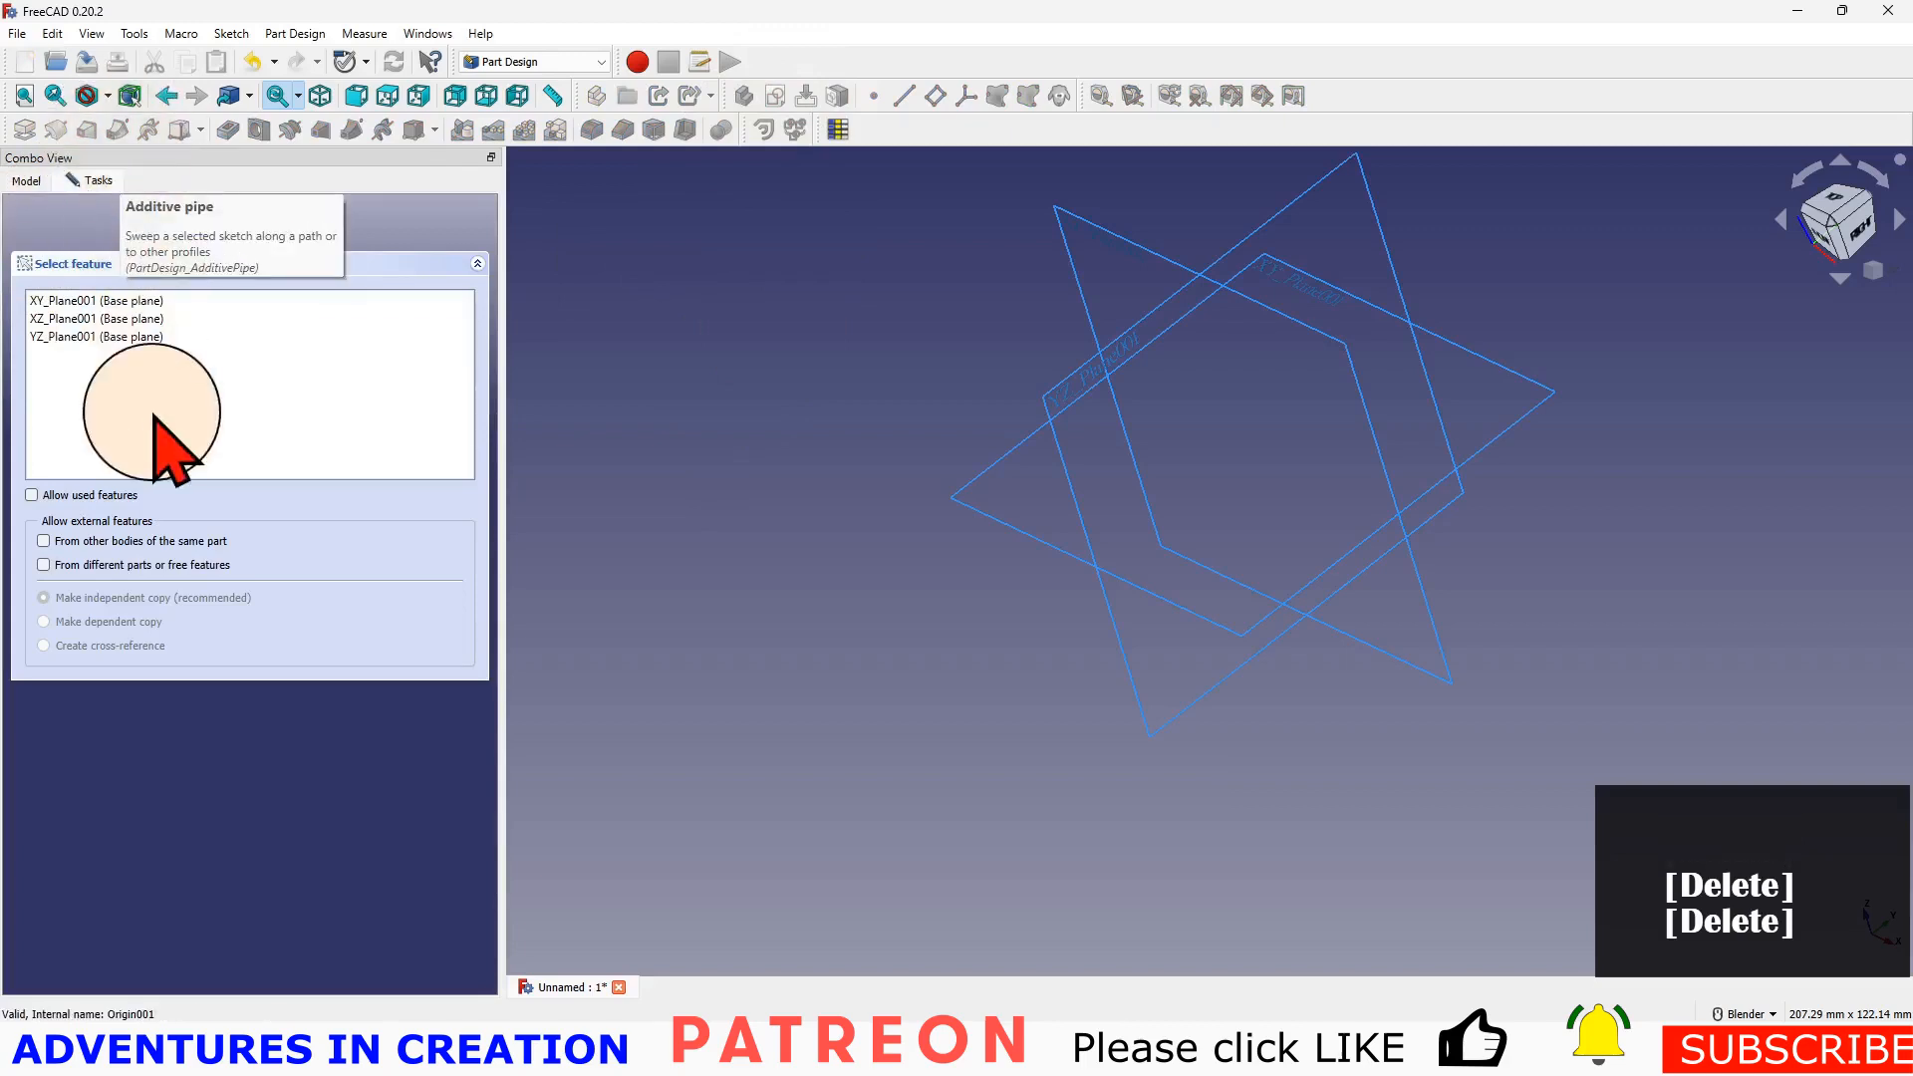
- Sketch a circle on XY_Plane001, then a three-line path sketch on YZ_Plane001
left_click(92, 300)
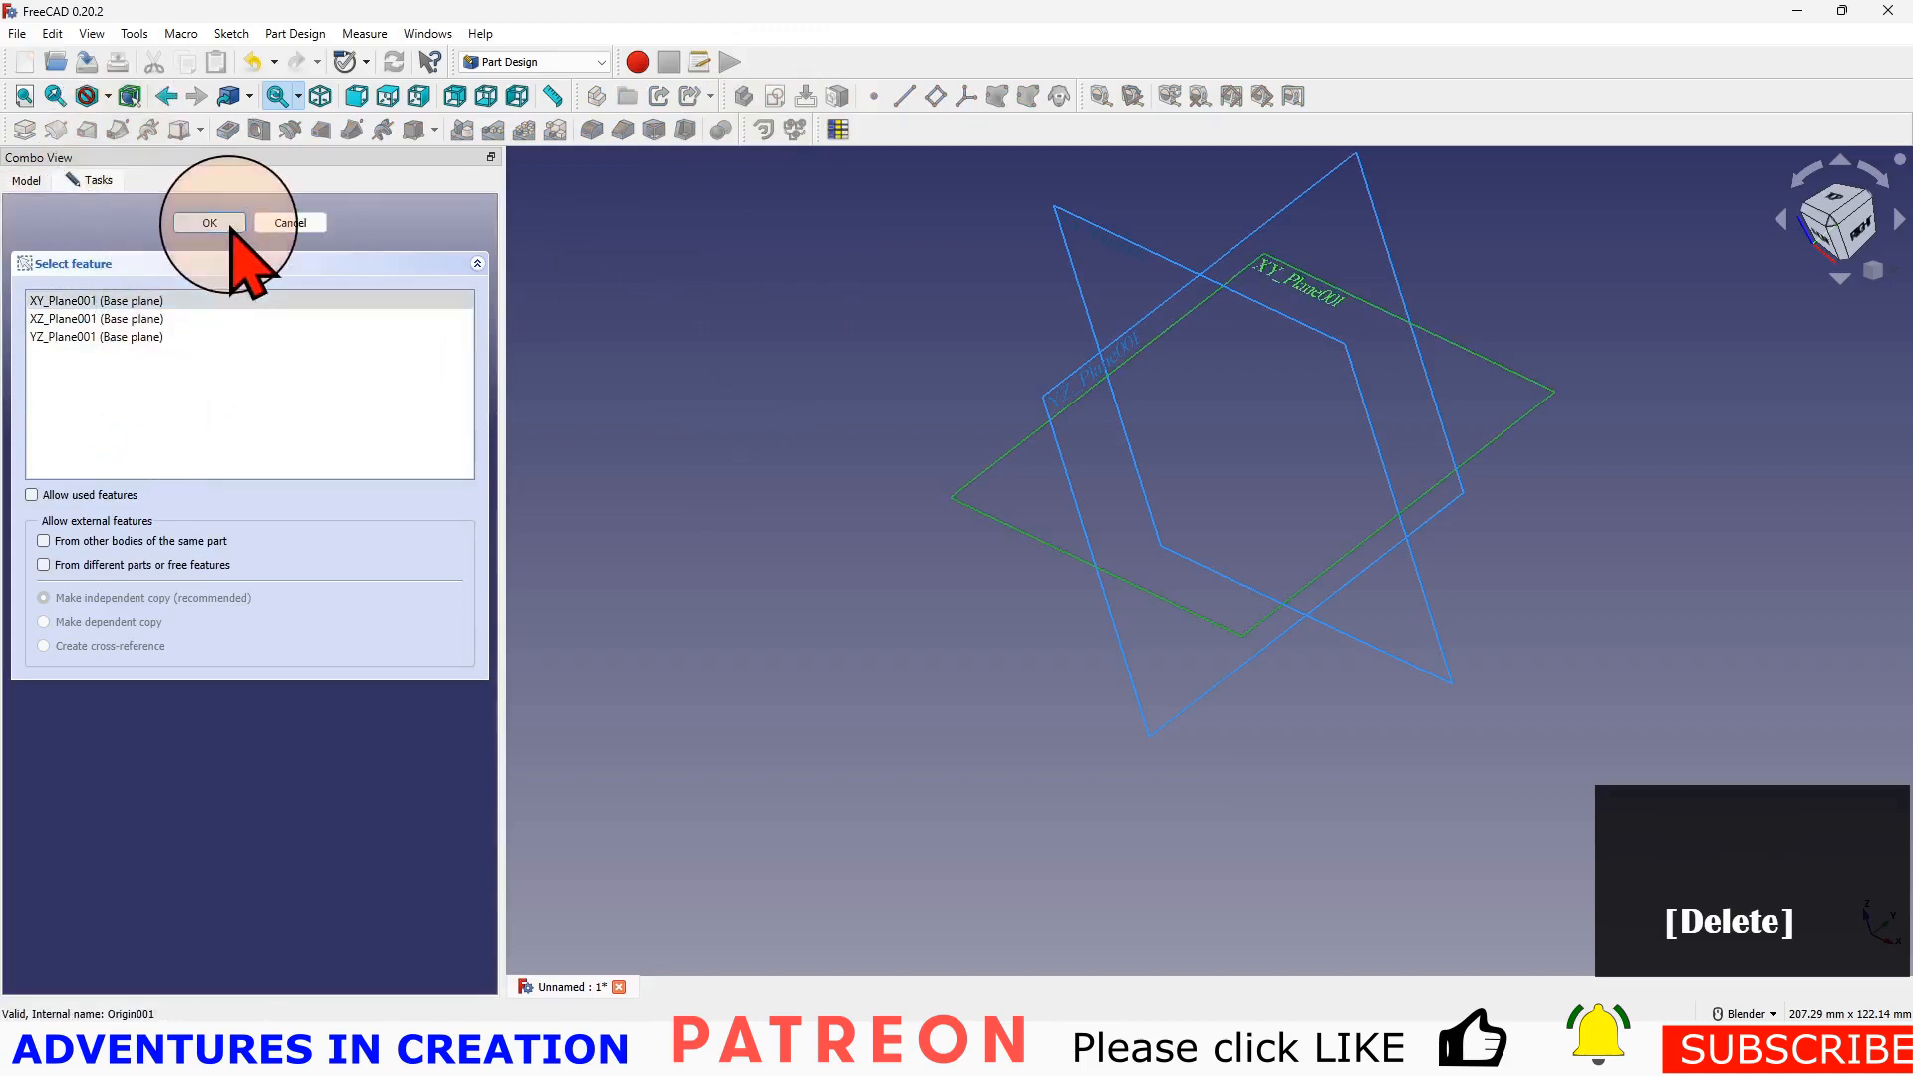
left_click(208, 222)
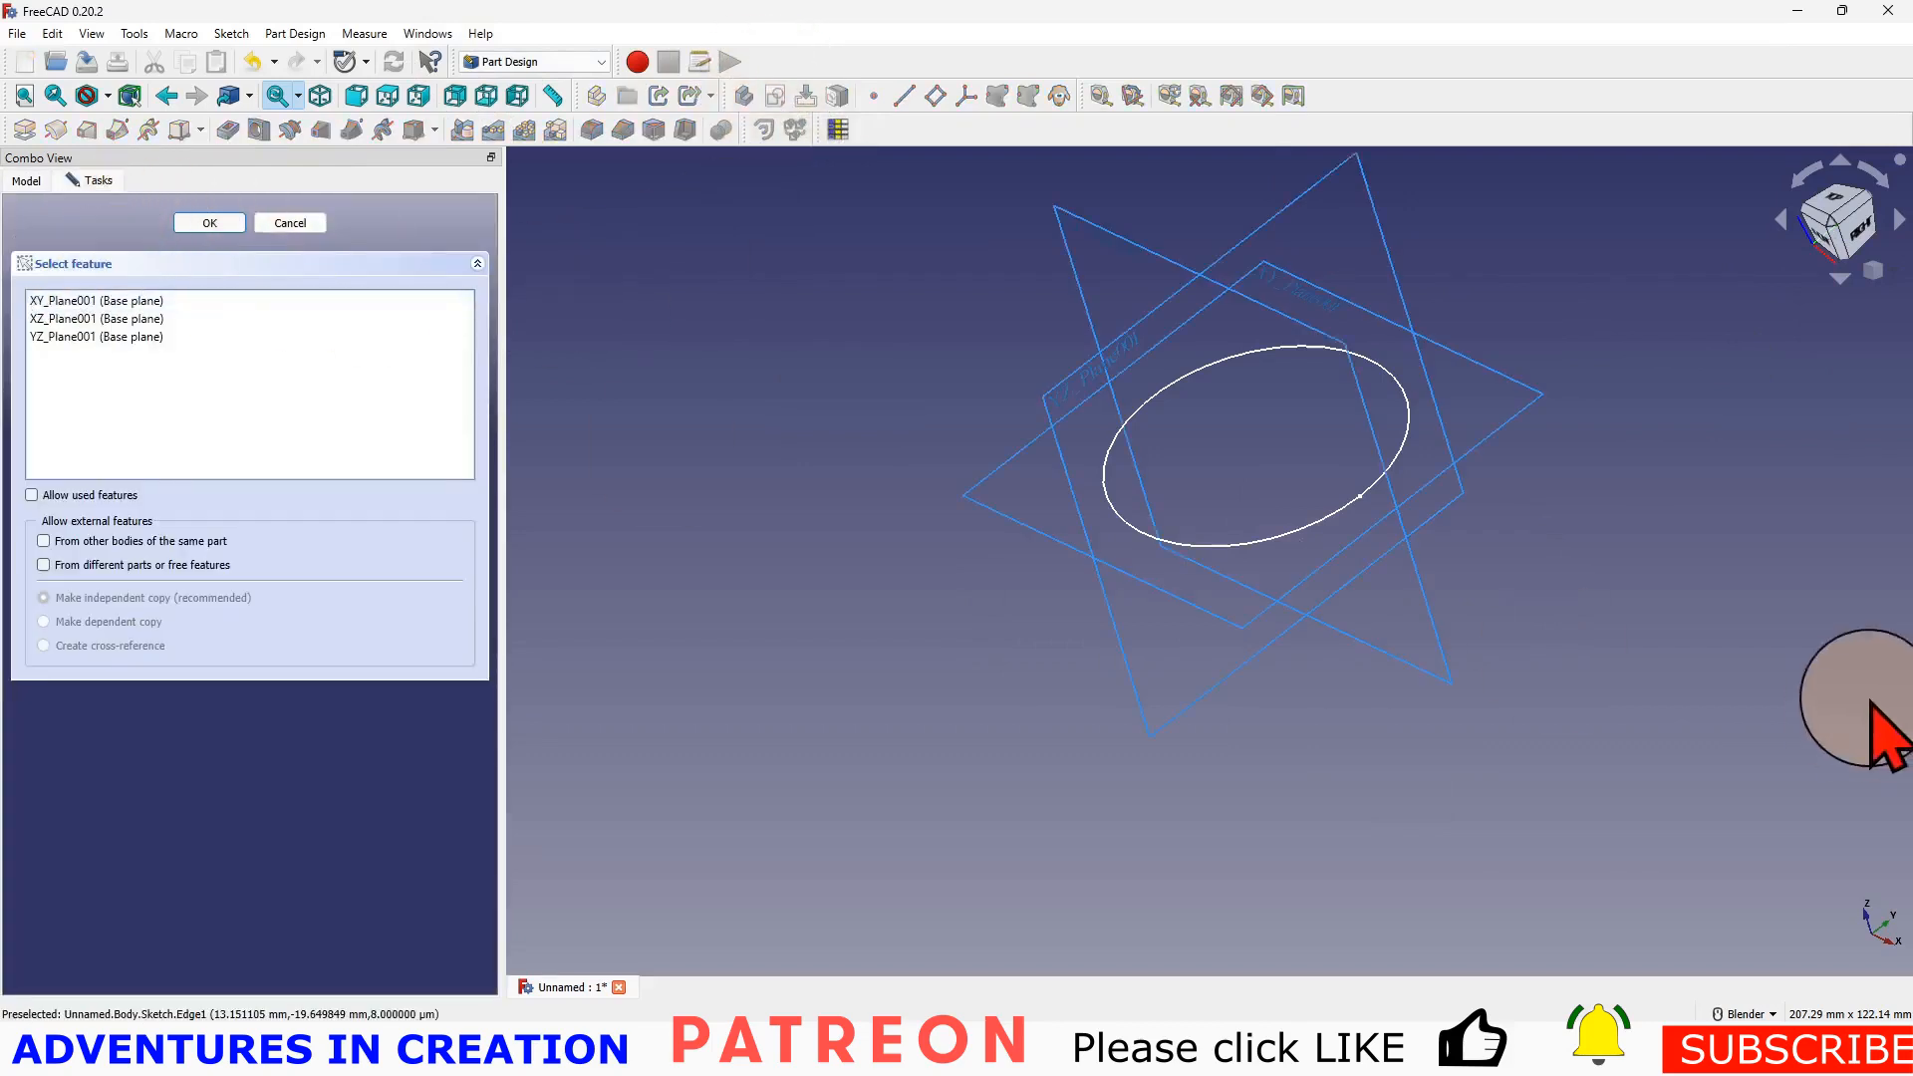
left_click(209, 222)
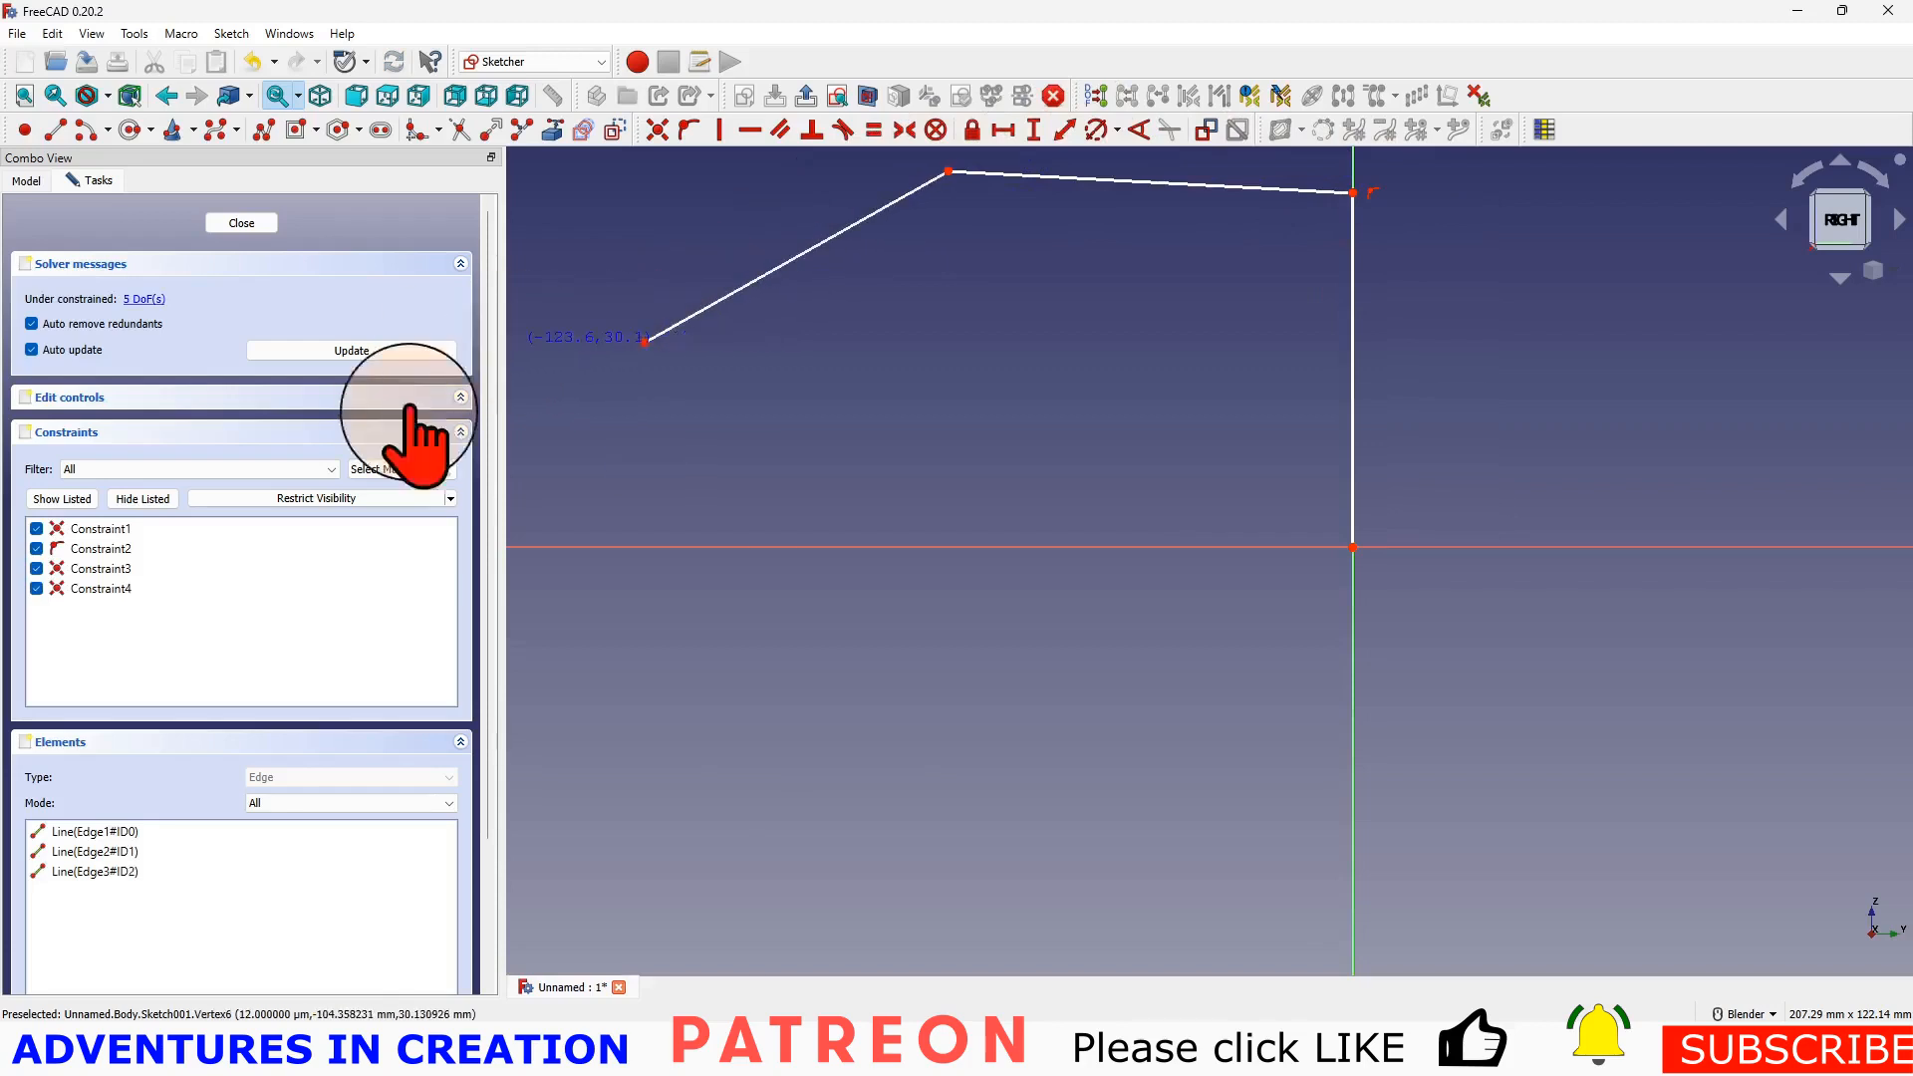
- Close the path sketch and create an additive pipe from Sketch along Sketch001
left_click(240, 222)
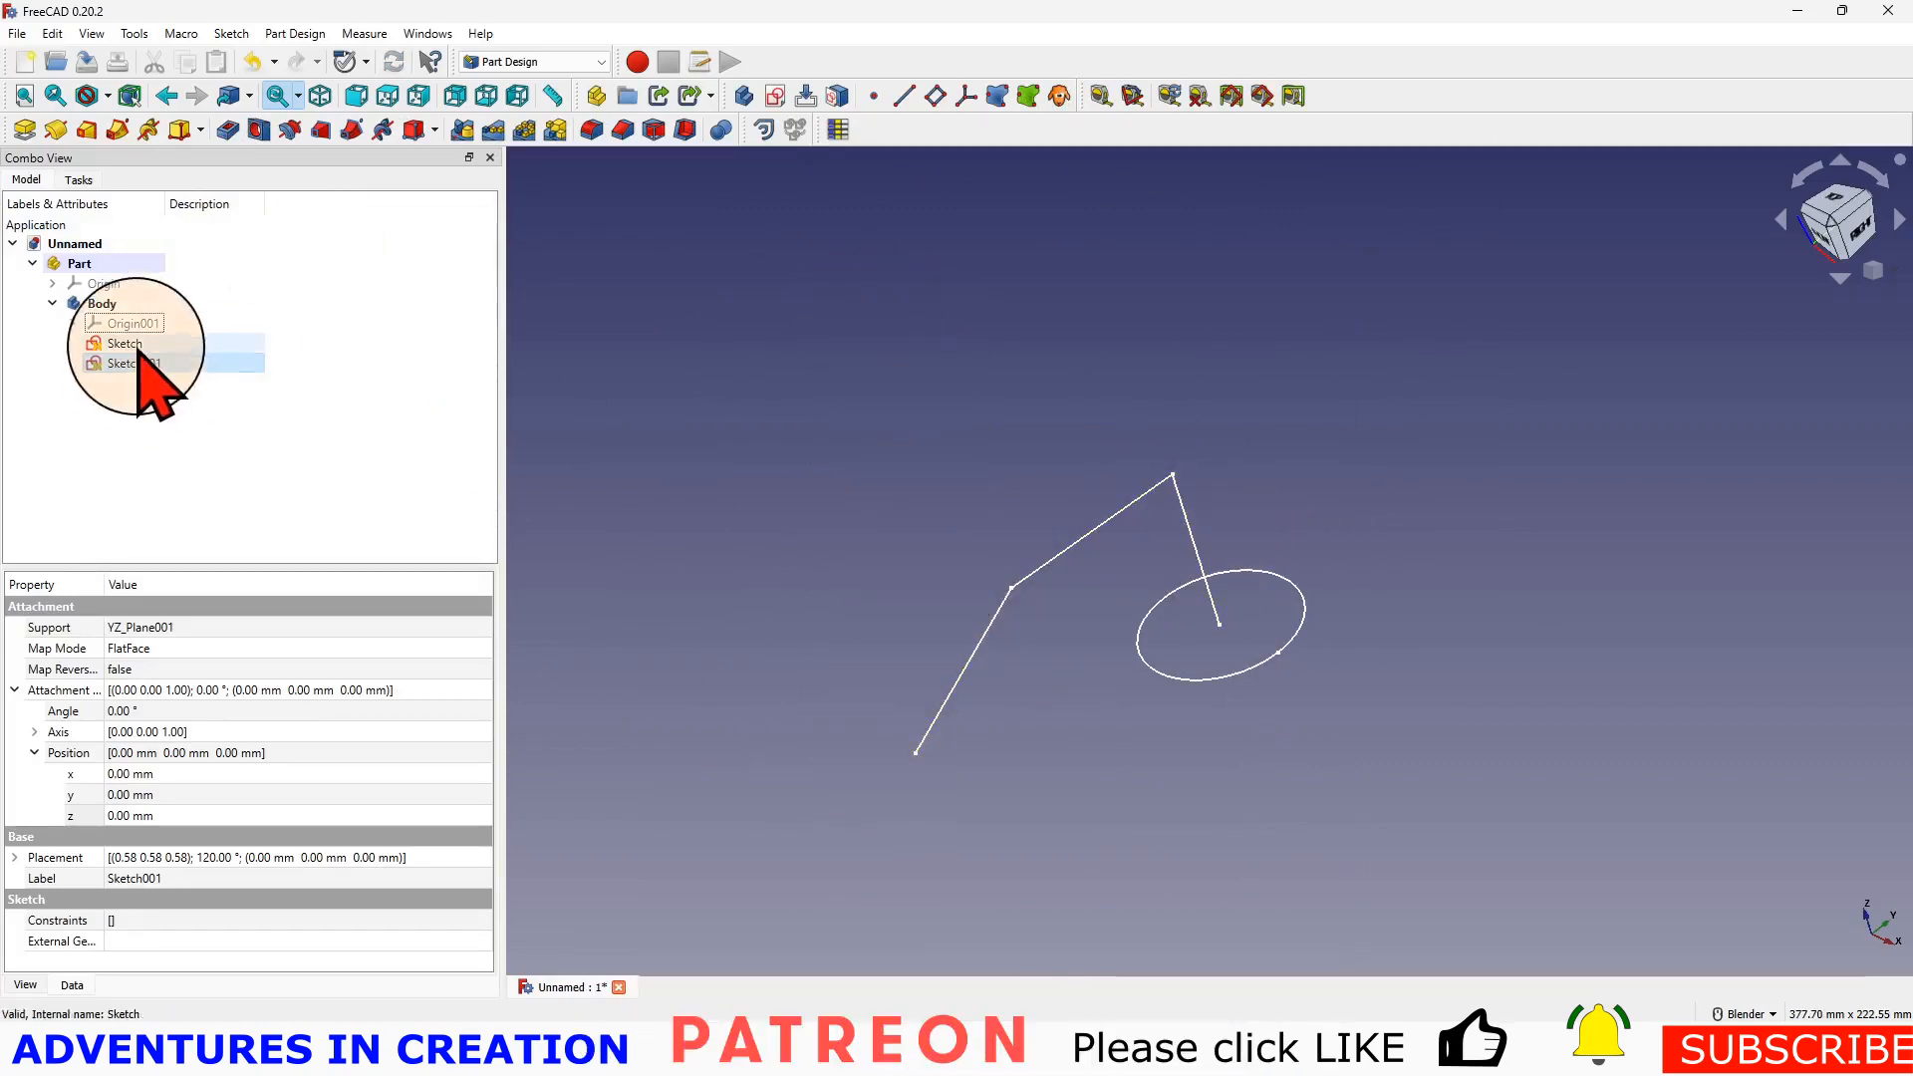
left_click(124, 342)
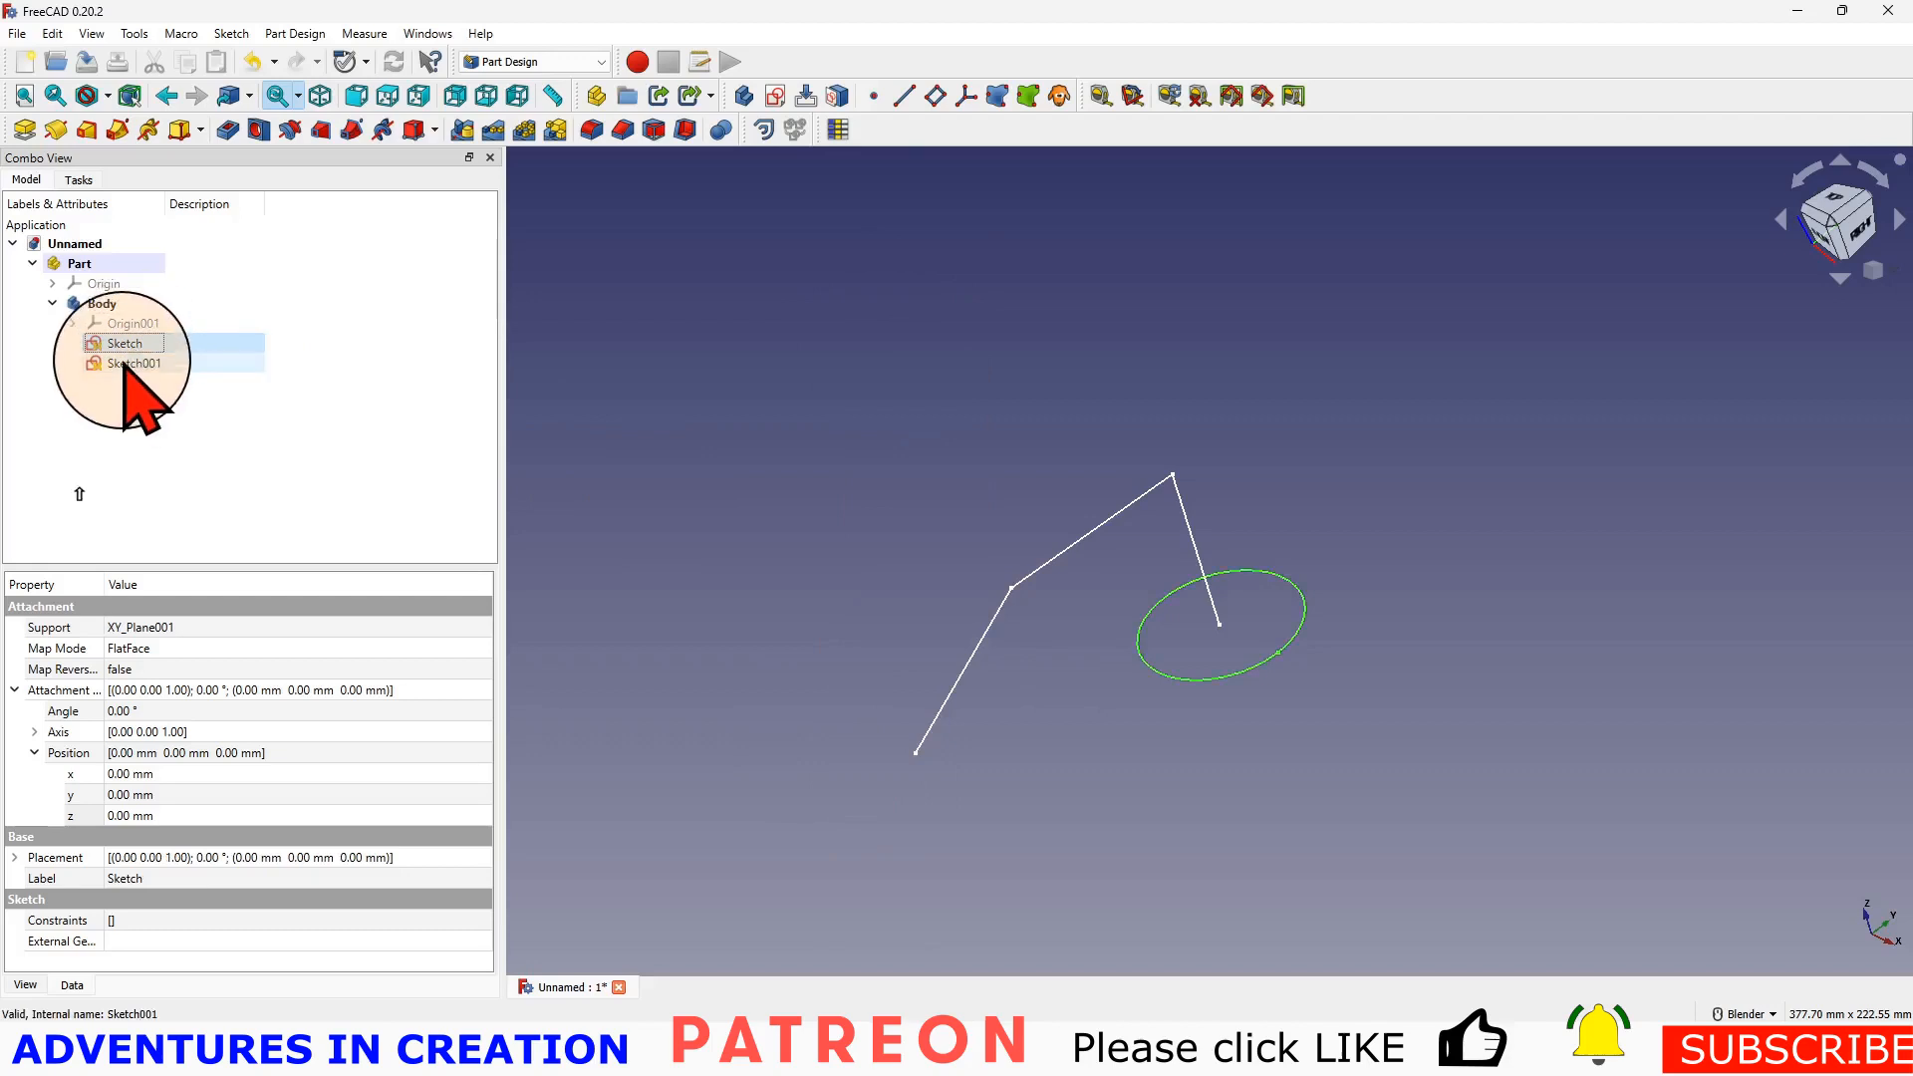
left_click(133, 363)
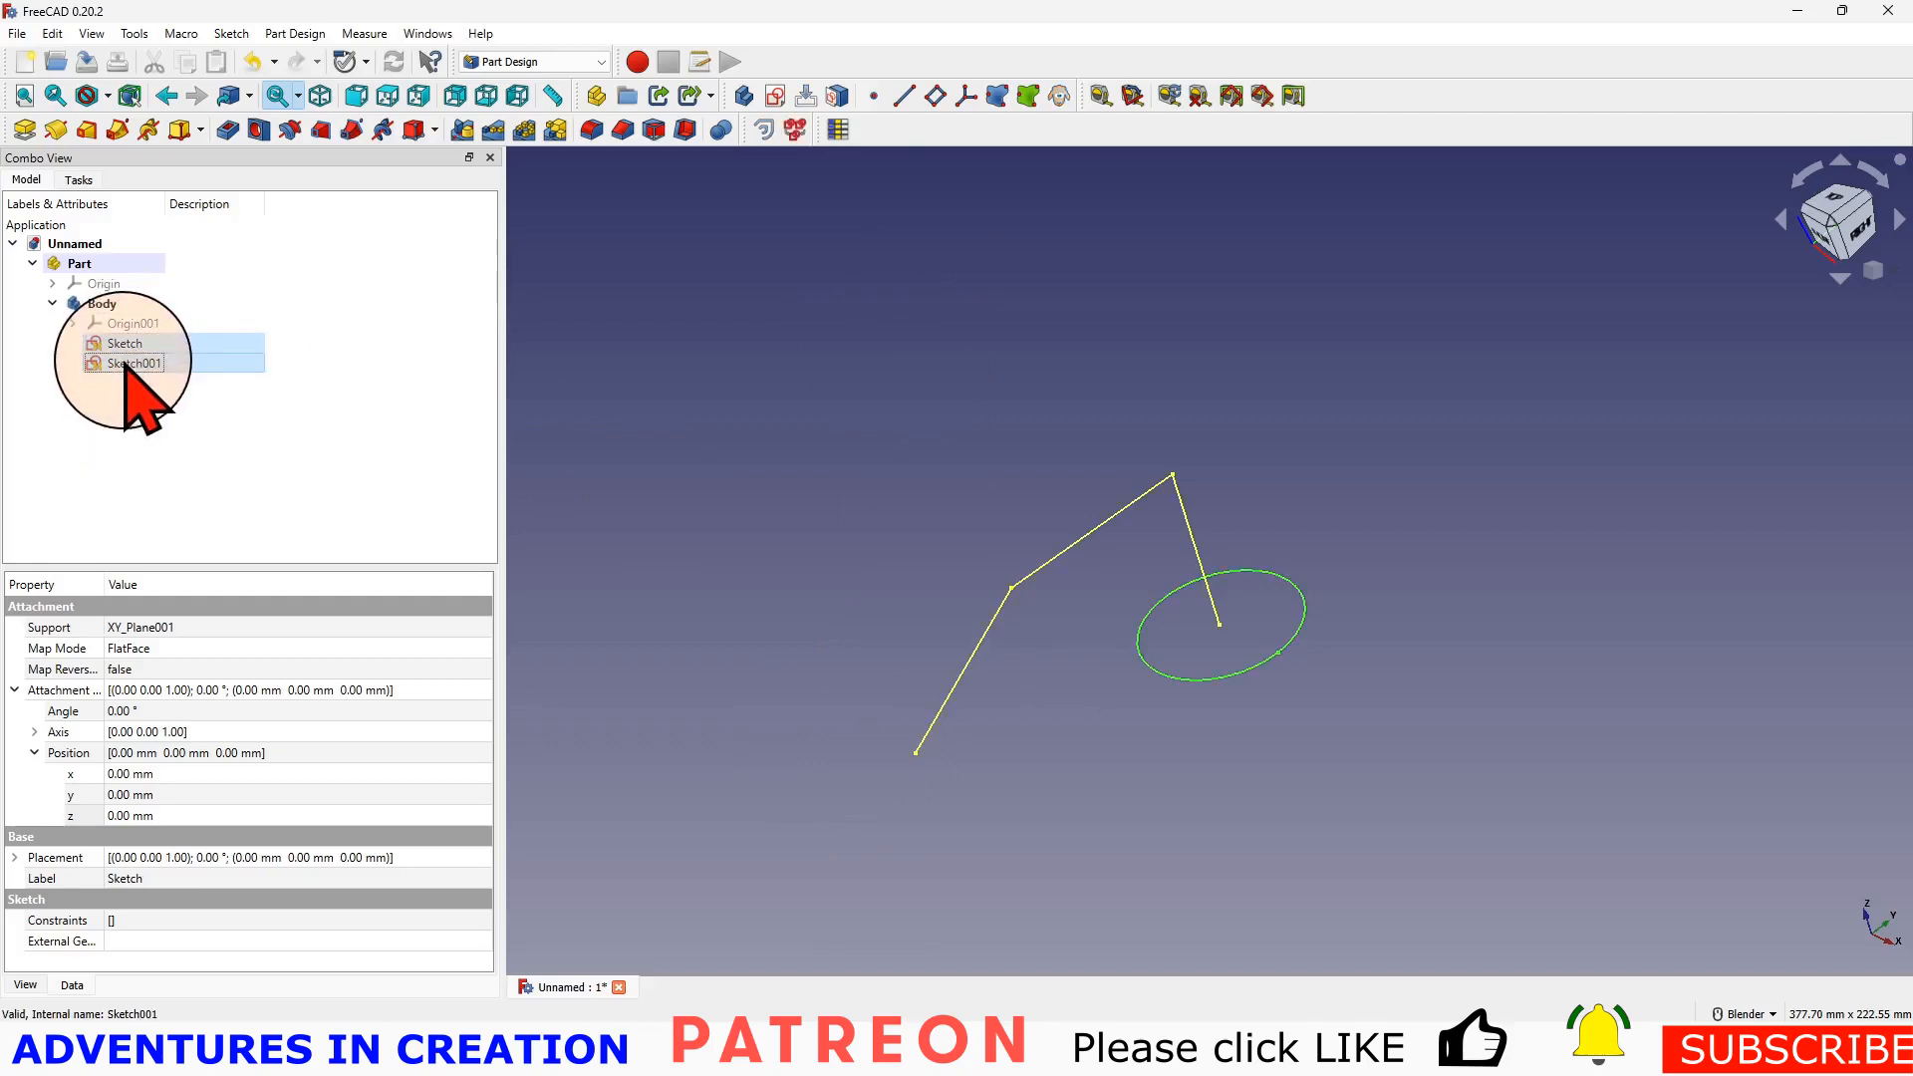
left_click(121, 131)
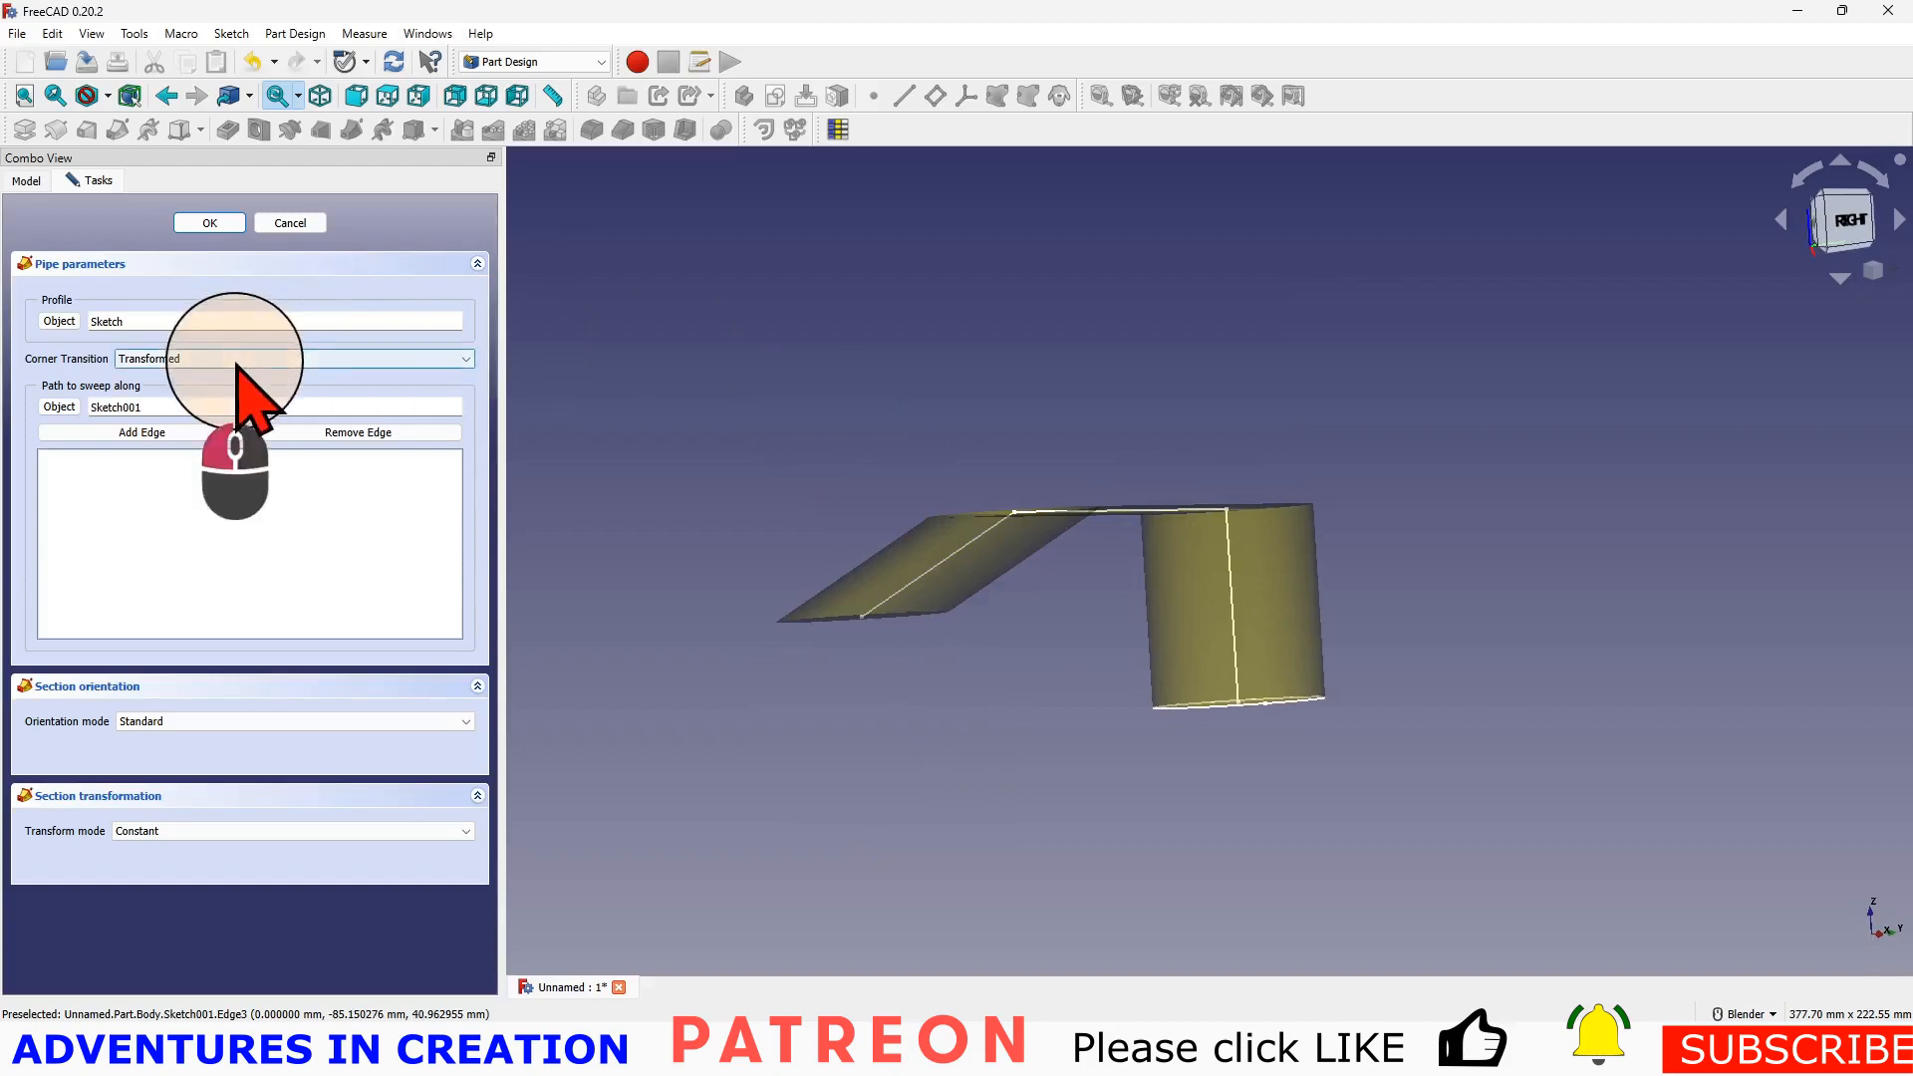
- Set the pipe's Corner Transition to Round Corner and confirm it
left_click(294, 359)
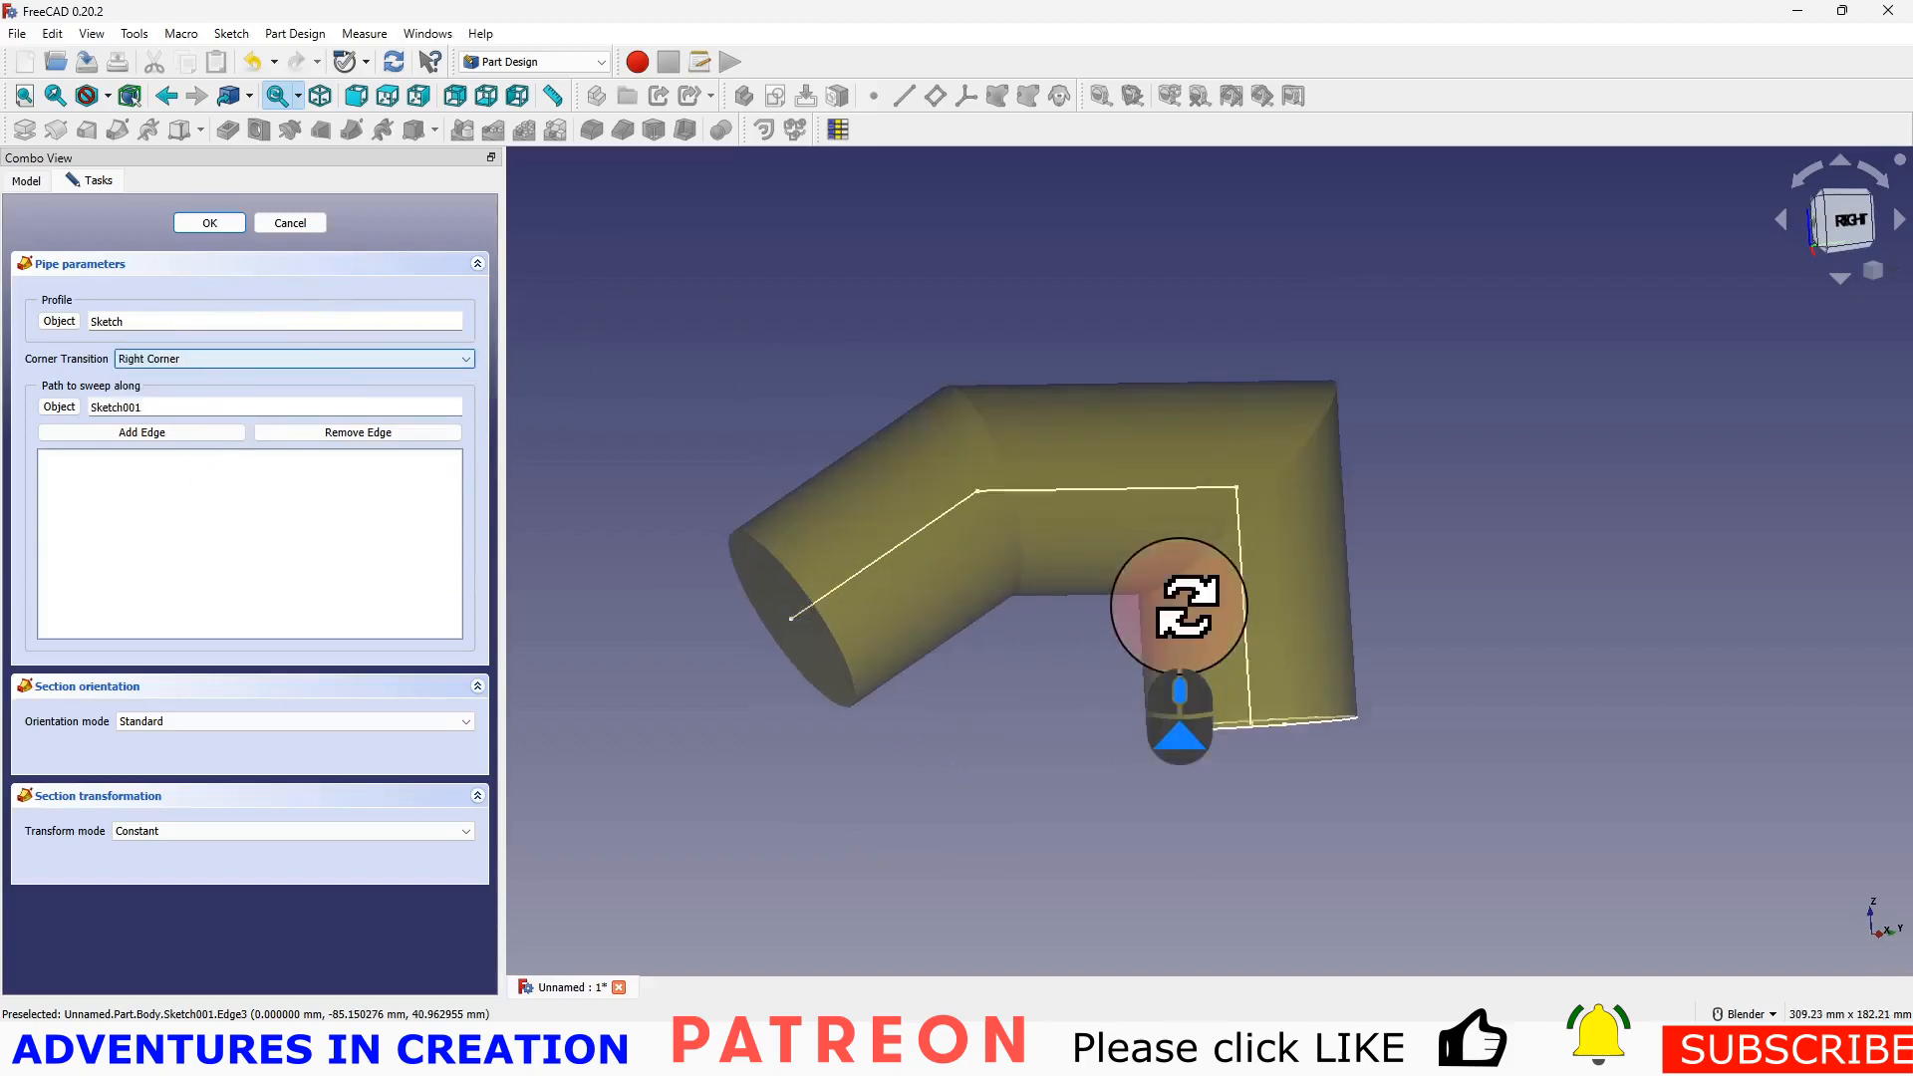
left_click_drag(1179, 609, 925, 636)
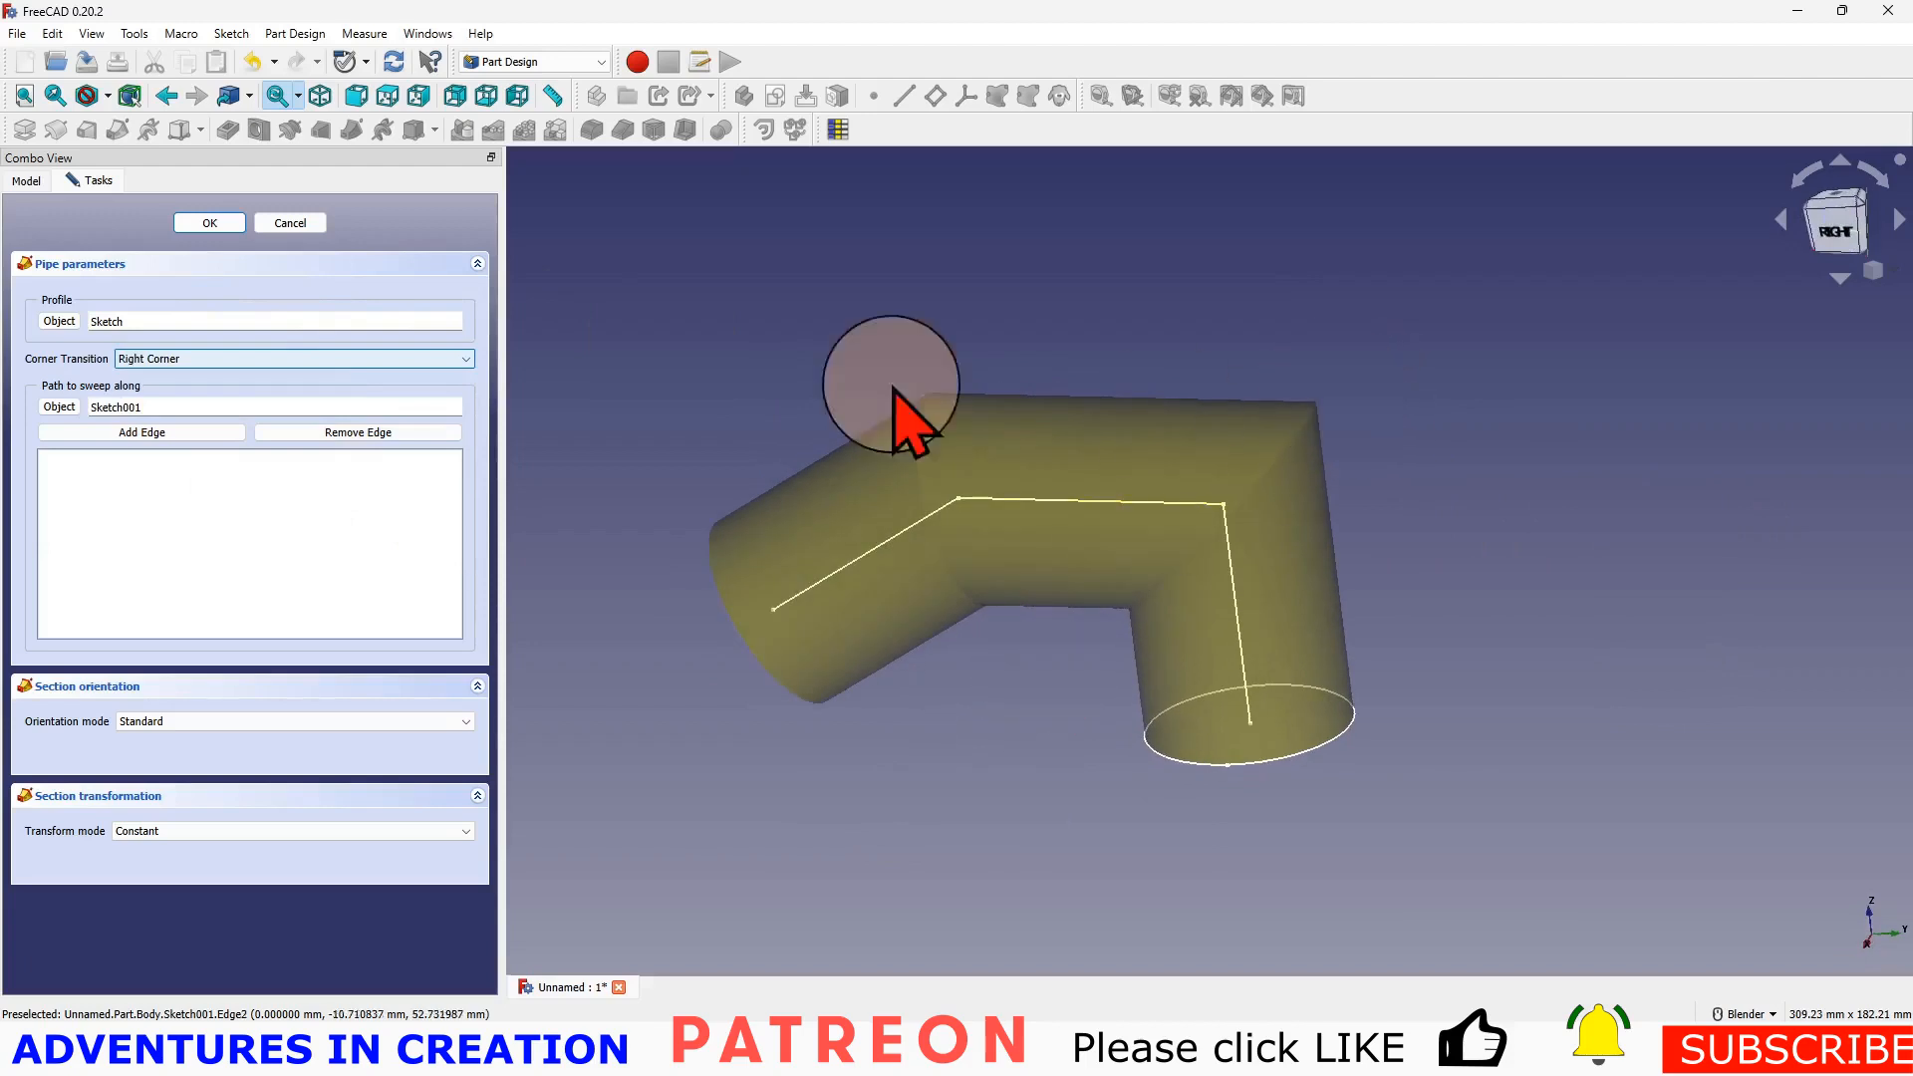
left_click(292, 358)
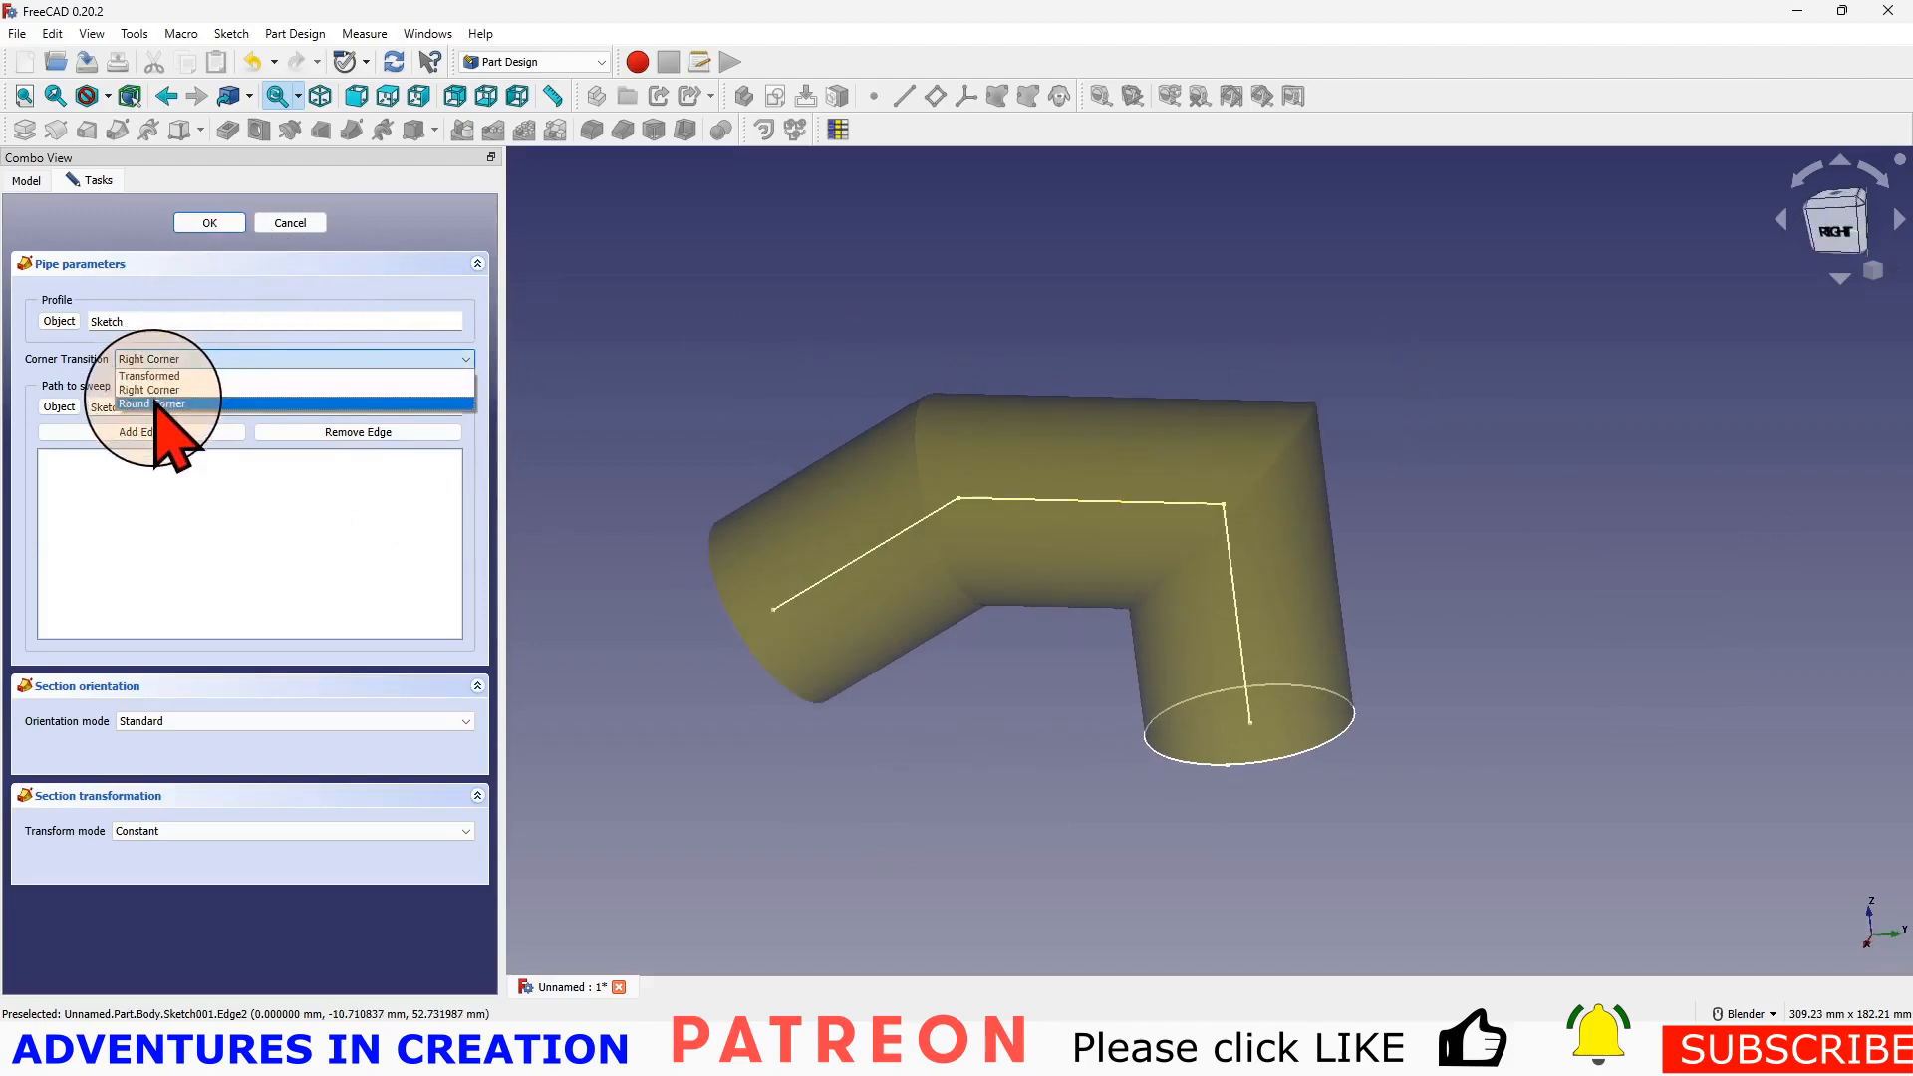
left_click(151, 402)
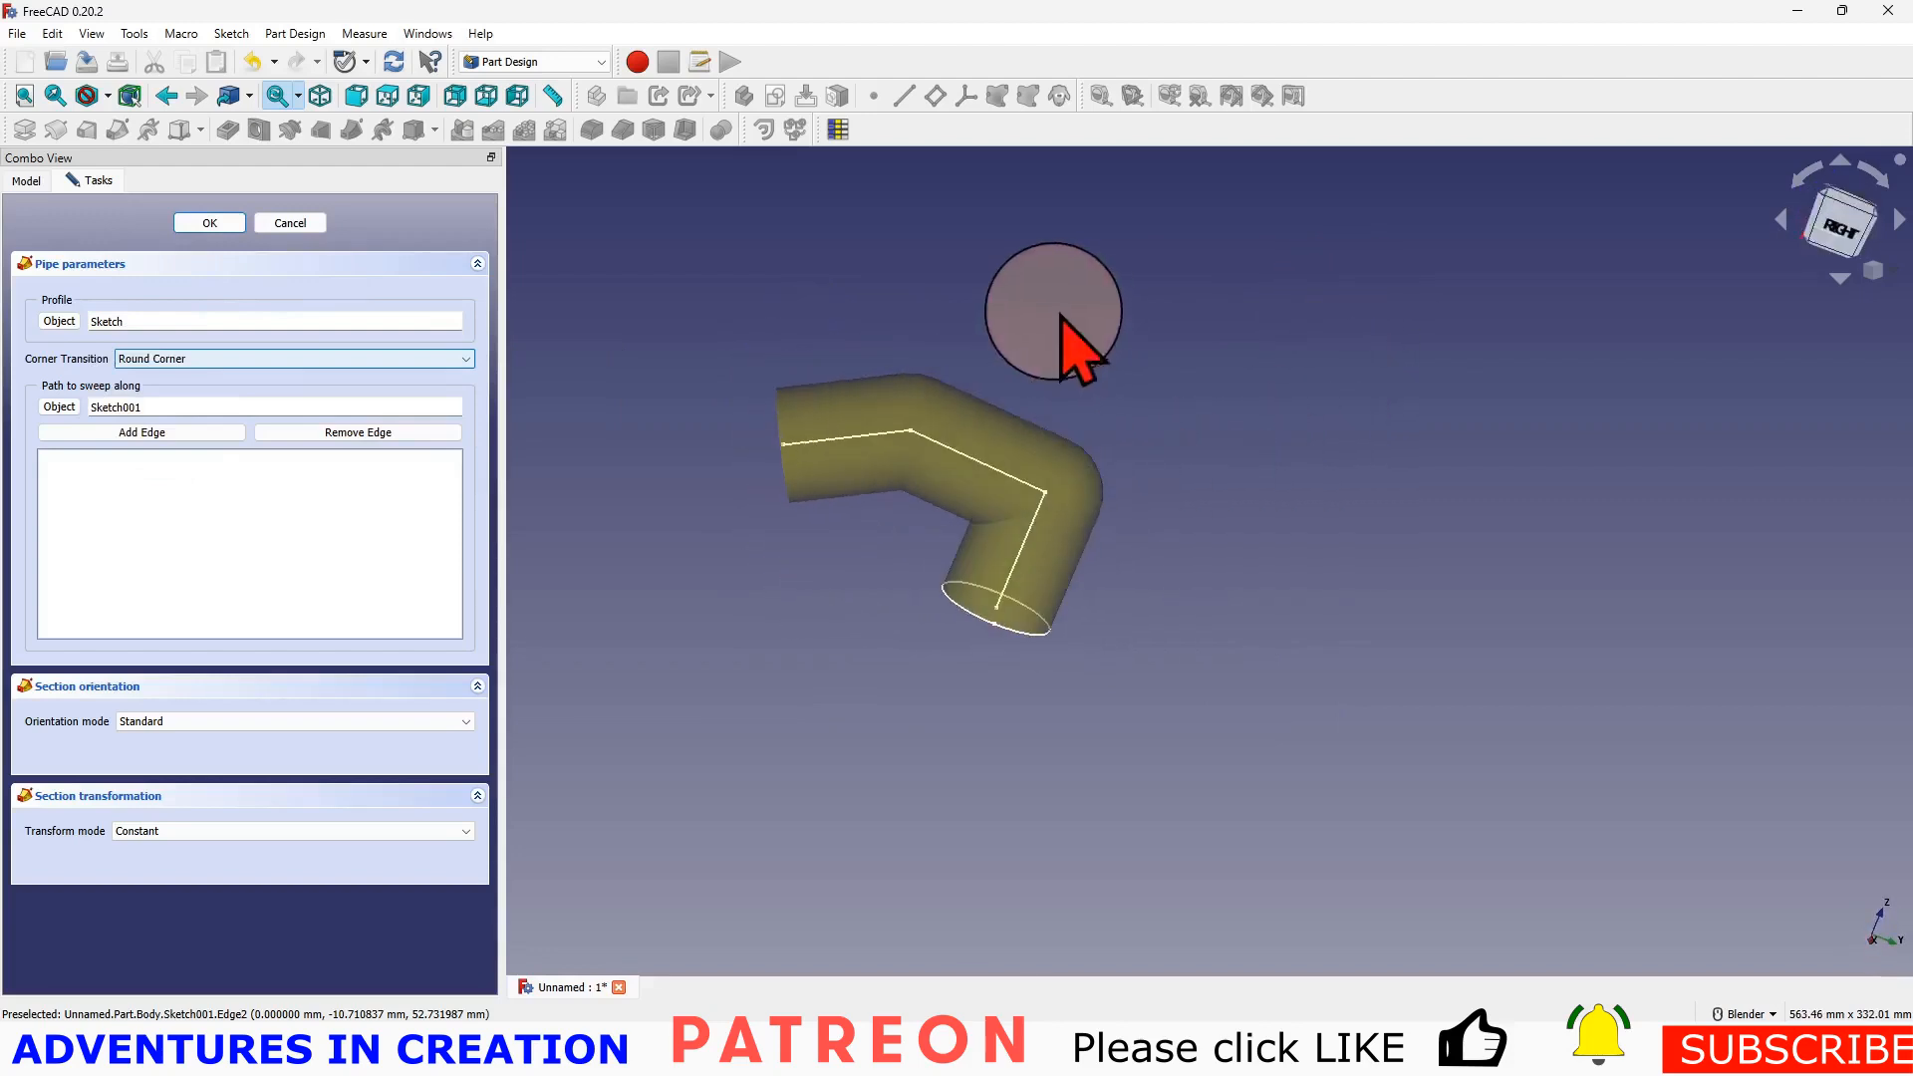
left_click(208, 222)
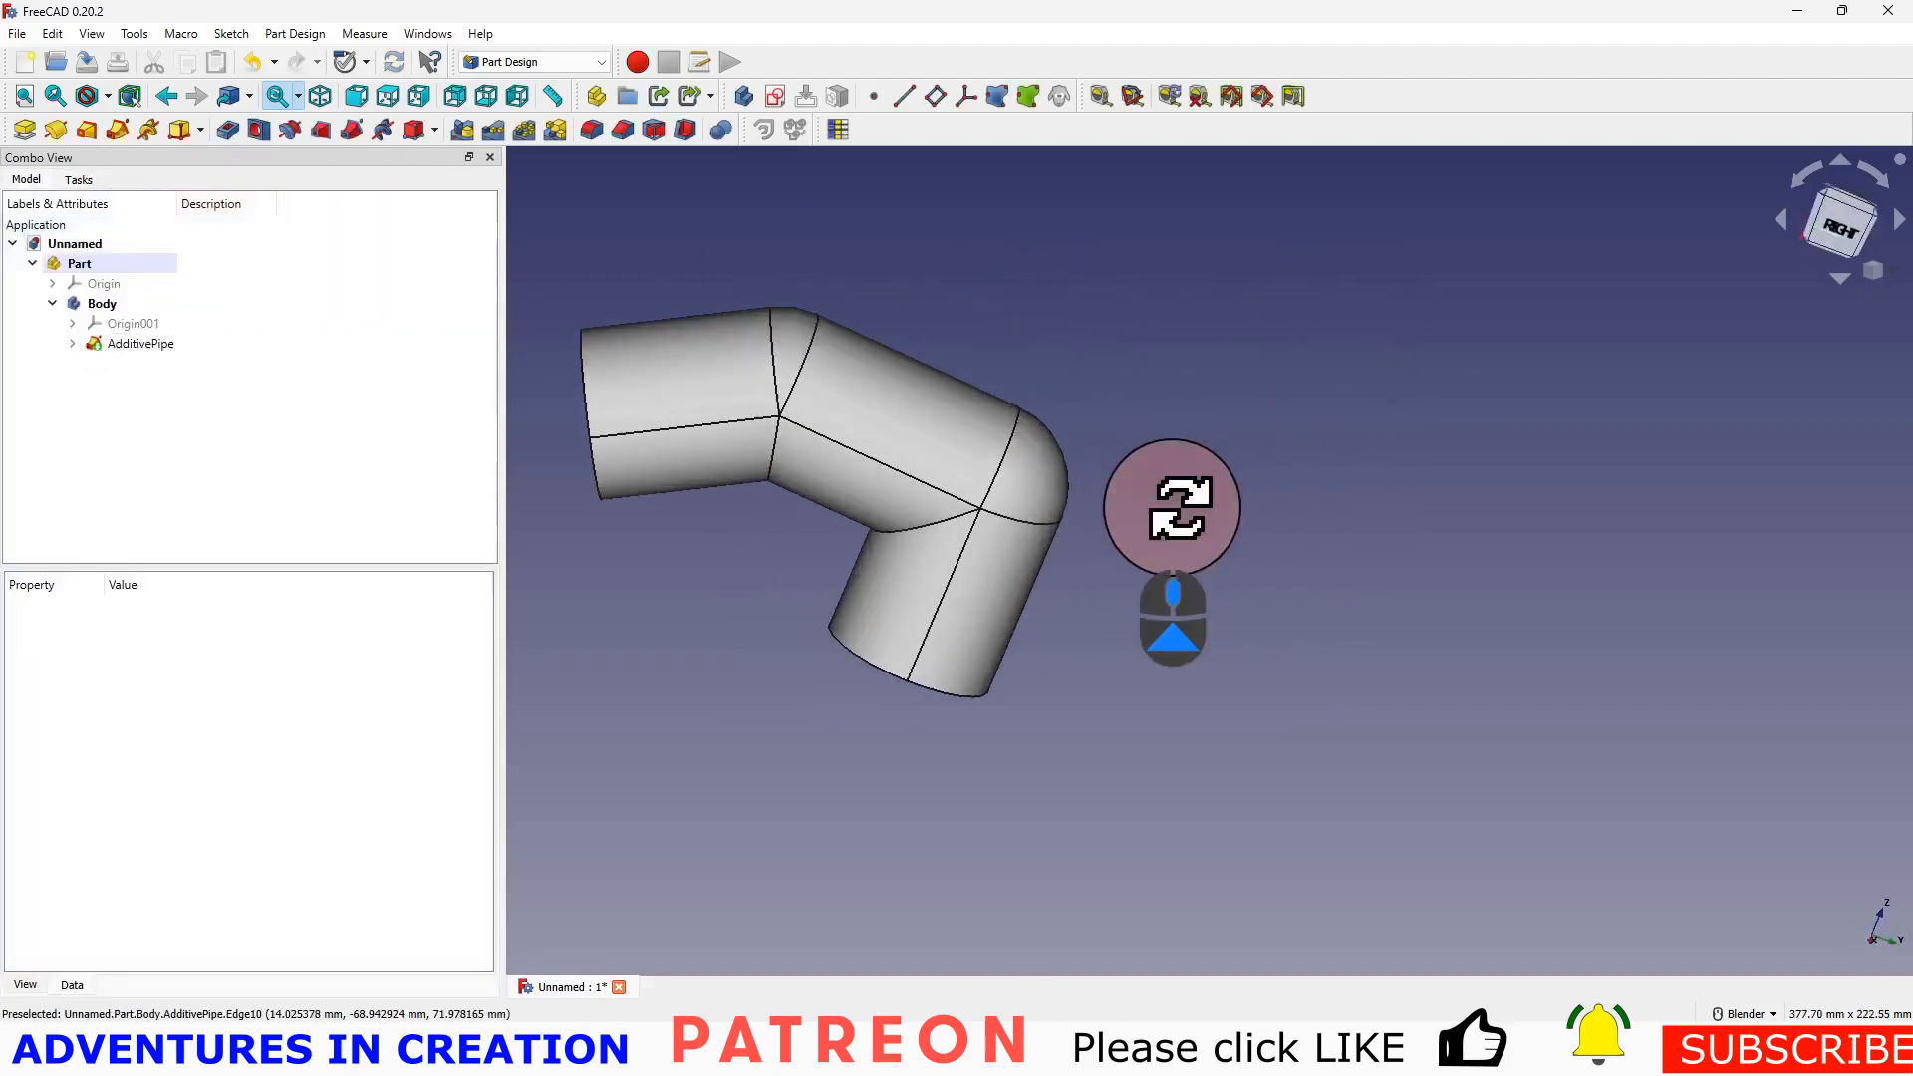